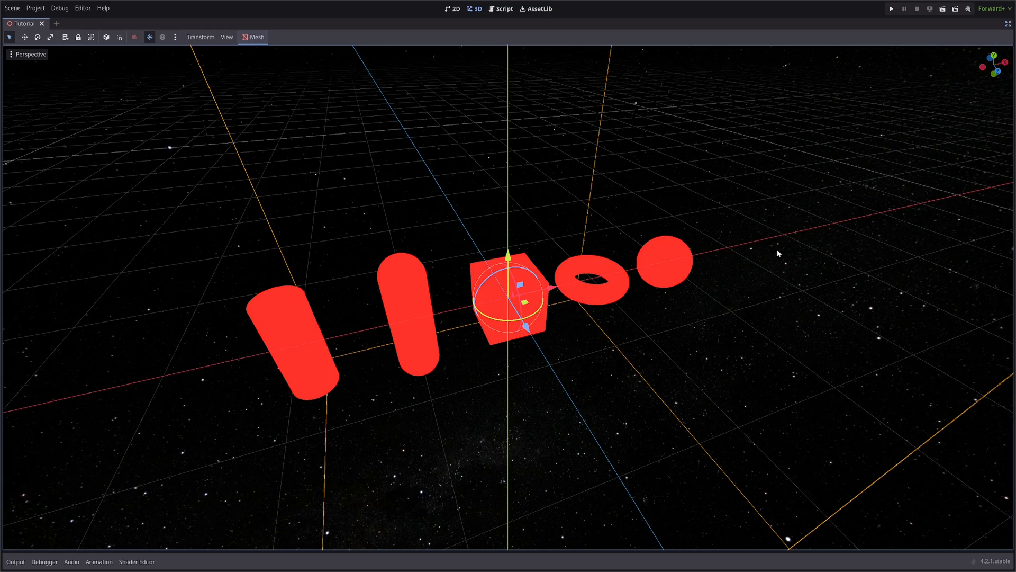
{"action": "mouse_move", "coordinate": [769, 242]}
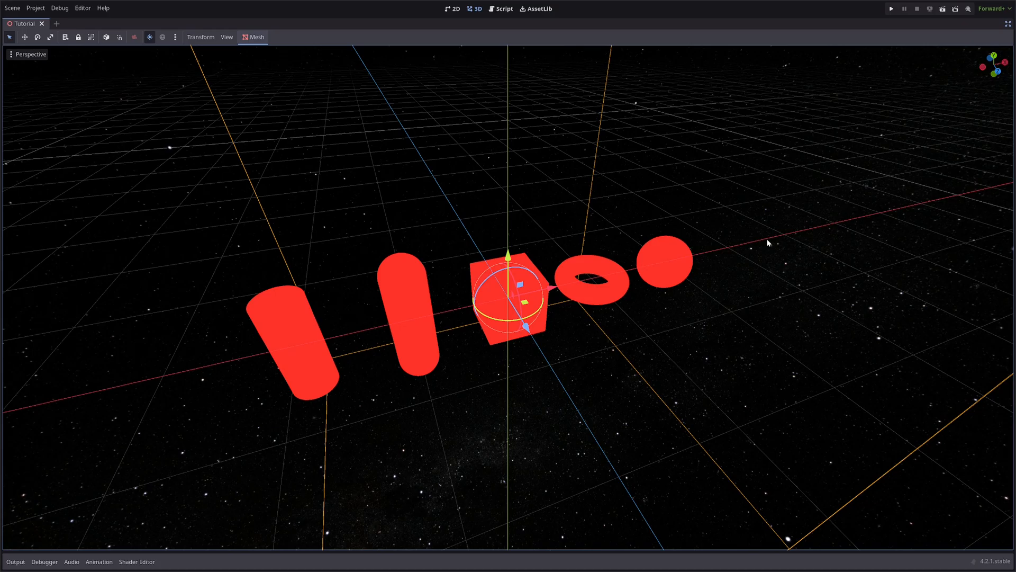
{"action": "mouse_move", "coordinate": [675, 265]}
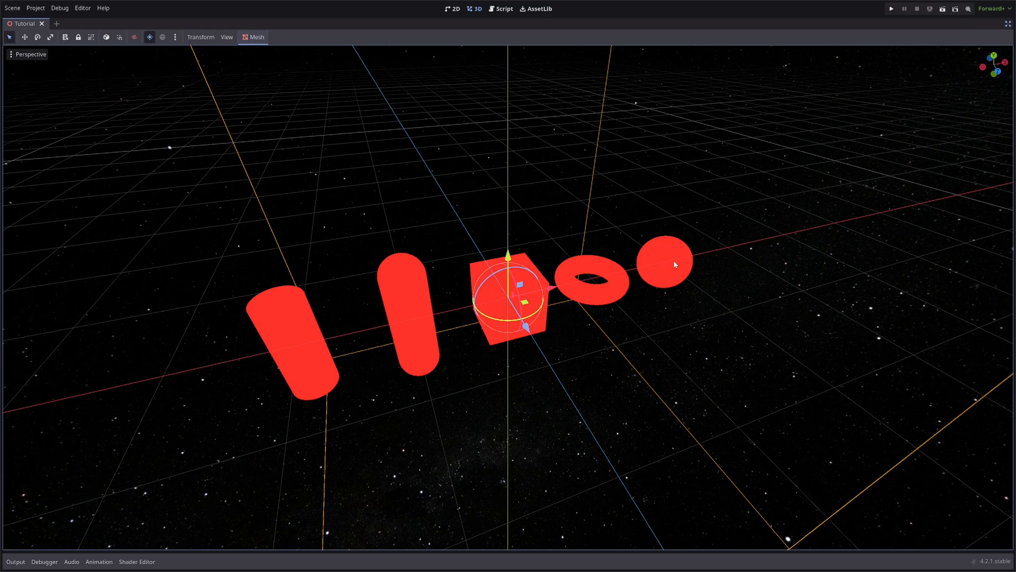
{"action": "mouse_move", "coordinate": [411, 307]}
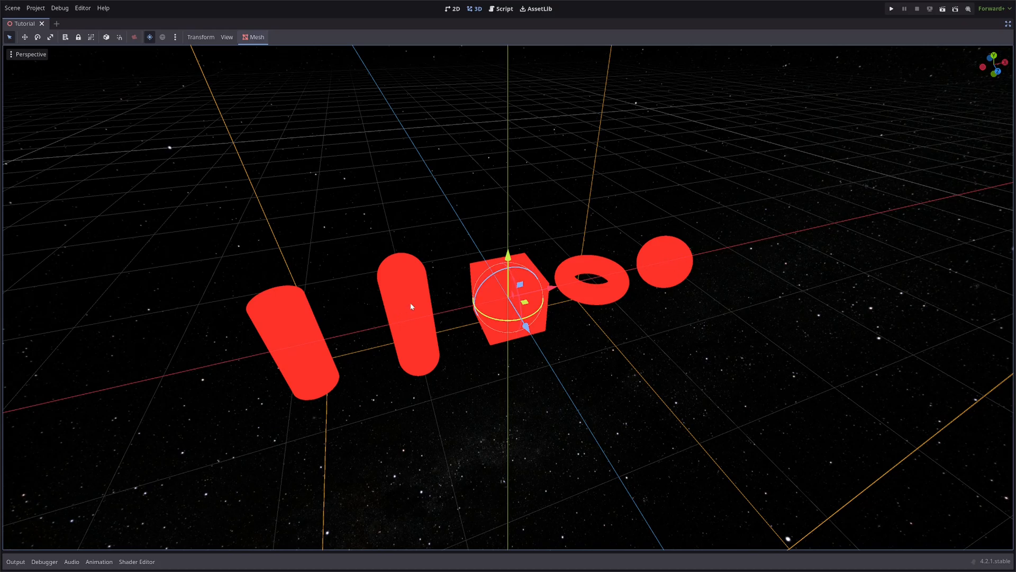
{"action": "mouse_move", "coordinate": [602, 294]}
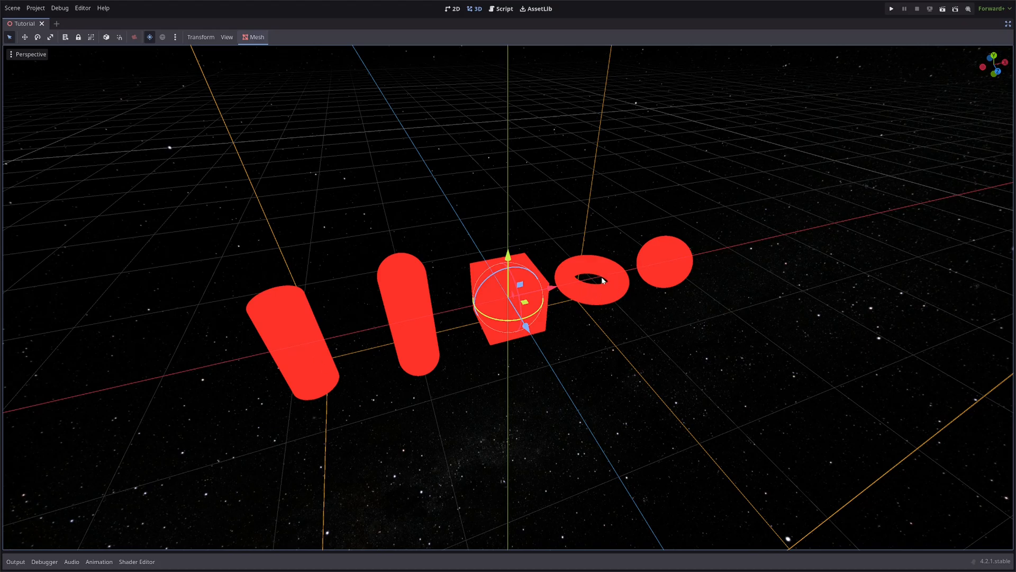
{"action": "mouse_move", "coordinate": [599, 281]}
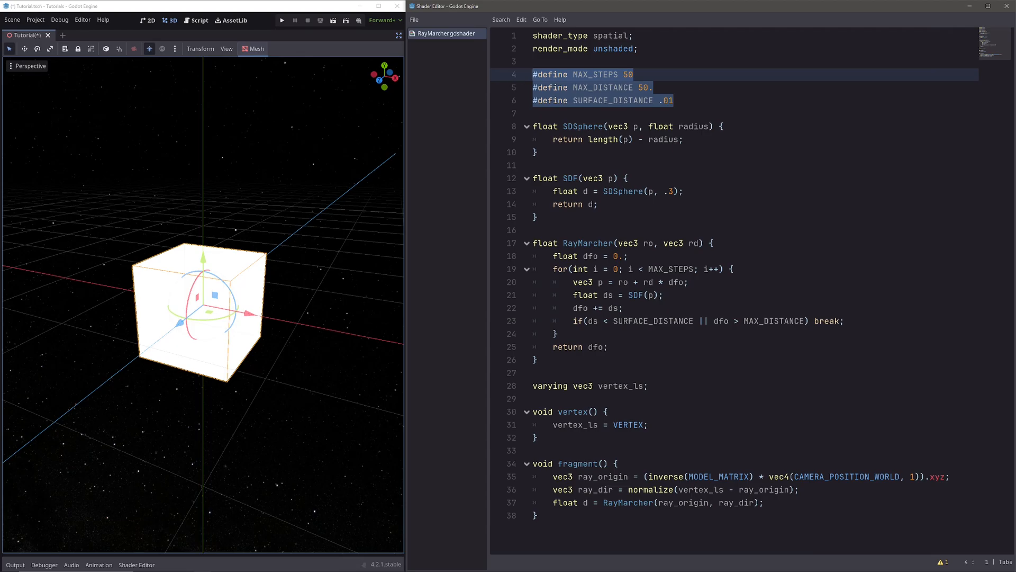
- Review the RayMarcher shader's defines, sphere SDF call and fragment code, ending on a new line in fragment()
{"action": "left_click", "coordinate": [633, 74]}
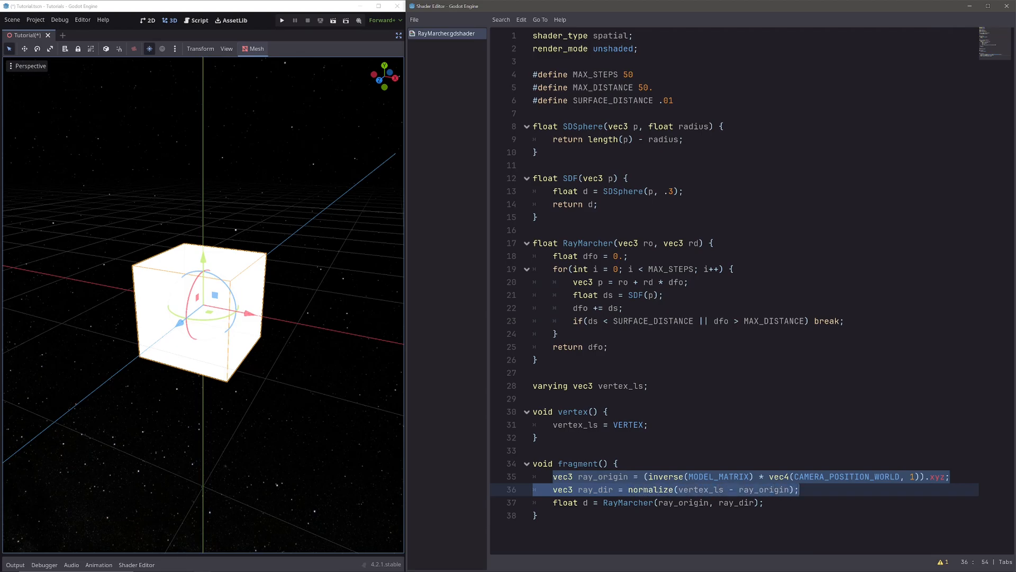
{"action": "left_click", "coordinate": [798, 489]}
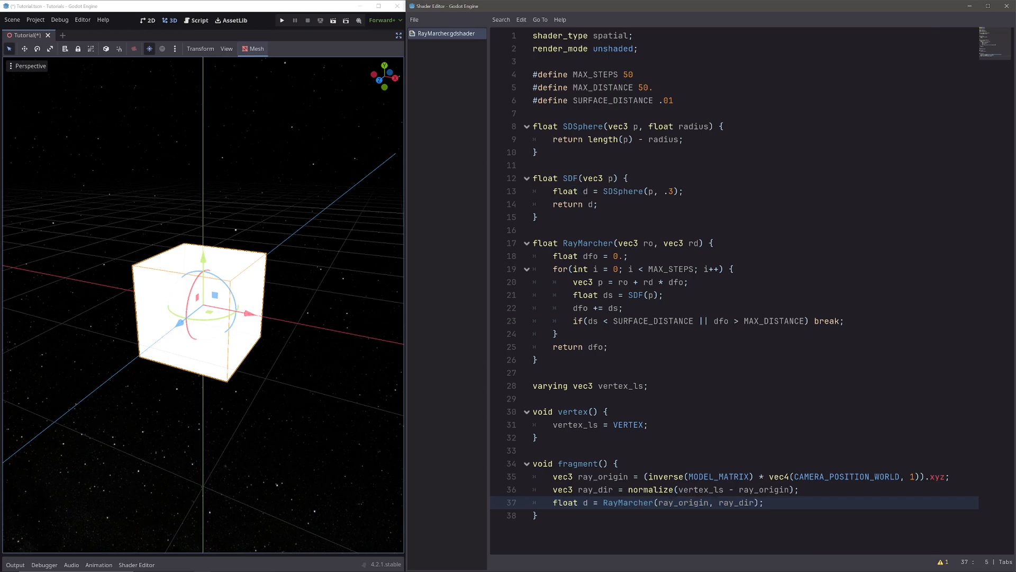
{"action": "double_click", "coordinate": [588, 243]}
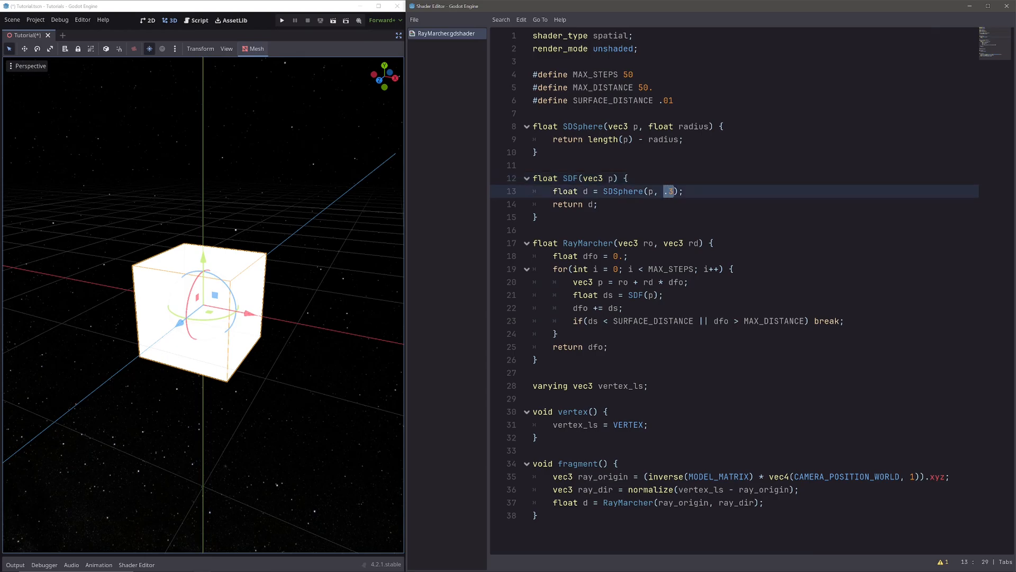
{"action": "double_click", "coordinate": [622, 190]}
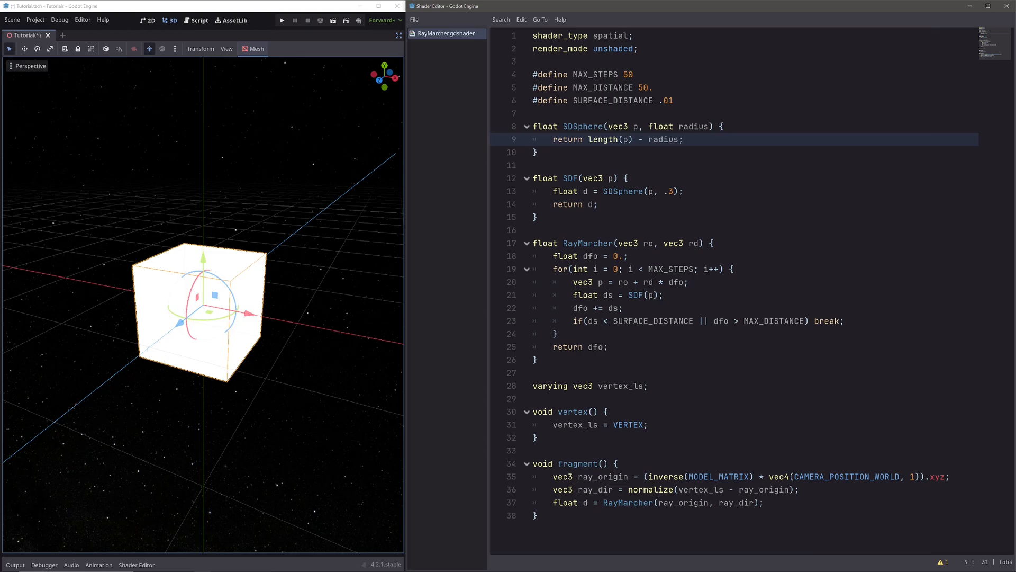
{"action": "double_click", "coordinate": [578, 464]}
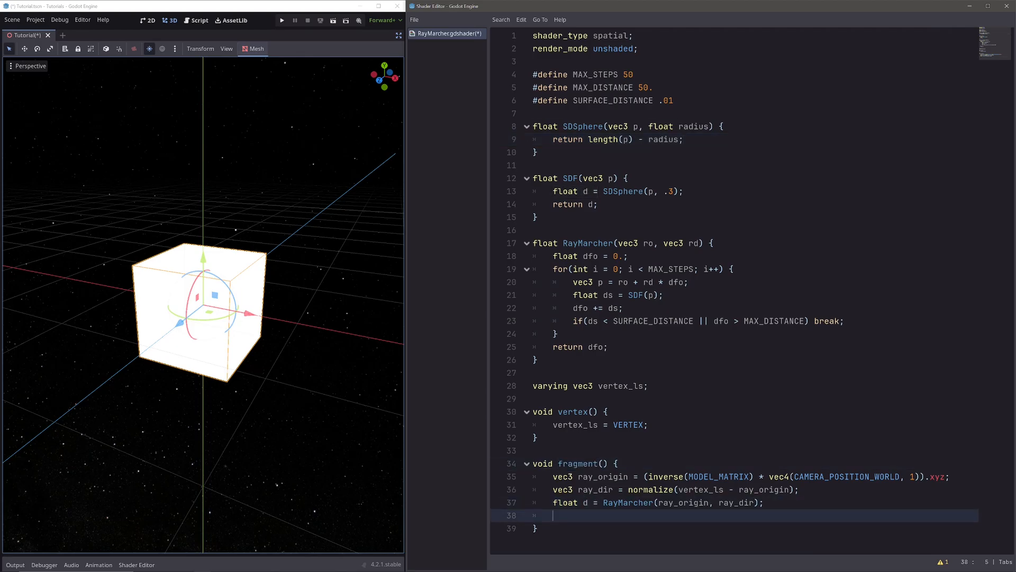
- Add if(d > MAX_DISTANCE) discard; after the RayMarcher call so missed rays are dropped
{"action": "type", "text": "if(d > )"}
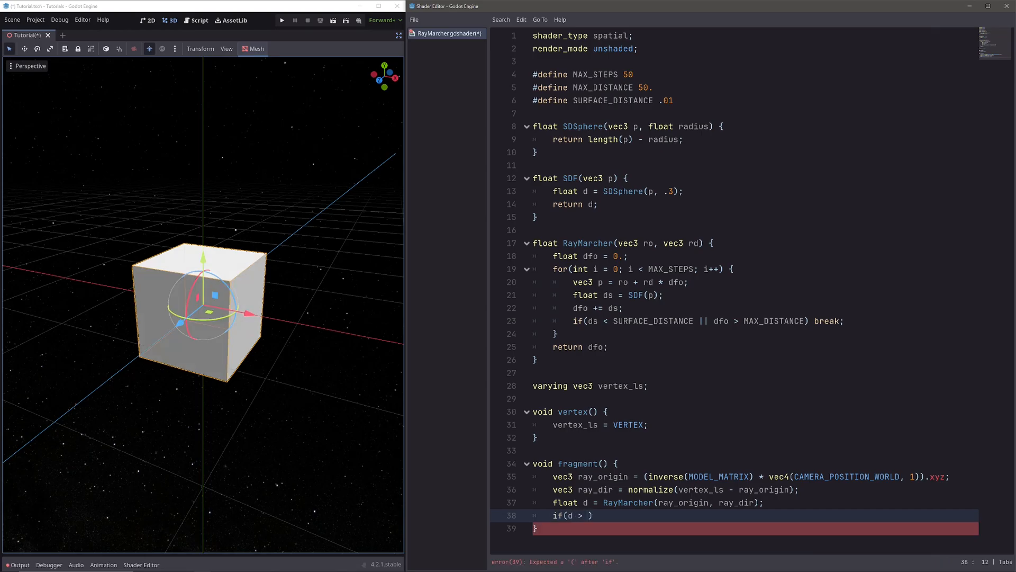
{"action": "type", "text": "MAX_DISTANCE"}
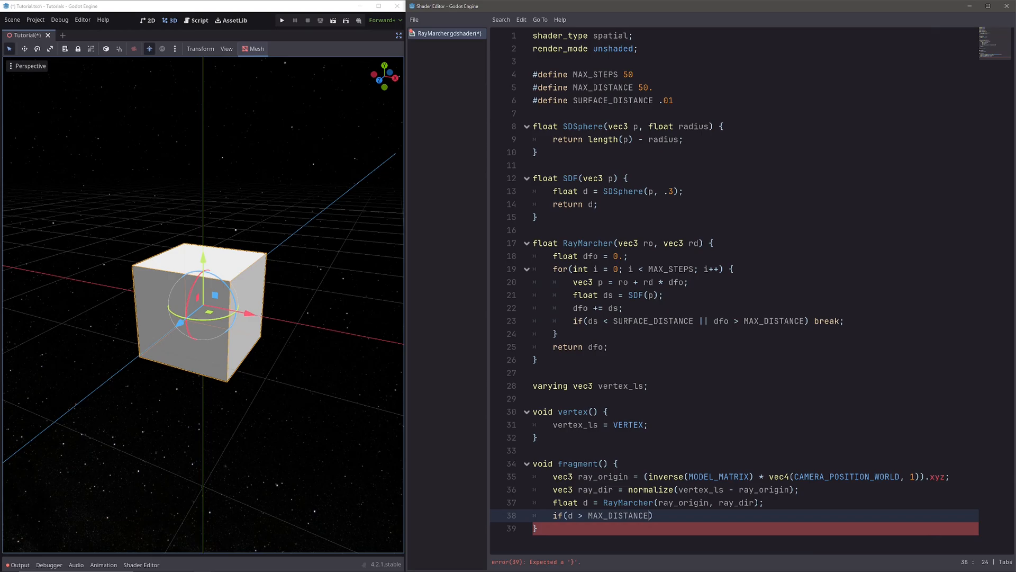
{"action": "type", "text": "d"}
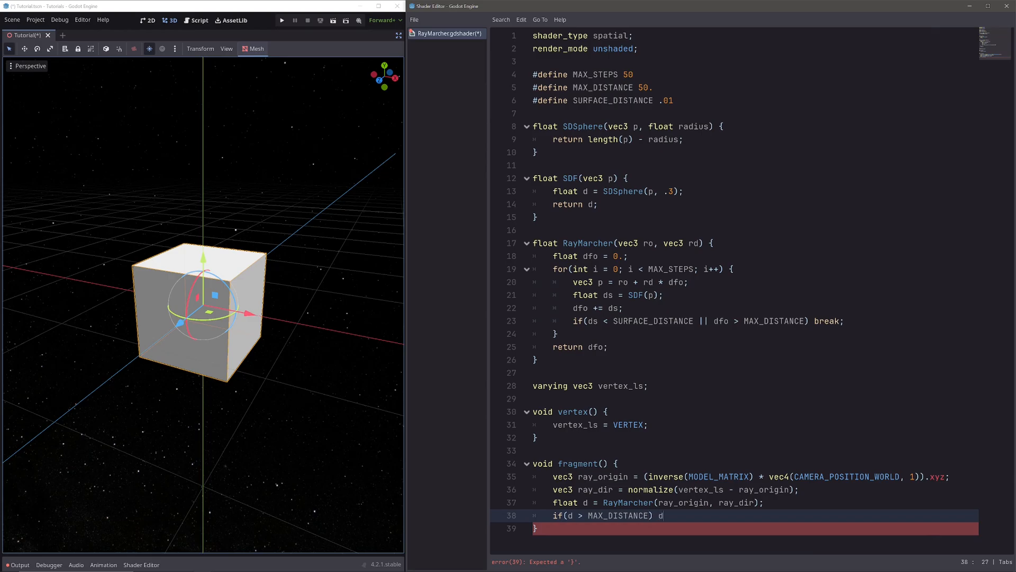
{"action": "type", "text": "iscard;"}
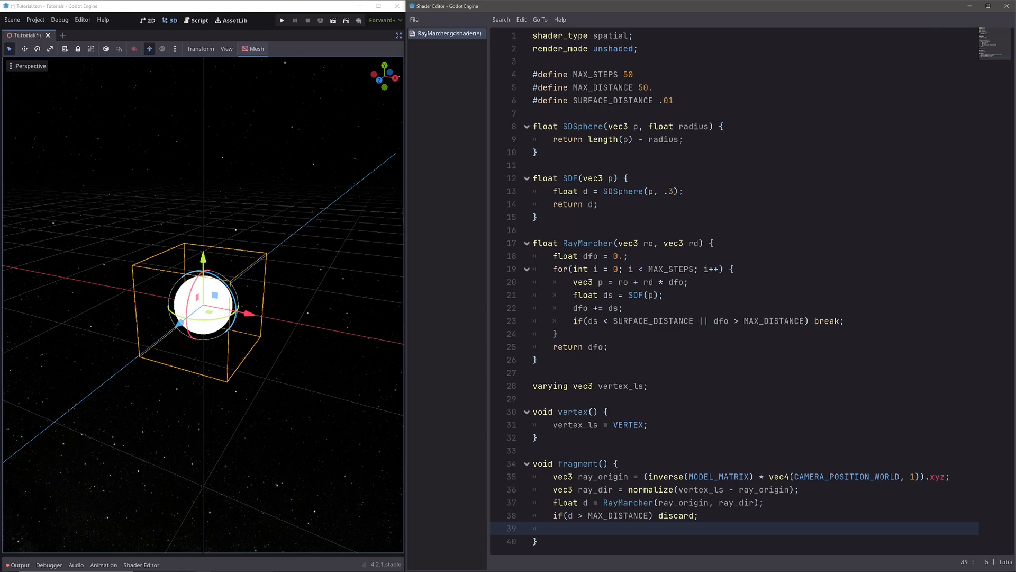
- Shade hits with ALBEDO = vec3(.2) so the box renders a dark grey sphere
{"action": "type", "text": "ALBEDO"}
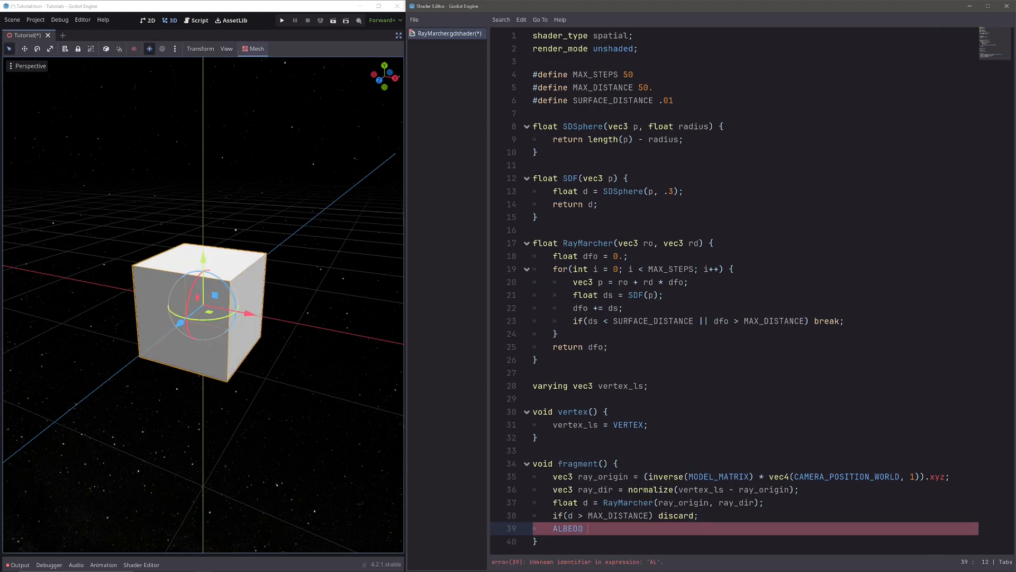
{"action": "type", "text": "= vec3()"}
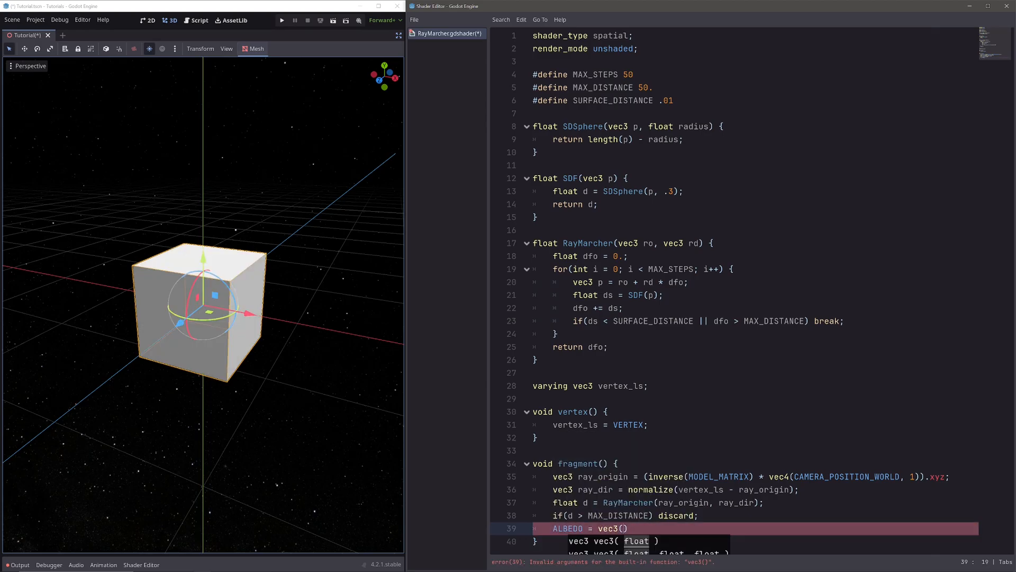
{"action": "type", "text": ".2"}
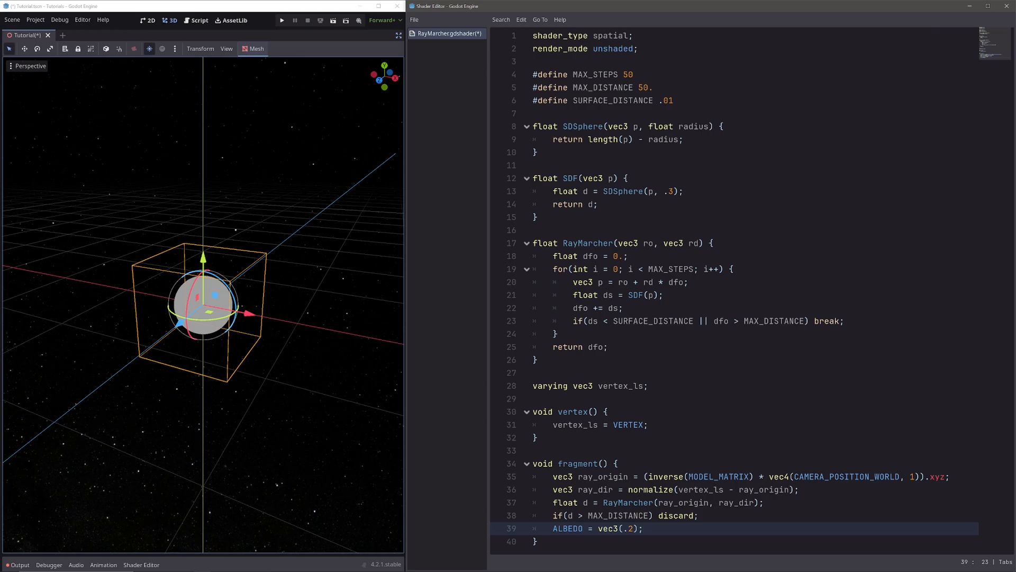
{"action": "left_click_drag", "start_coordinate": [203, 308], "coordinate": [119, 214]}
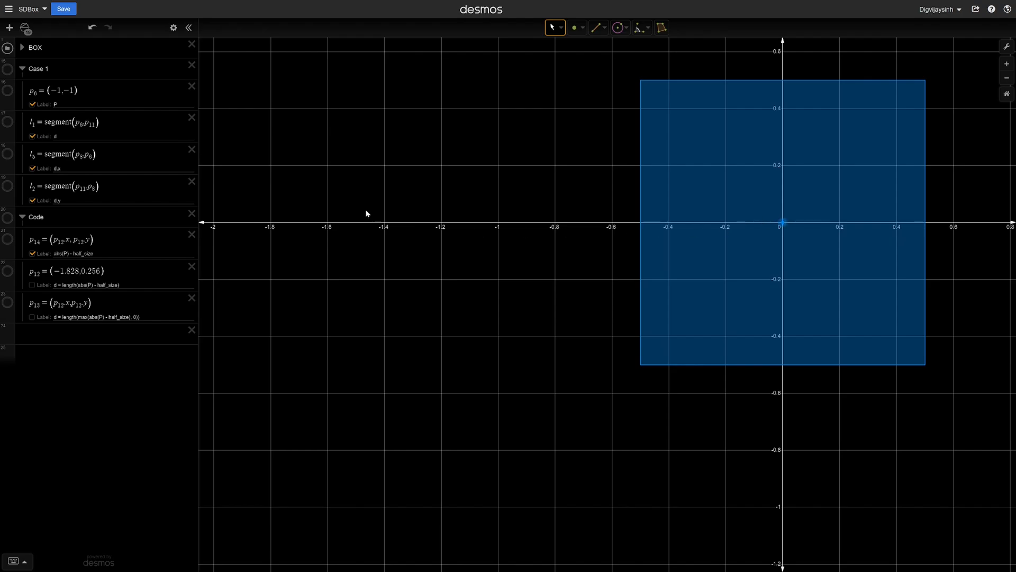
- Reveal point P and its d, d.x, d.y distance segments to the box corner
{"action": "left_click", "coordinate": [9, 70]}
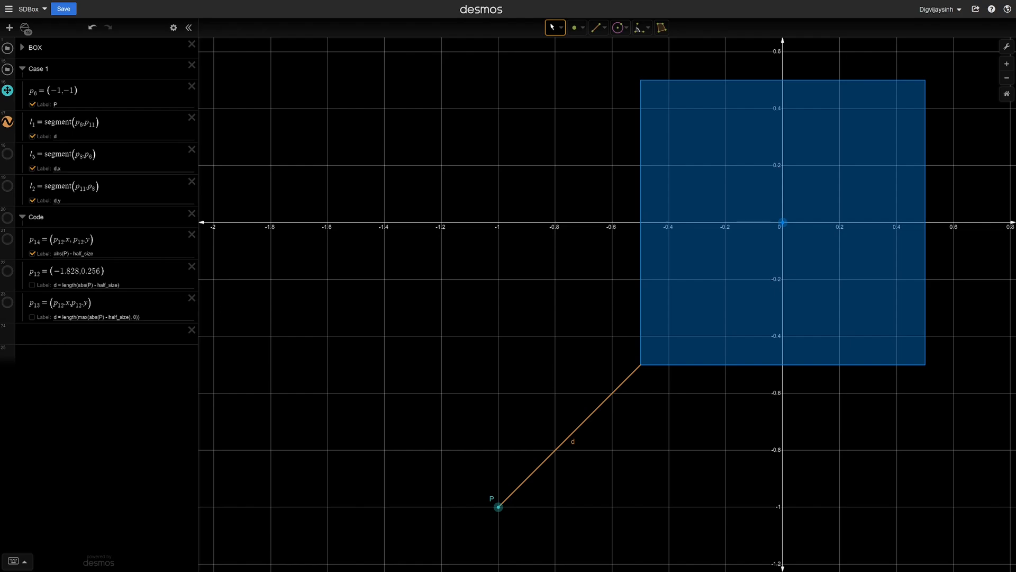
{"action": "left_click", "coordinate": [8, 164]}
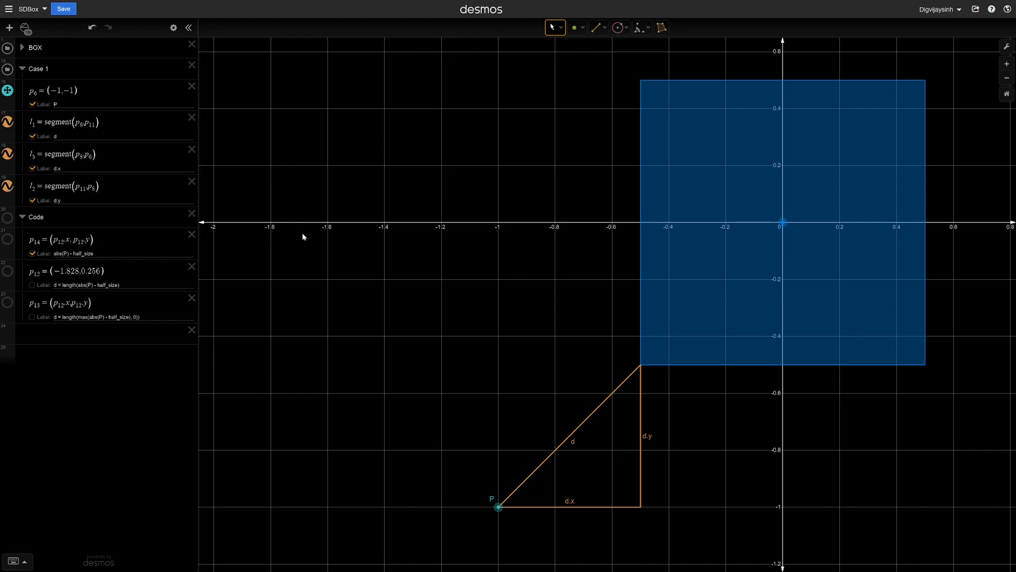
{"action": "mouse_move", "coordinate": [578, 431]}
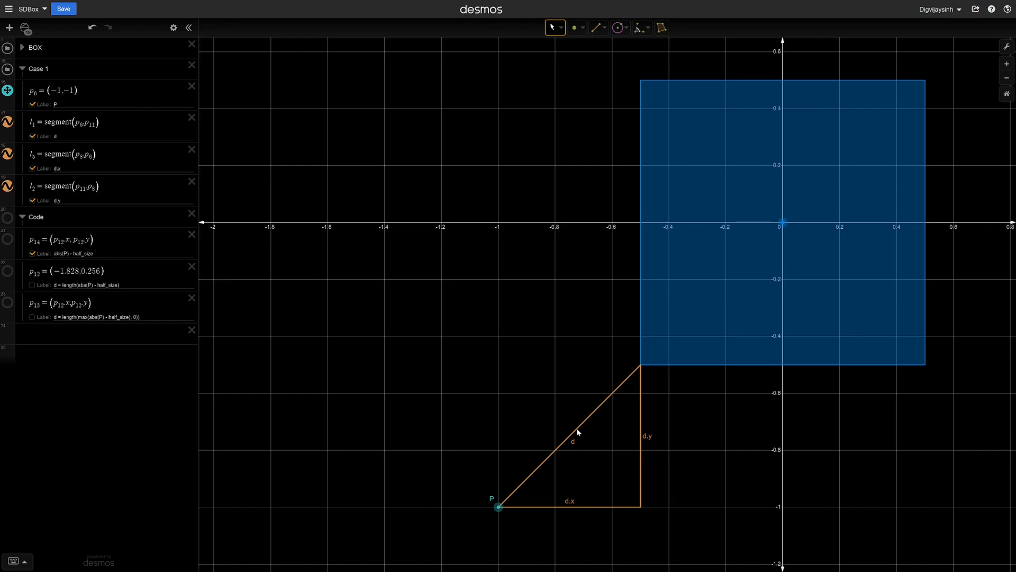
{"action": "mouse_move", "coordinate": [465, 411]}
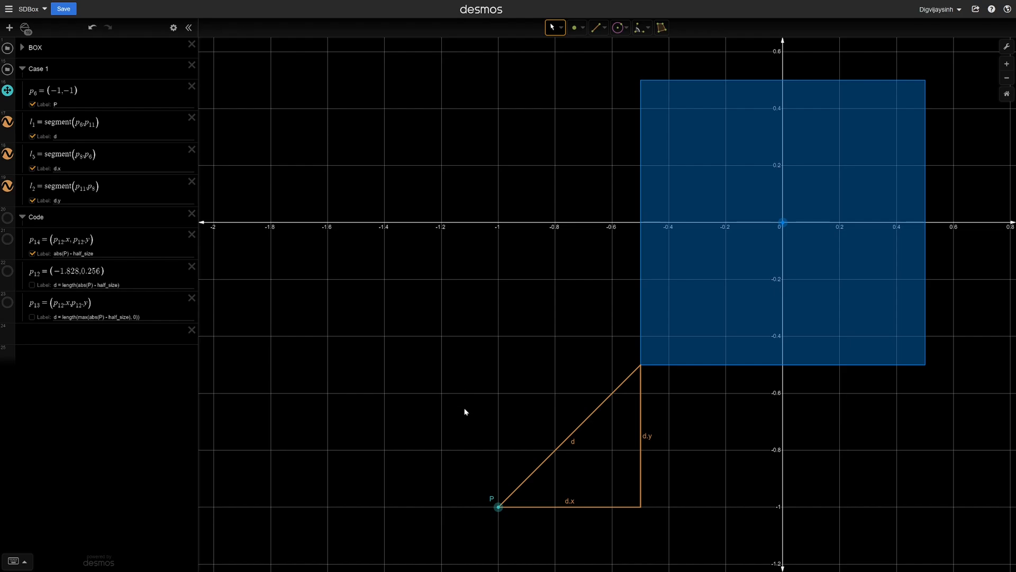
{"action": "mouse_move", "coordinate": [726, 515]}
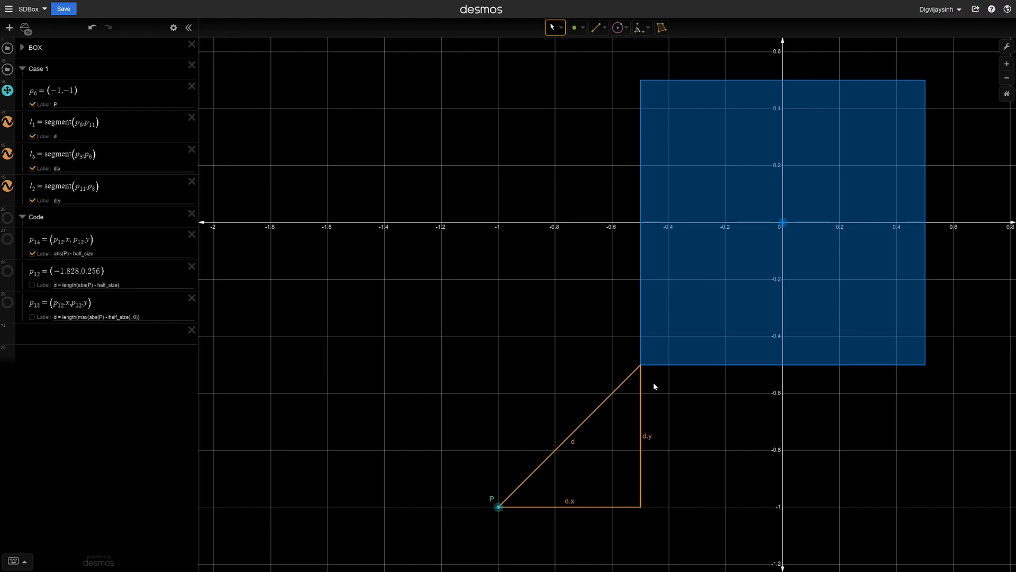
{"action": "mouse_move", "coordinate": [741, 520]}
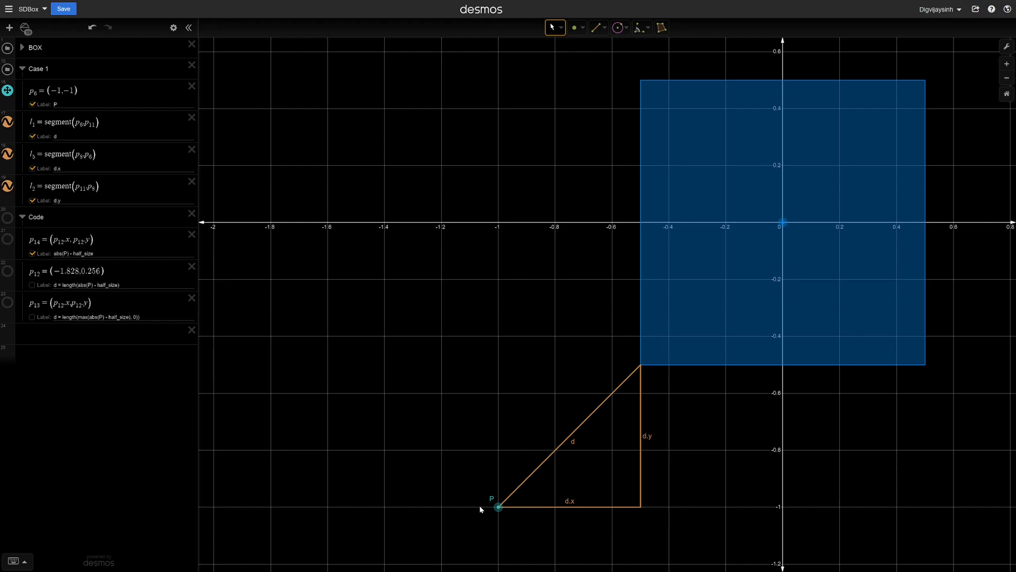
{"action": "mouse_move", "coordinate": [609, 521]}
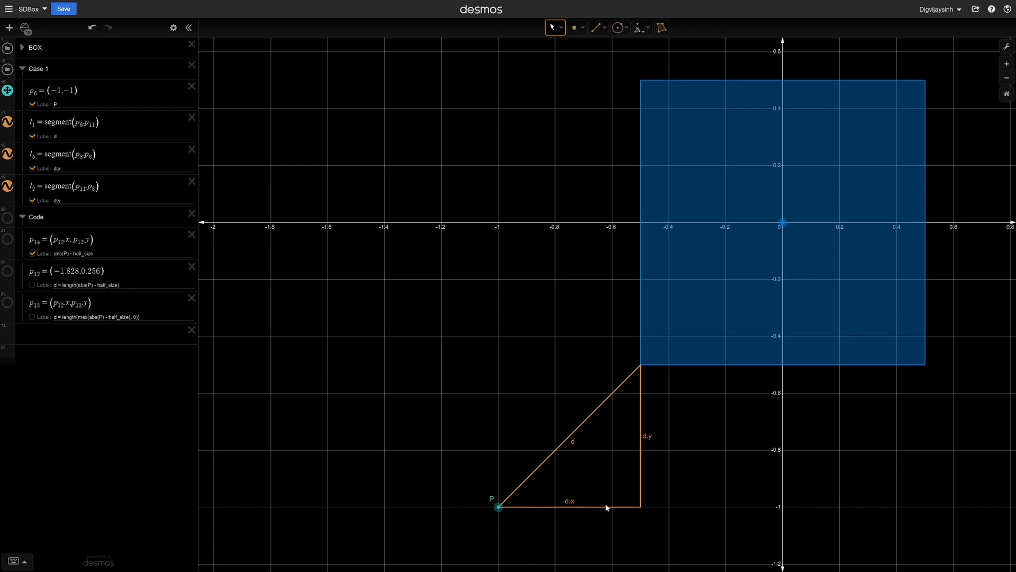
{"action": "mouse_move", "coordinate": [594, 525]}
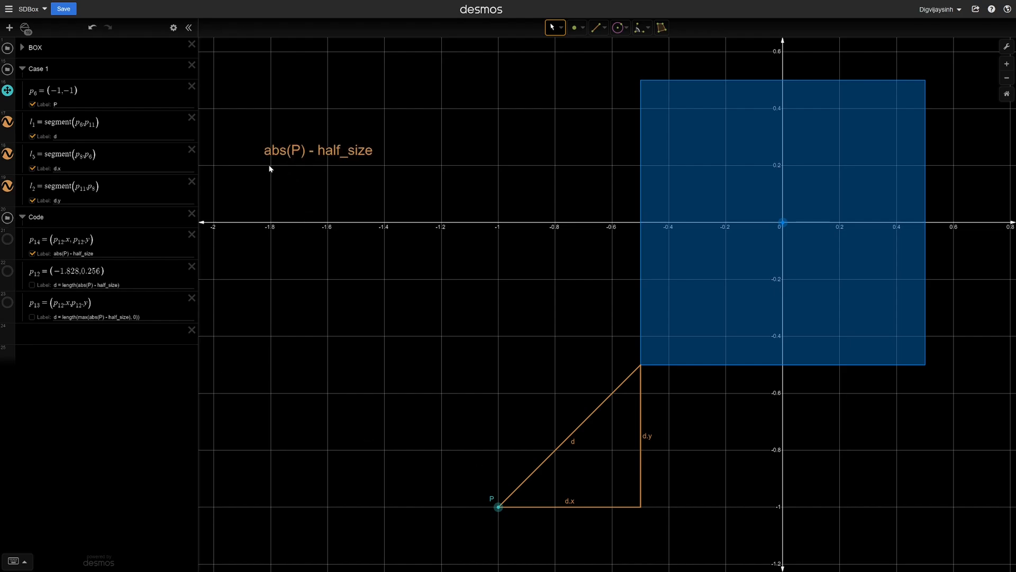
{"action": "mouse_move", "coordinate": [385, 169]}
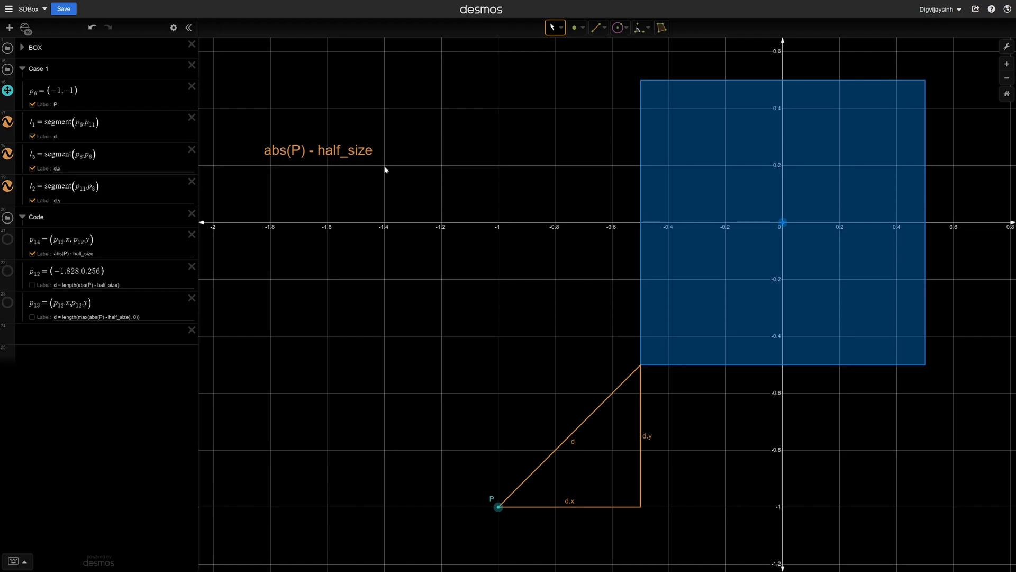
{"action": "mouse_move", "coordinate": [395, 185]}
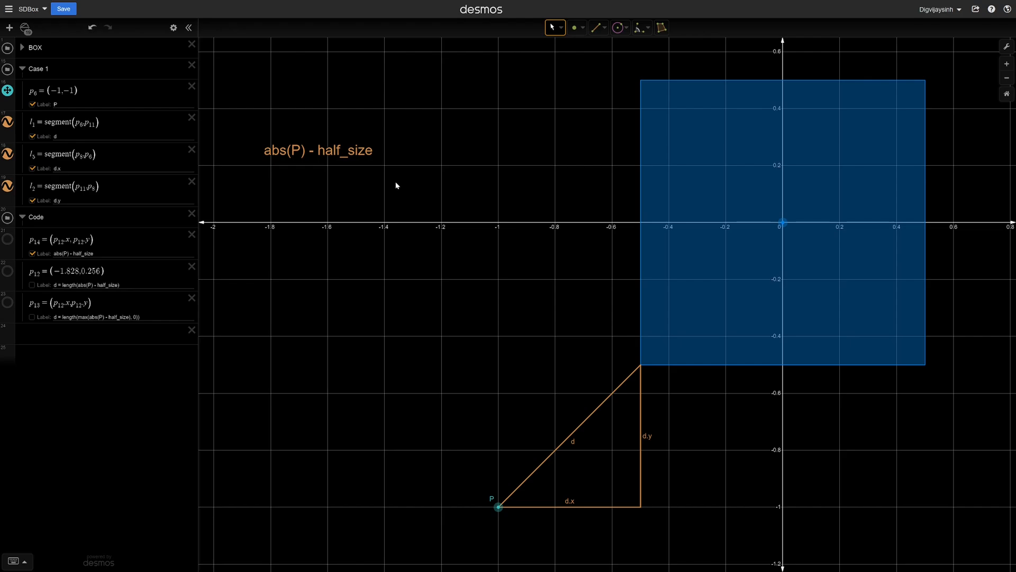
- Move point P up to about y = -0.2 beside the box and show d = length(max(abs(P) - half_size, 0))
{"action": "left_click", "coordinate": [32, 253]}
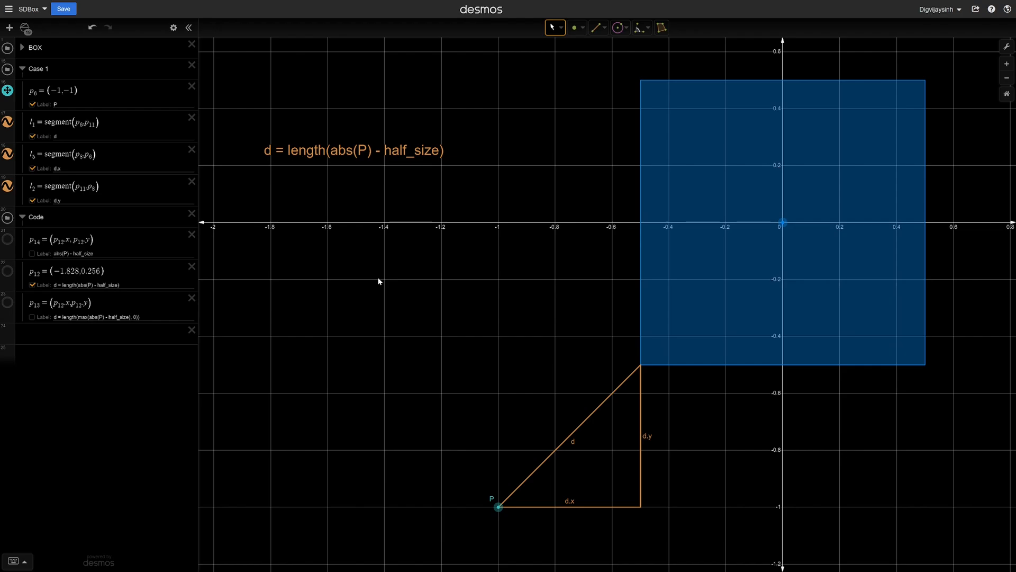
{"action": "mouse_move", "coordinate": [569, 483]}
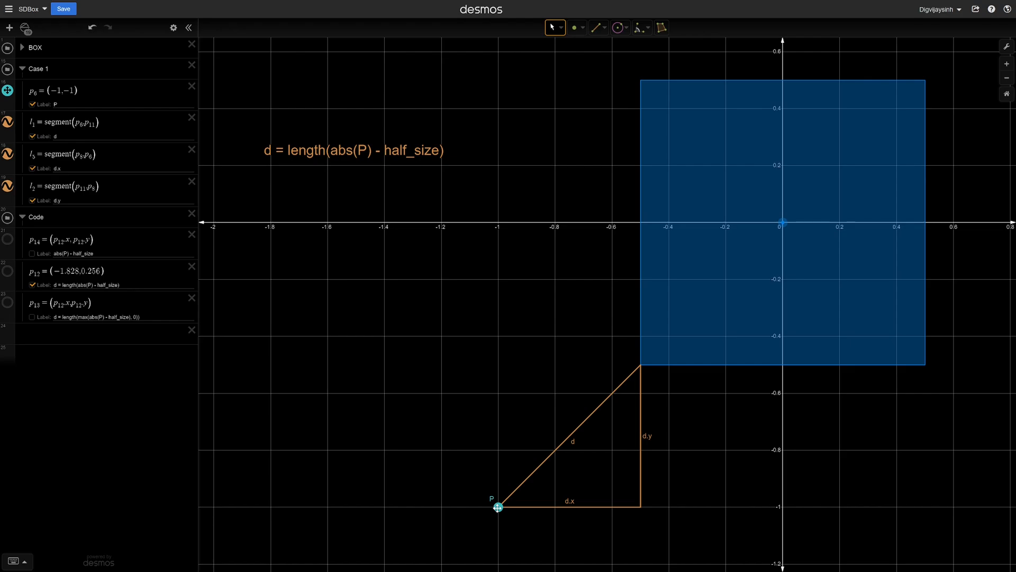
{"action": "left_click_drag", "start_coordinate": [496, 507], "coordinate": [495, 280]}
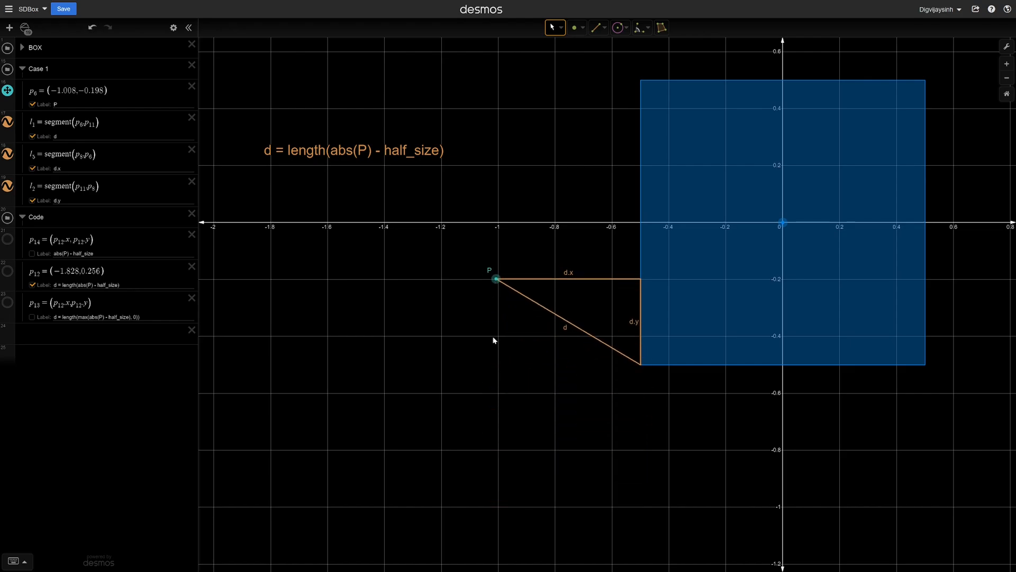
{"action": "mouse_move", "coordinate": [525, 300]}
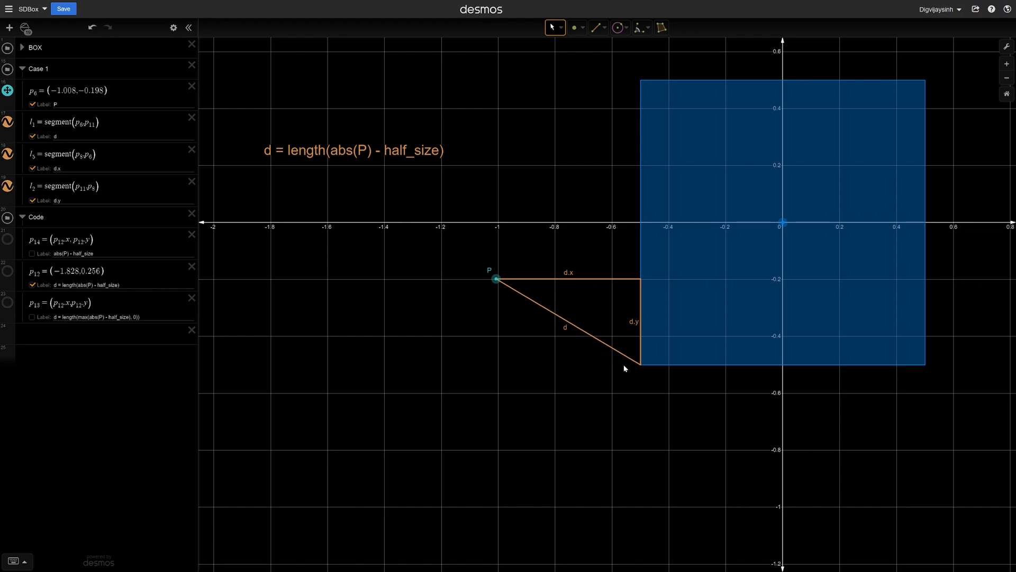
{"action": "mouse_move", "coordinate": [642, 288]}
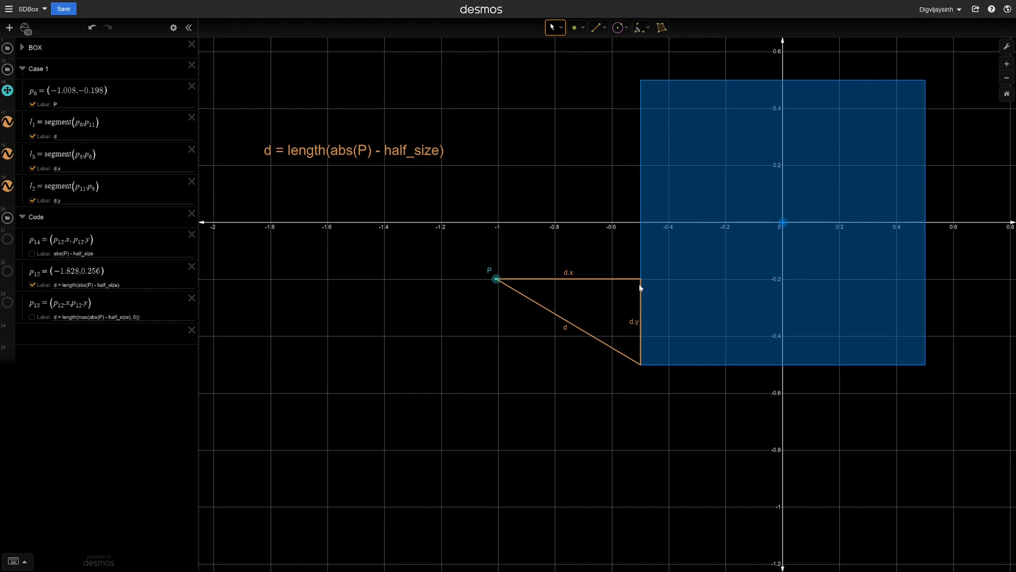
{"action": "mouse_move", "coordinate": [636, 304]}
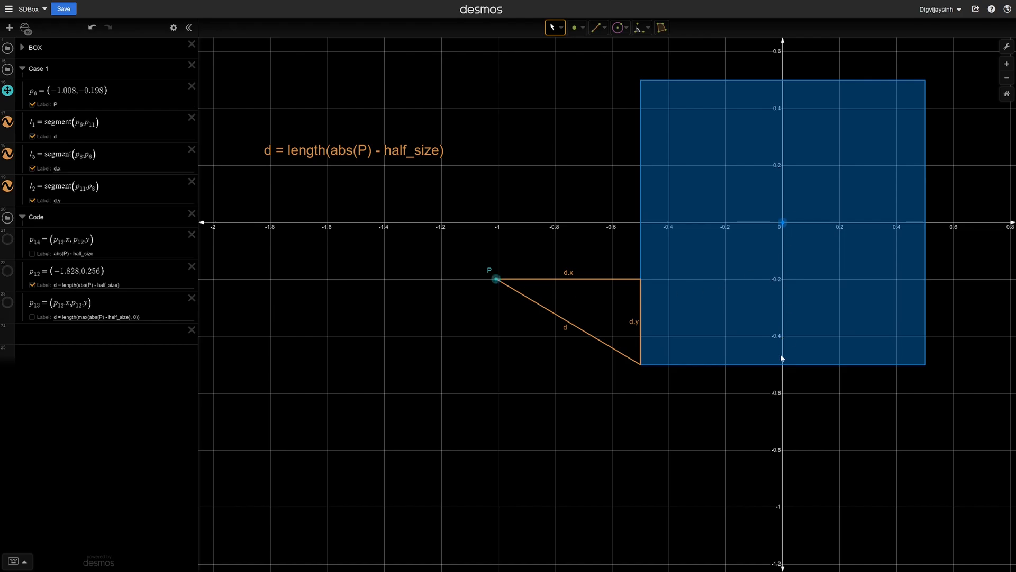
{"action": "mouse_move", "coordinate": [781, 368]}
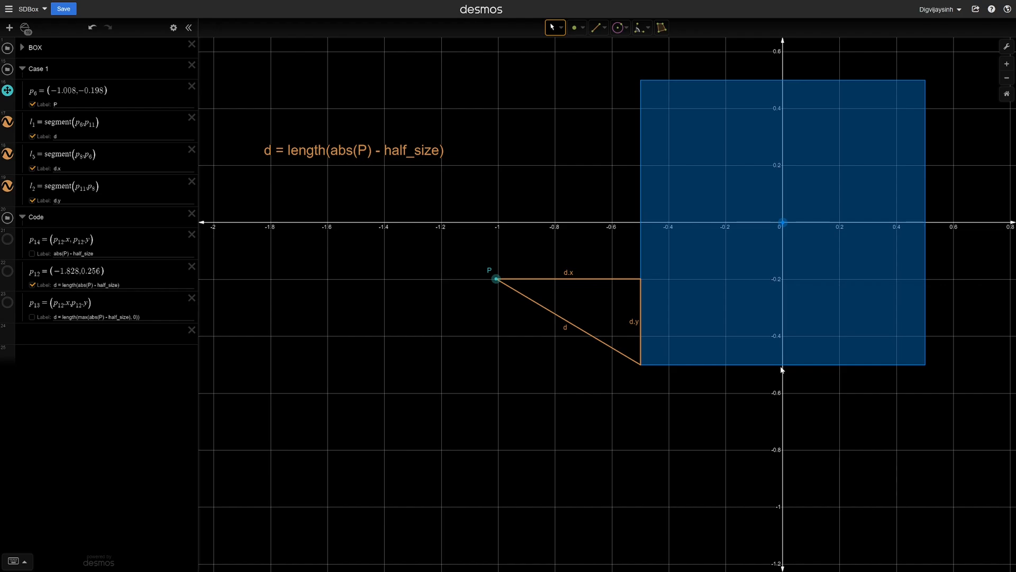
{"action": "mouse_move", "coordinate": [642, 299]}
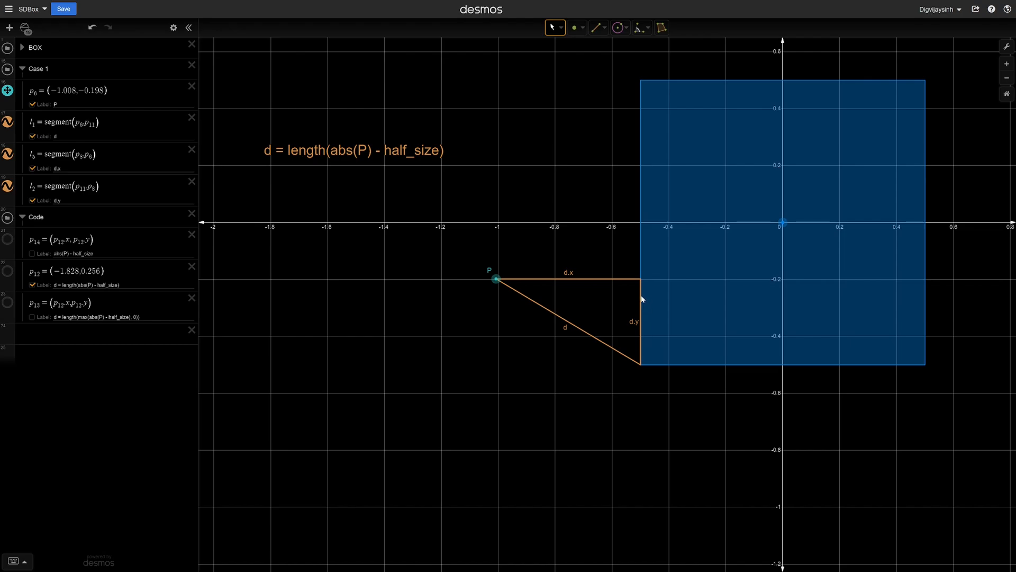
{"action": "mouse_move", "coordinate": [642, 346]}
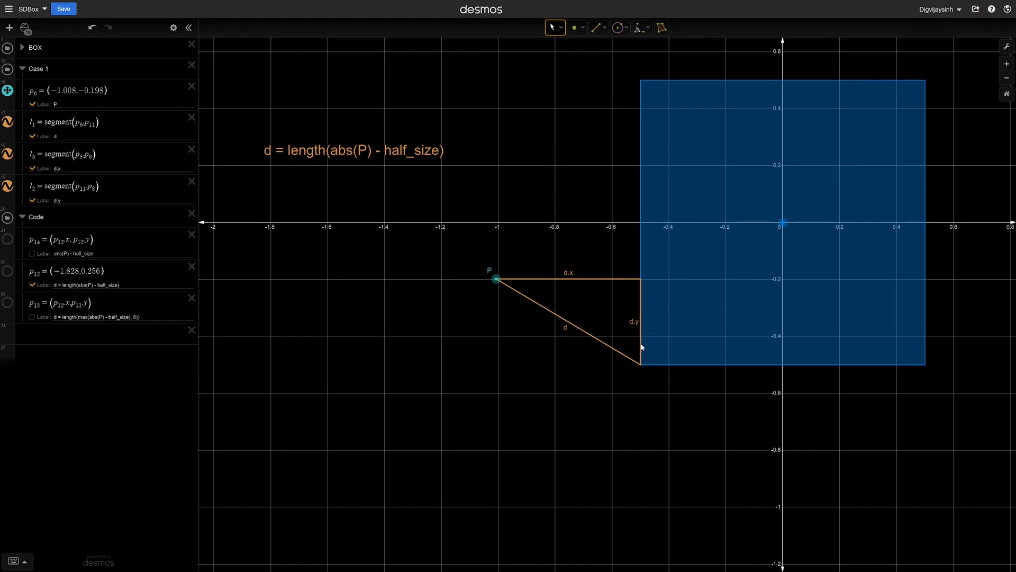
{"action": "mouse_move", "coordinate": [603, 355]}
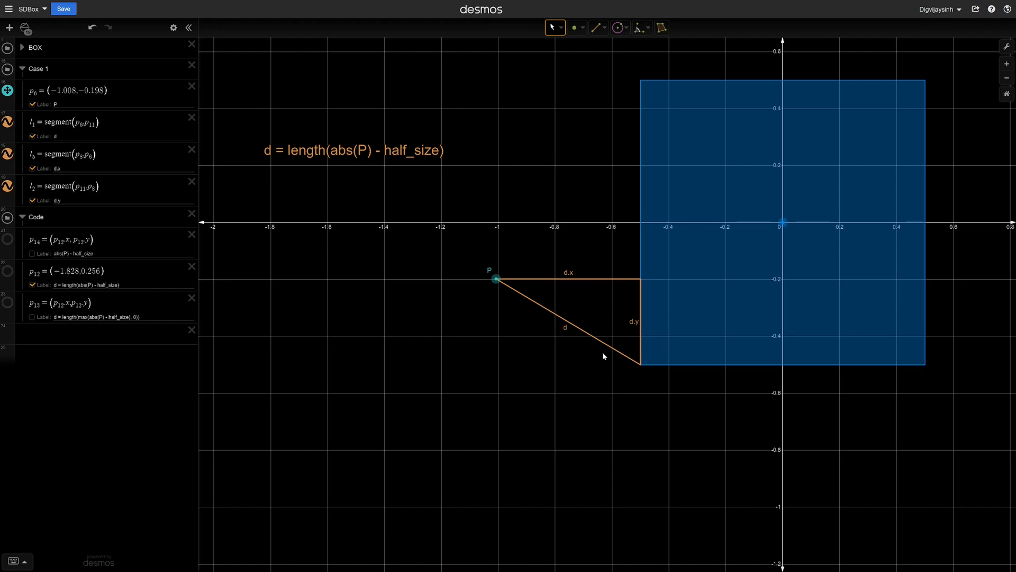
{"action": "mouse_move", "coordinate": [631, 281]}
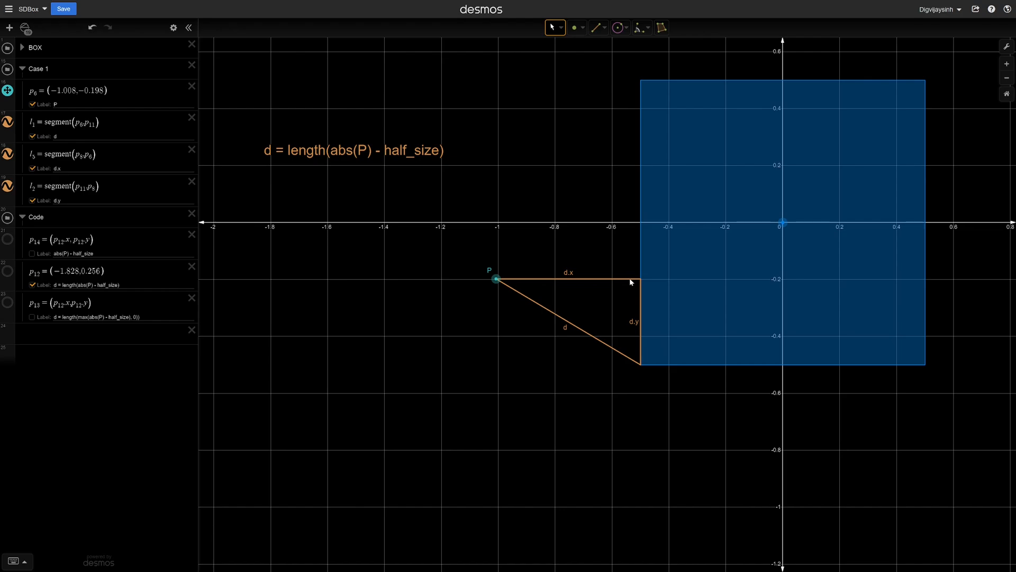
{"action": "left_click", "coordinate": [32, 317]}
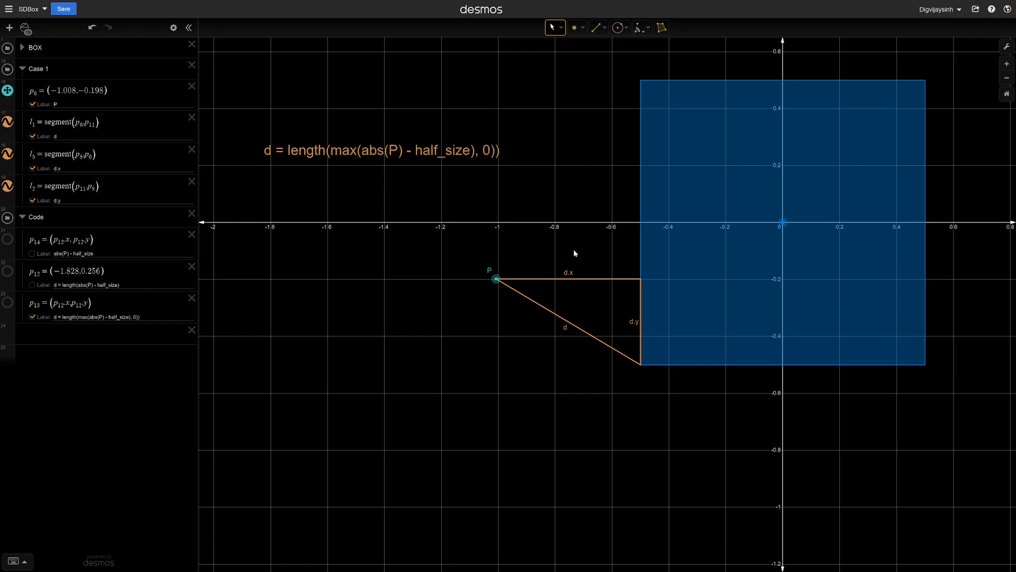
{"action": "mouse_move", "coordinate": [578, 252]}
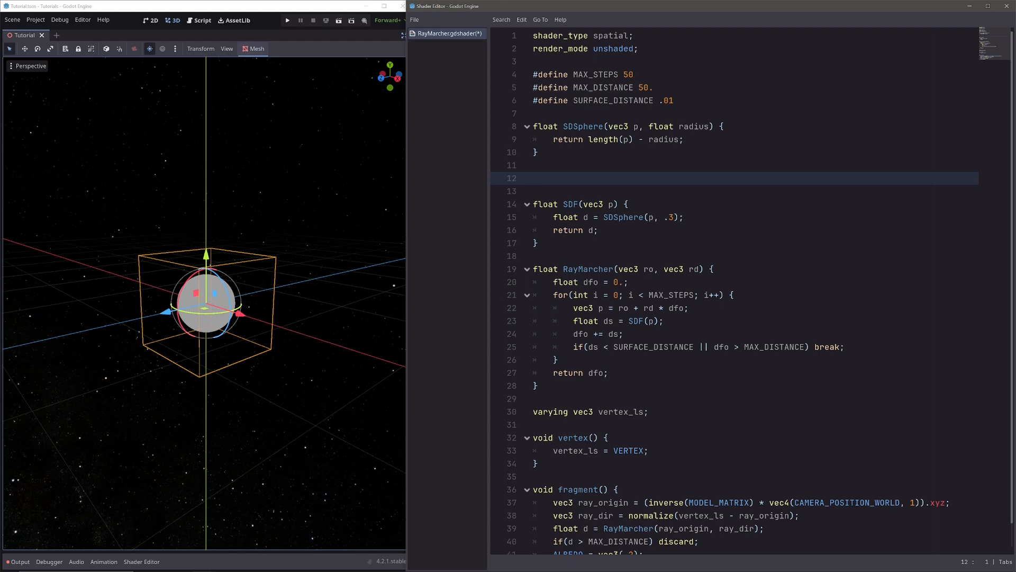
- Declare float SDBox(vec3 p, vec3 half_size) below SDSphere
{"action": "left_click", "coordinate": [533, 178]}
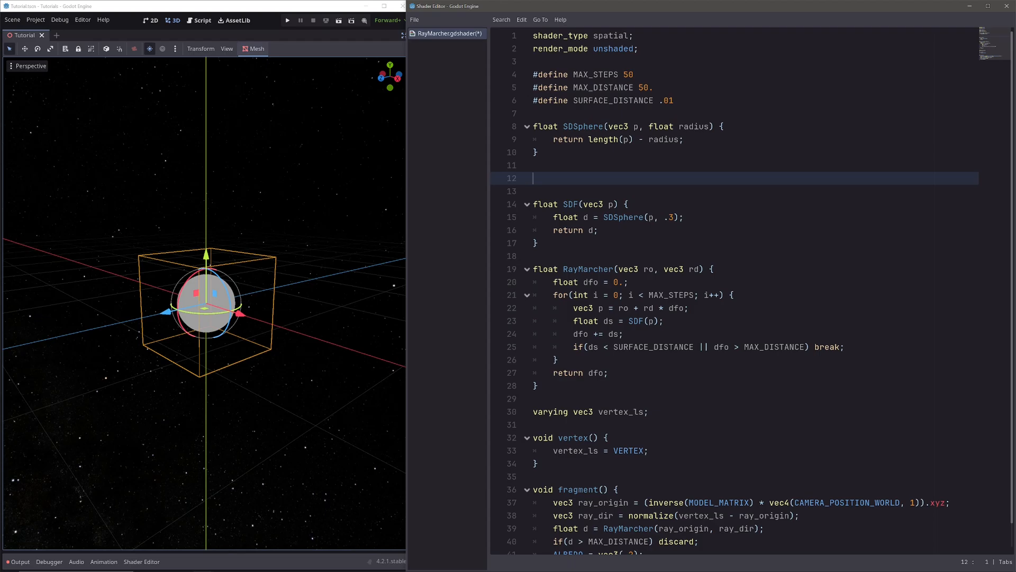
{"action": "type", "text": "float S"}
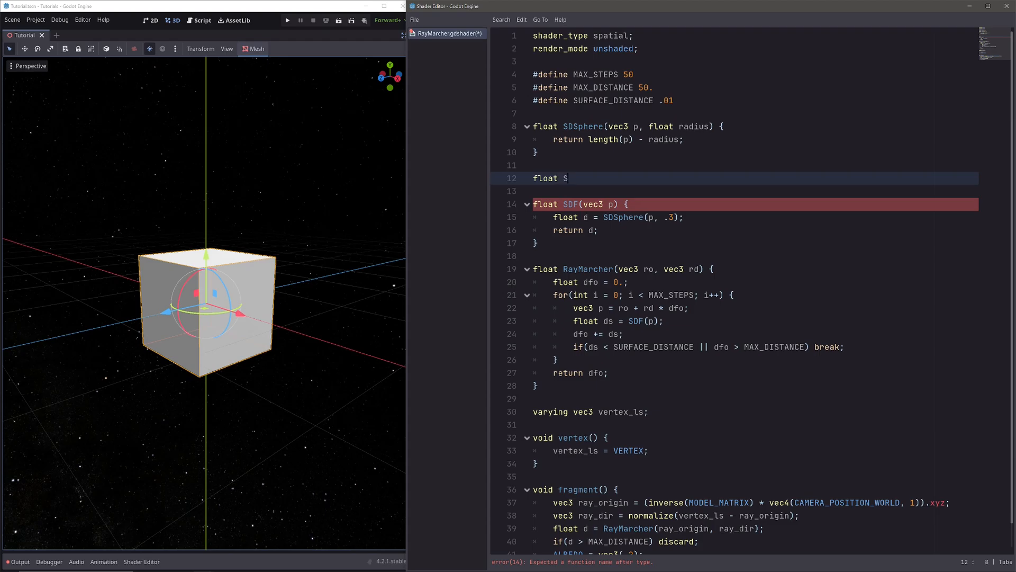
{"action": "type", "text": "DBox()"}
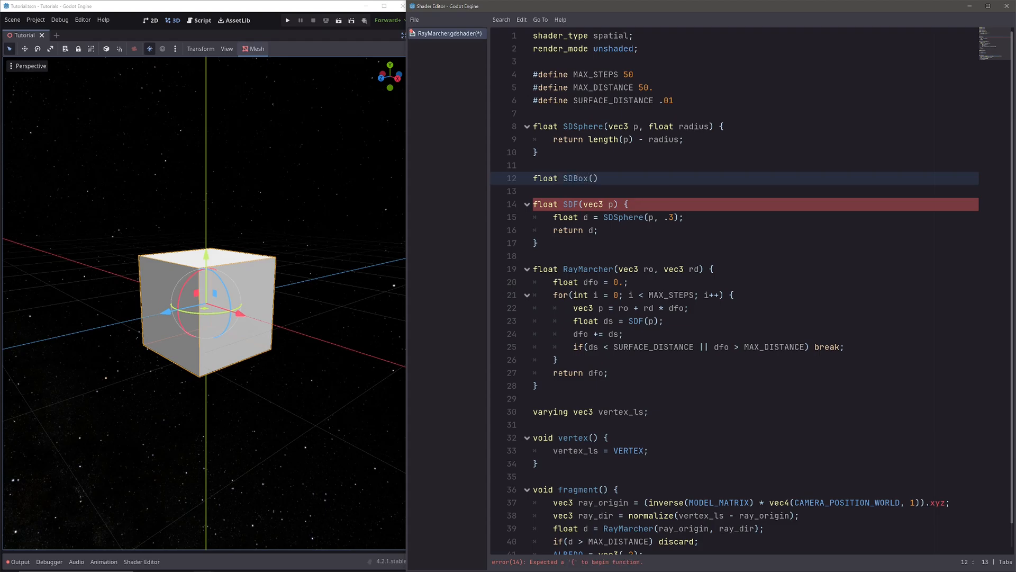
{"action": "type", "text": "vec3 p"}
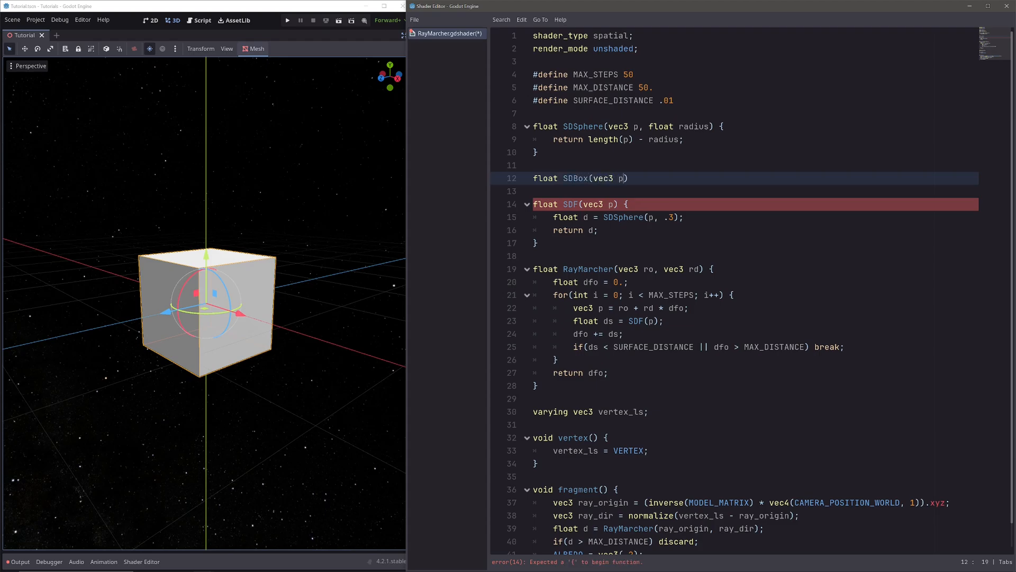
{"action": "type", "text": ", vec3"}
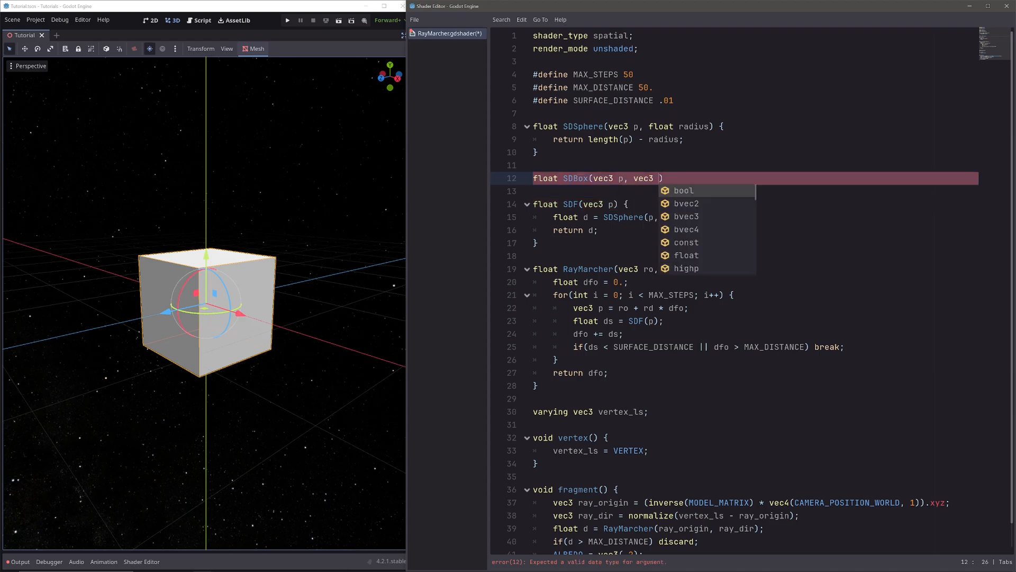
{"action": "type", "text": "half_size"}
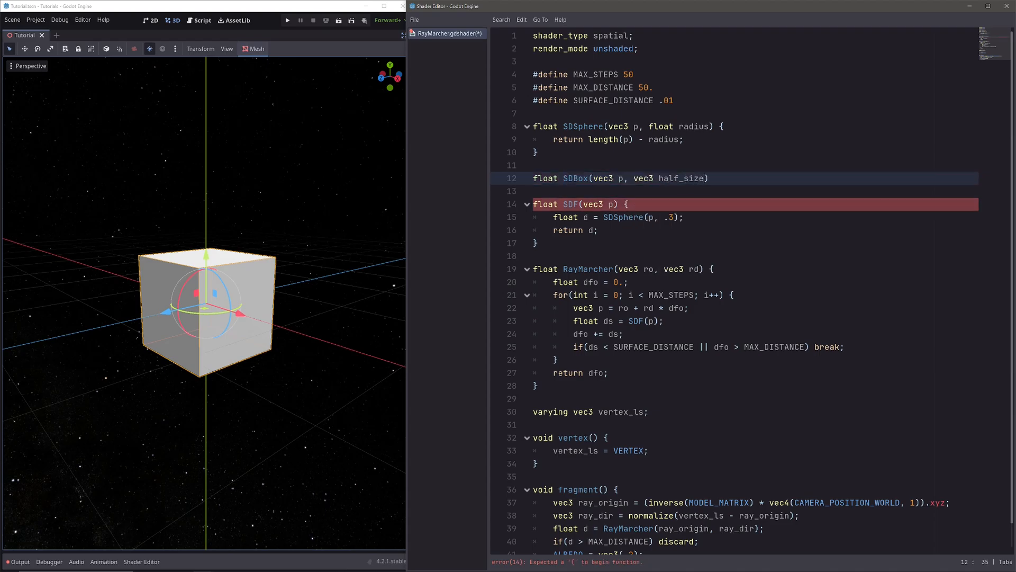
{"action": "type", "text": "{"}
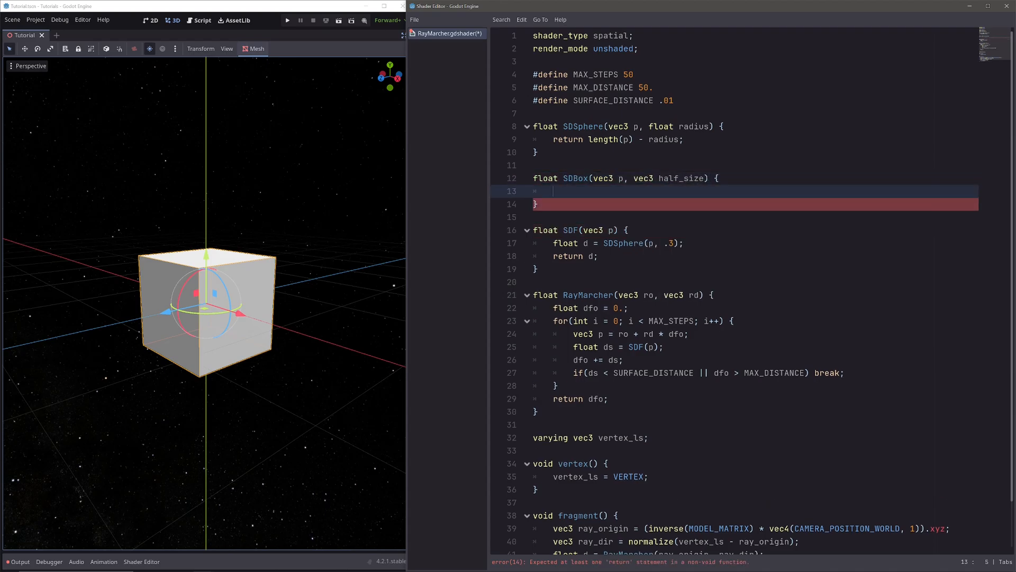
- Make SDBox return length(max(abs(p) - half_size, 0))
{"action": "type", "text": "return le"}
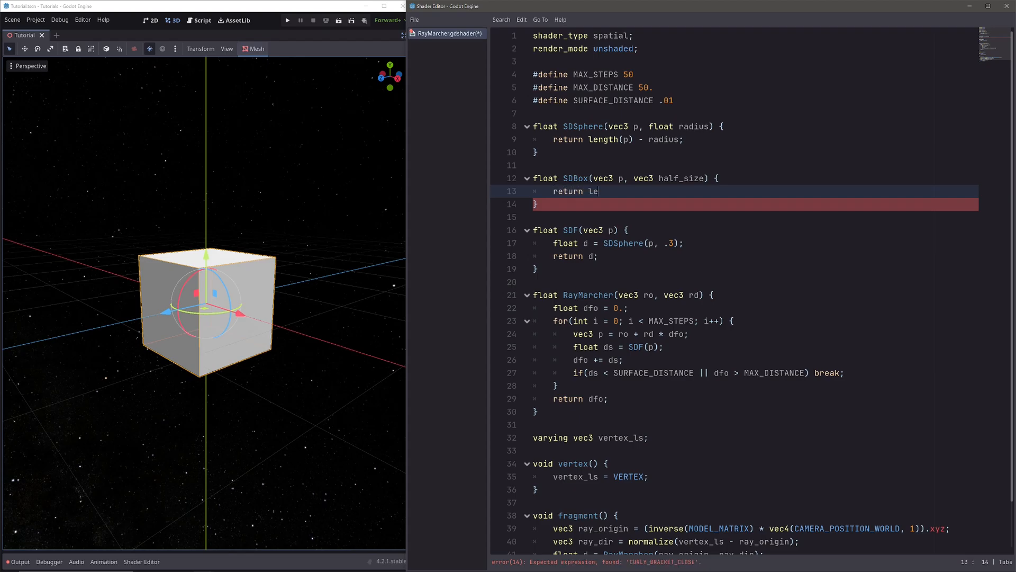
{"action": "type", "text": "ength(abs)"}
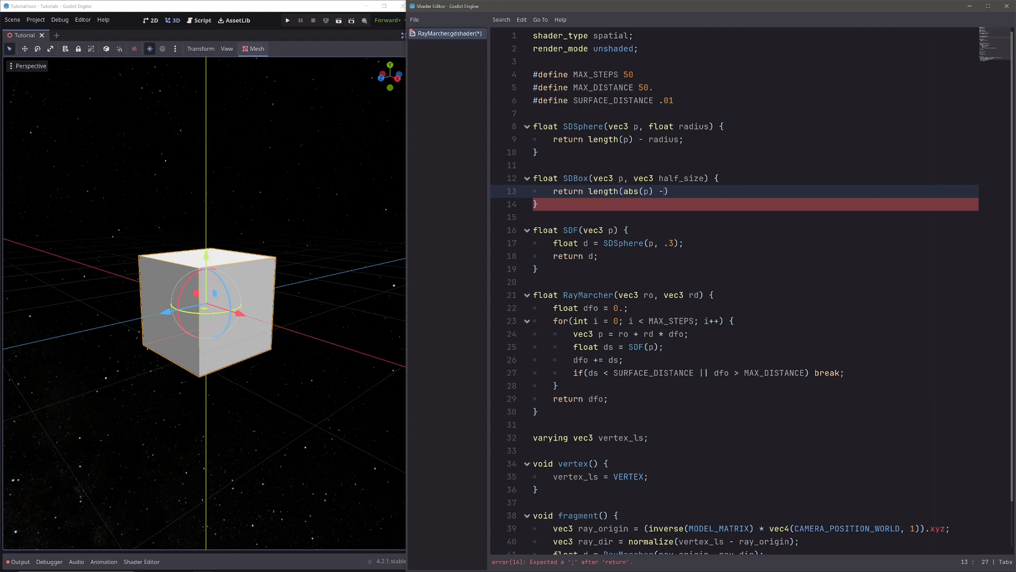
{"action": "type", "text": "half_size);"}
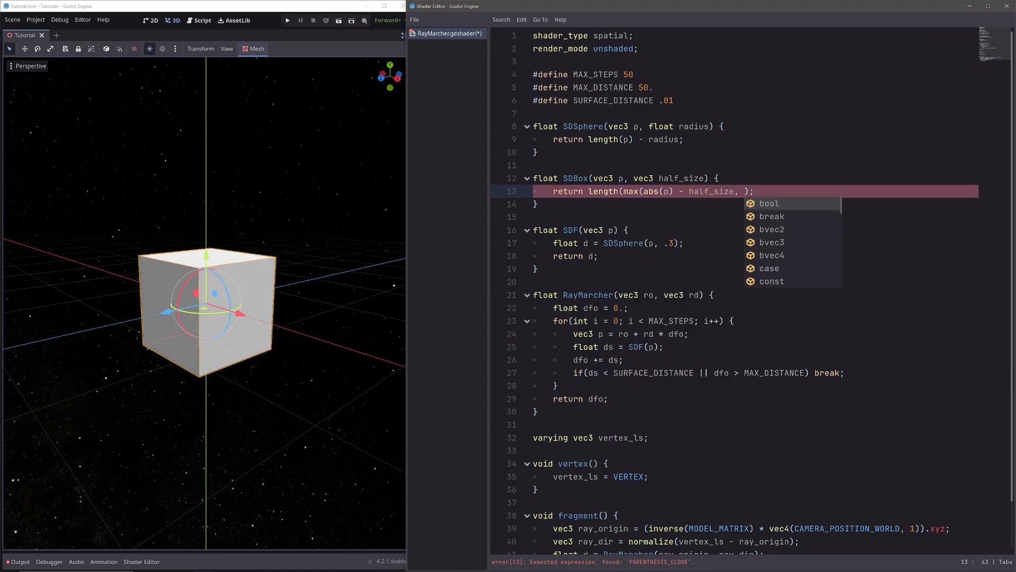
{"action": "type", "text": "0)"}
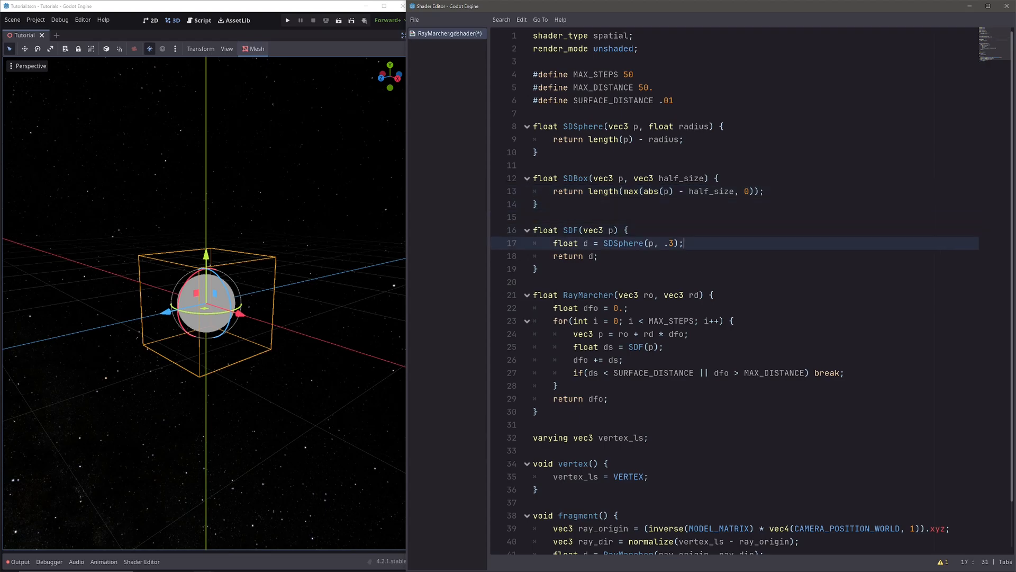
- Comment out the sphere line and set float d = SDBox(p, vec3(.25)); in the SDF
{"action": "key", "text": "ctrl+k"}
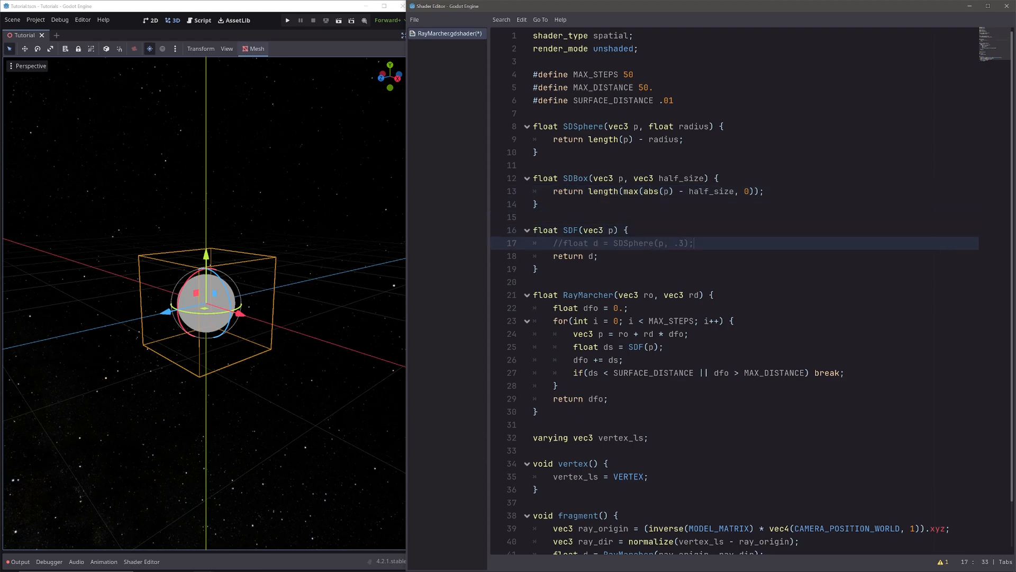
{"action": "type", "text": "float d = ="}
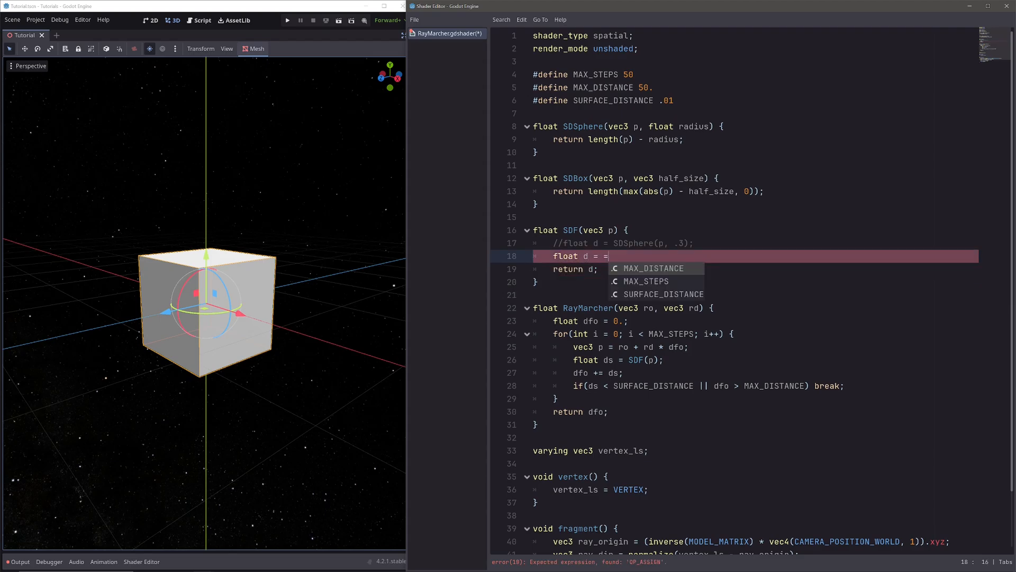
{"action": "type", "text": "SDBox()"}
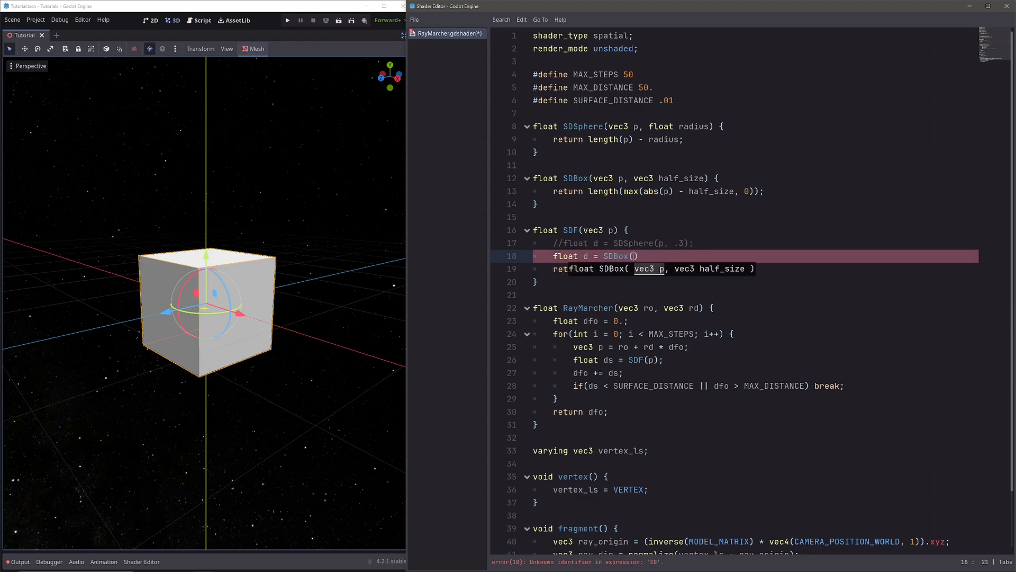
{"action": "type", "text": "p,"}
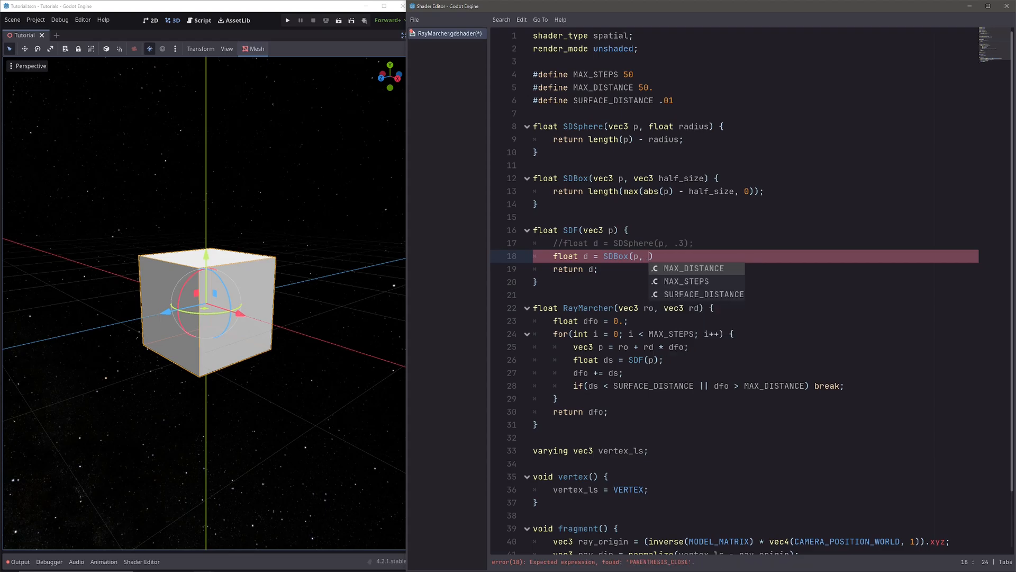
{"action": "type", "text": "vec"}
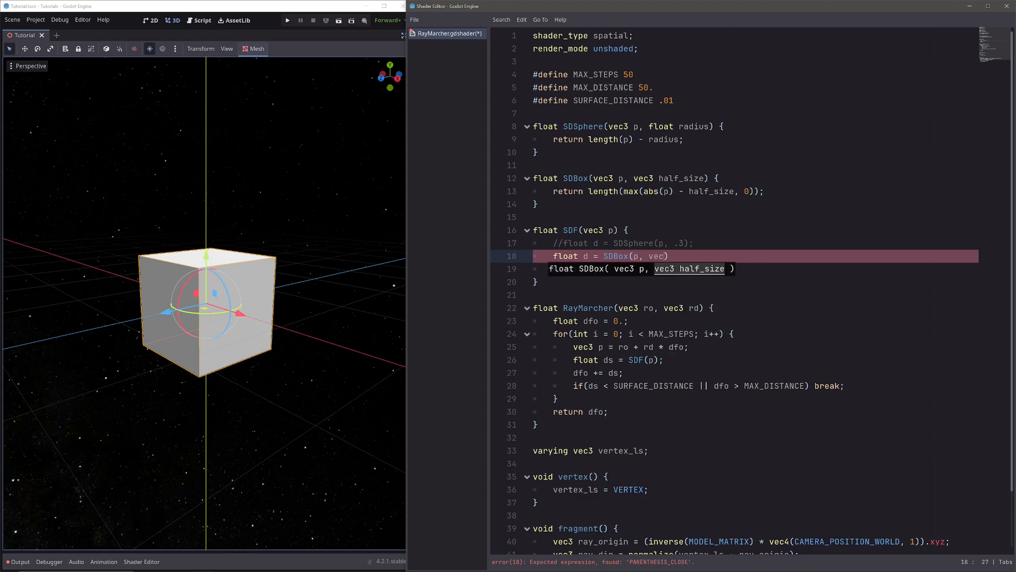
{"action": "type", "text": "3()"}
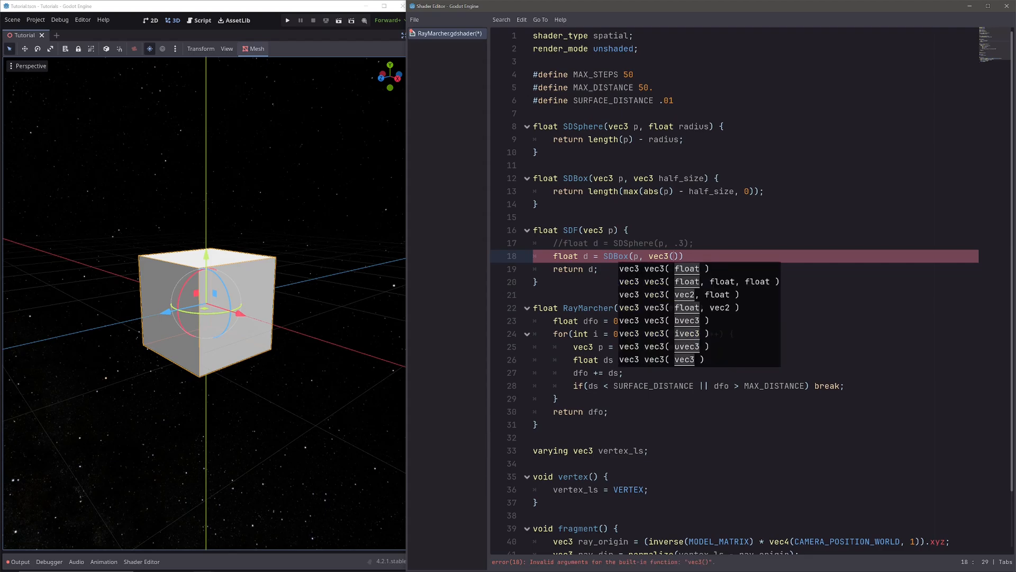
{"action": "type", "text": ".25);"}
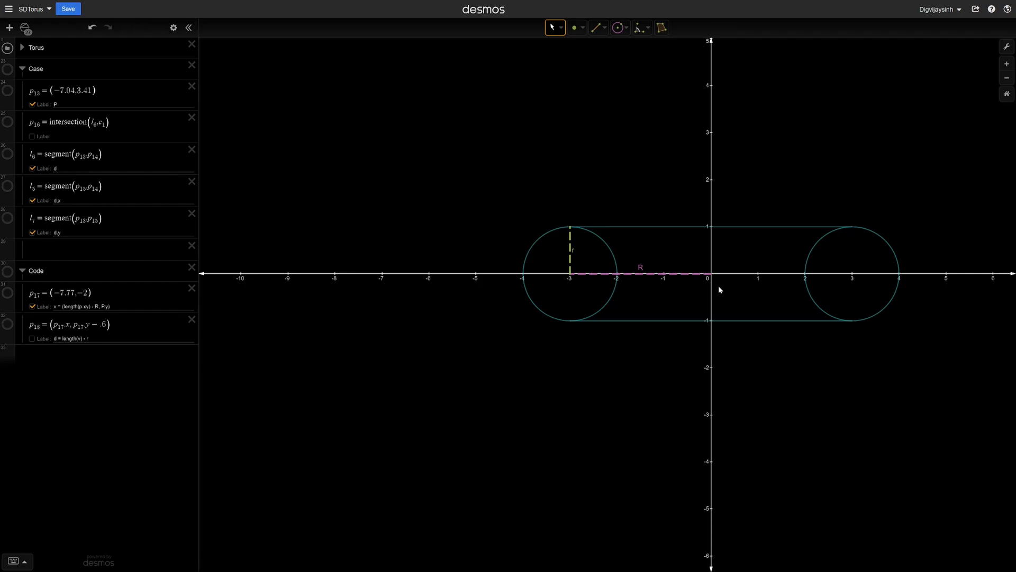
{"action": "mouse_move", "coordinate": [739, 289]}
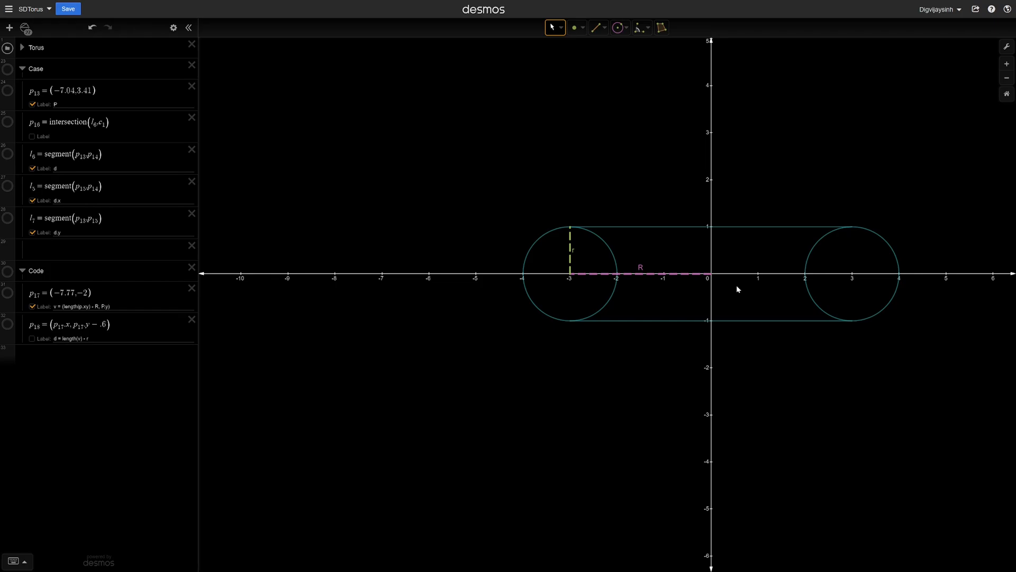
{"action": "mouse_move", "coordinate": [692, 33]}
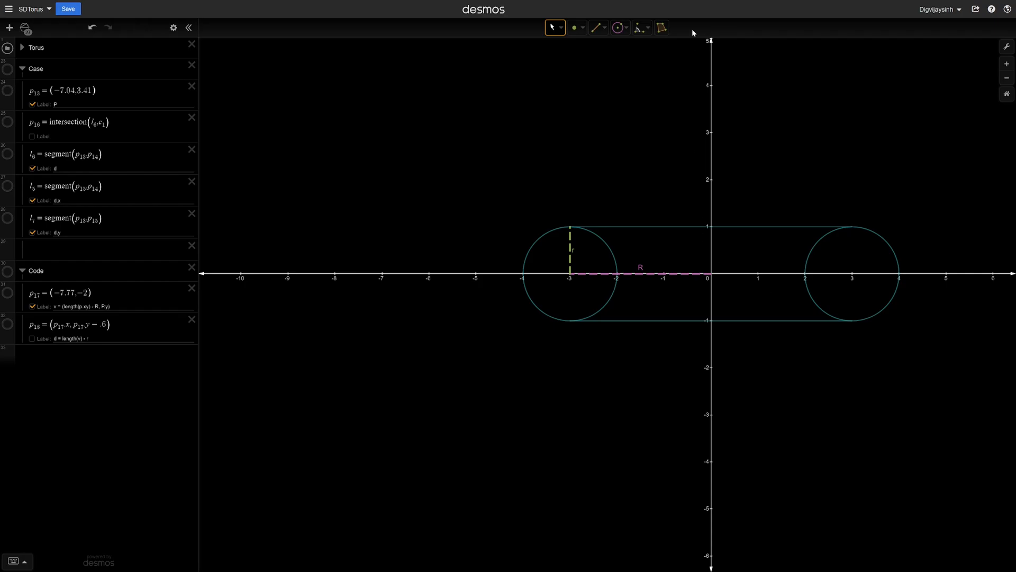
{"action": "mouse_move", "coordinate": [725, 357]}
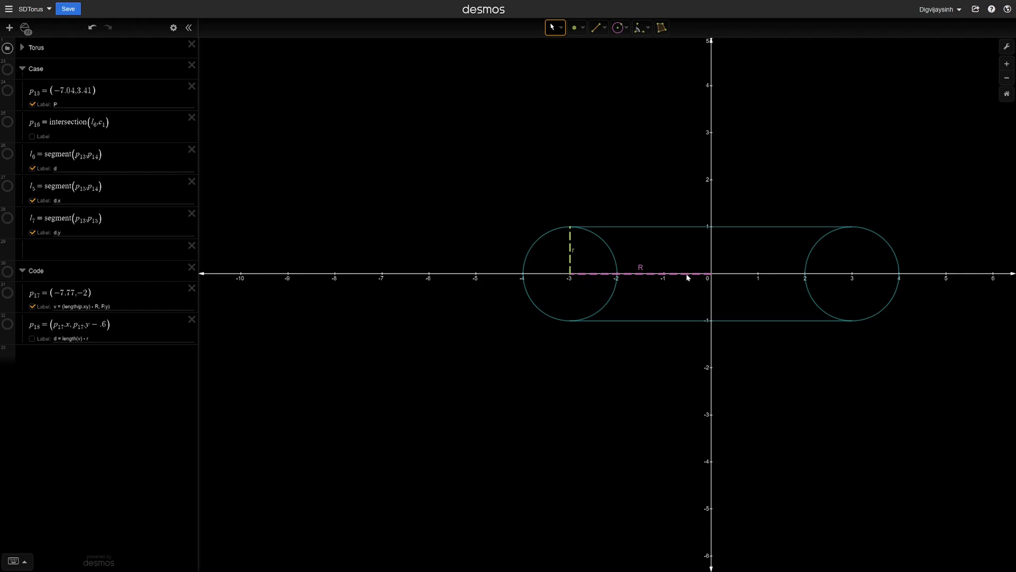
{"action": "mouse_move", "coordinate": [692, 293]}
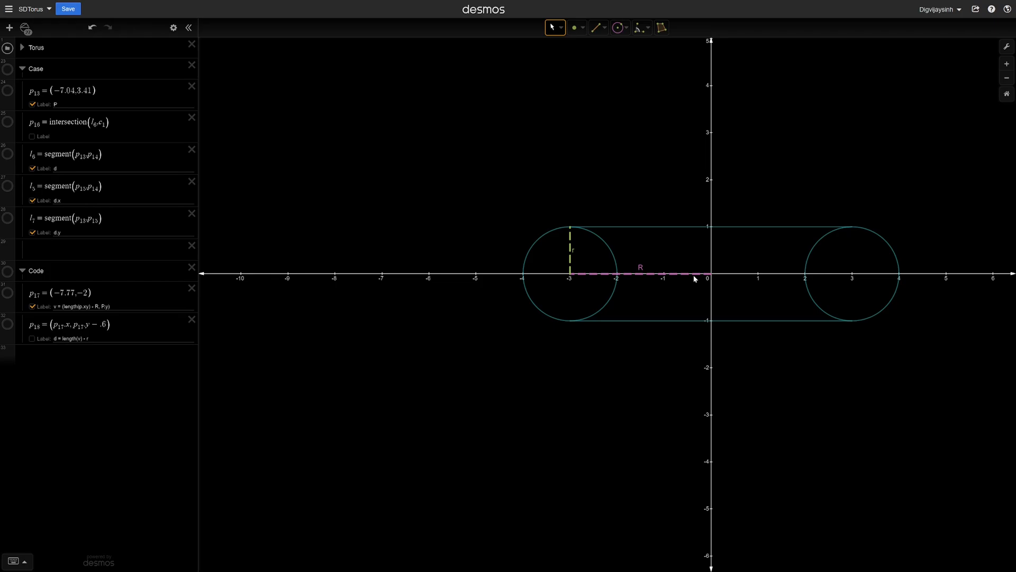
{"action": "mouse_move", "coordinate": [572, 278]}
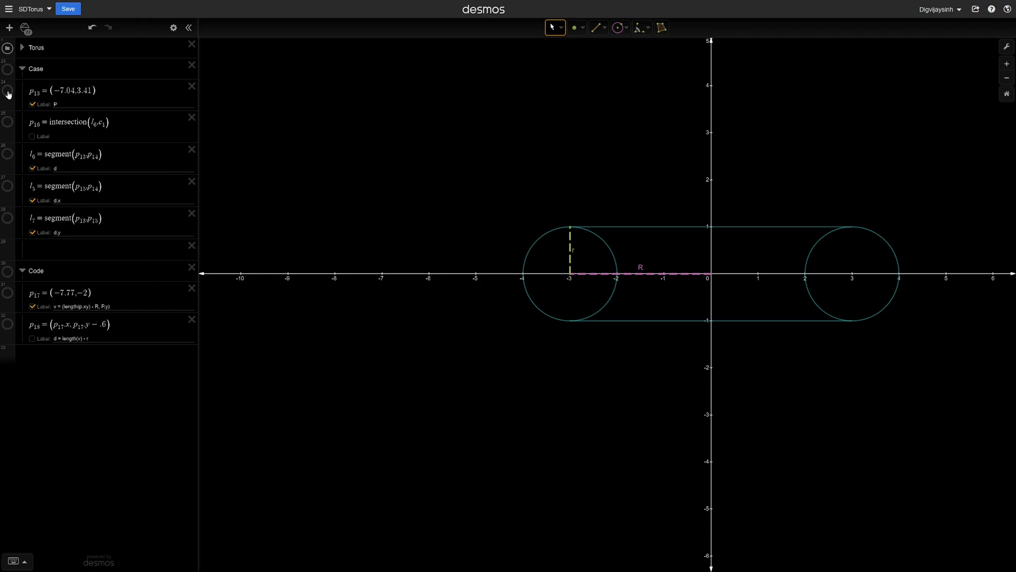
- Show point P, its nearest point on the ring circle and the v = (length(p.xz) - R, P.y) note
{"action": "left_click", "coordinate": [9, 91]}
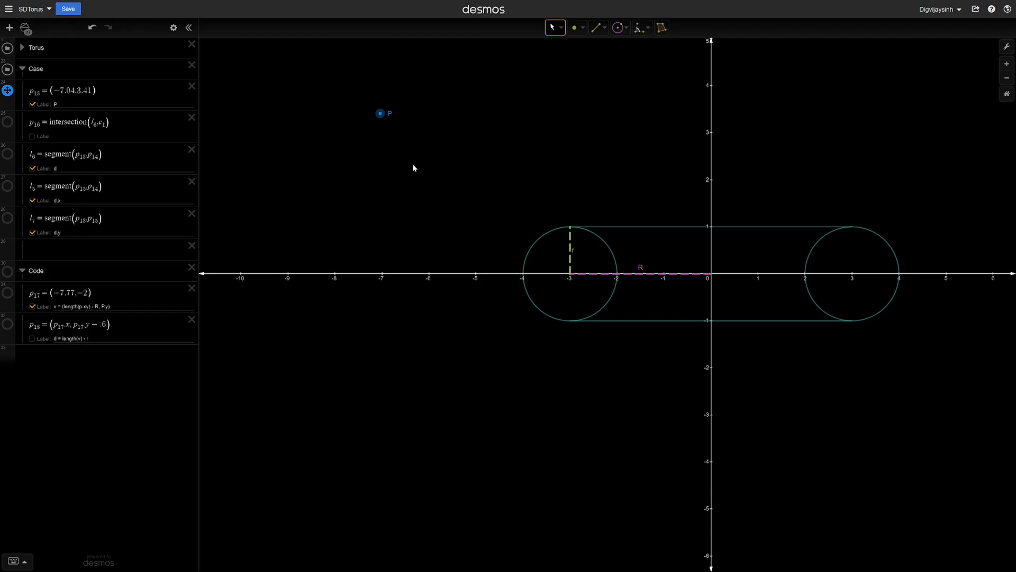
{"action": "left_click", "coordinate": [9, 125]}
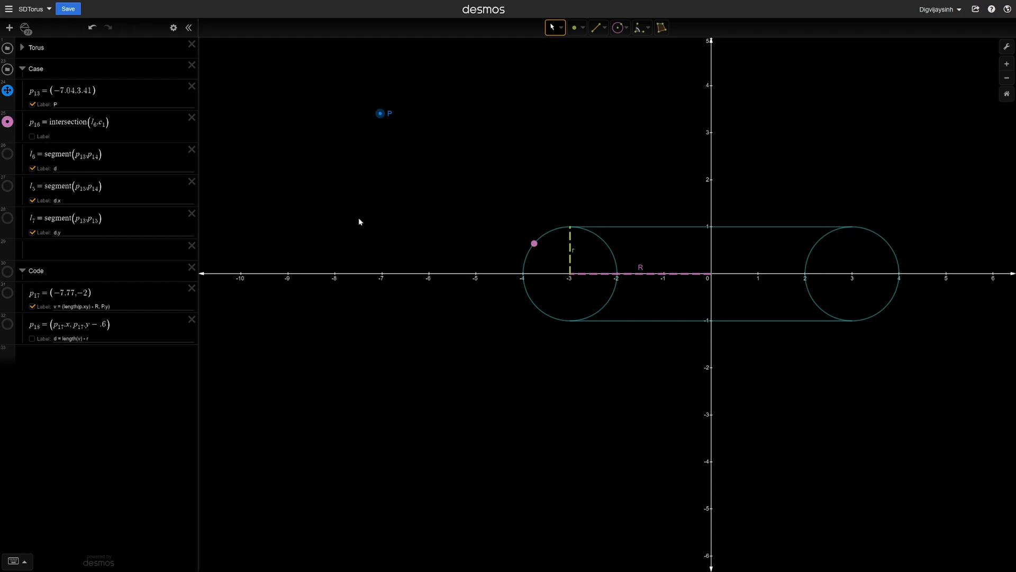
{"action": "mouse_move", "coordinate": [364, 216]}
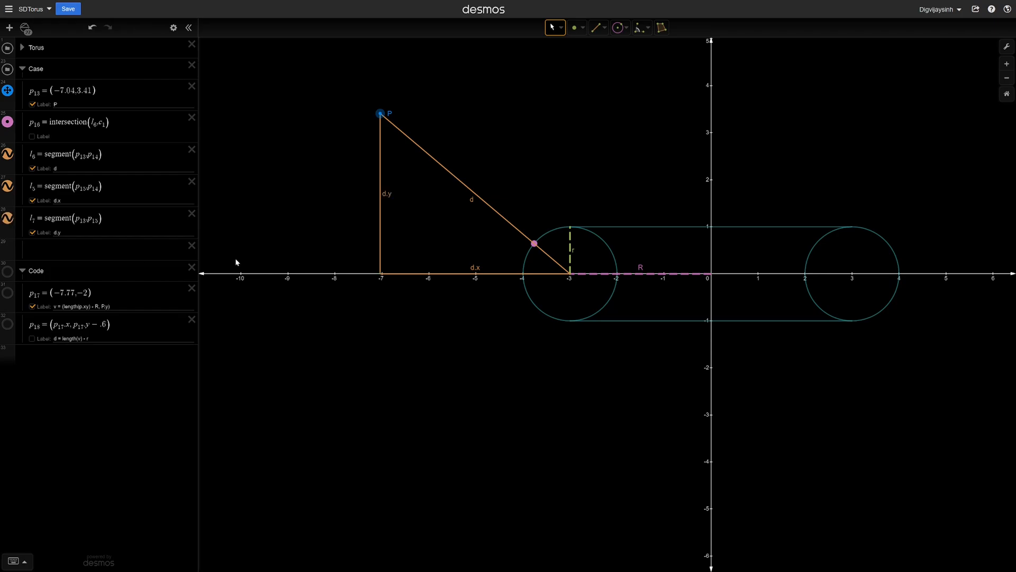
{"action": "mouse_move", "coordinate": [338, 256]}
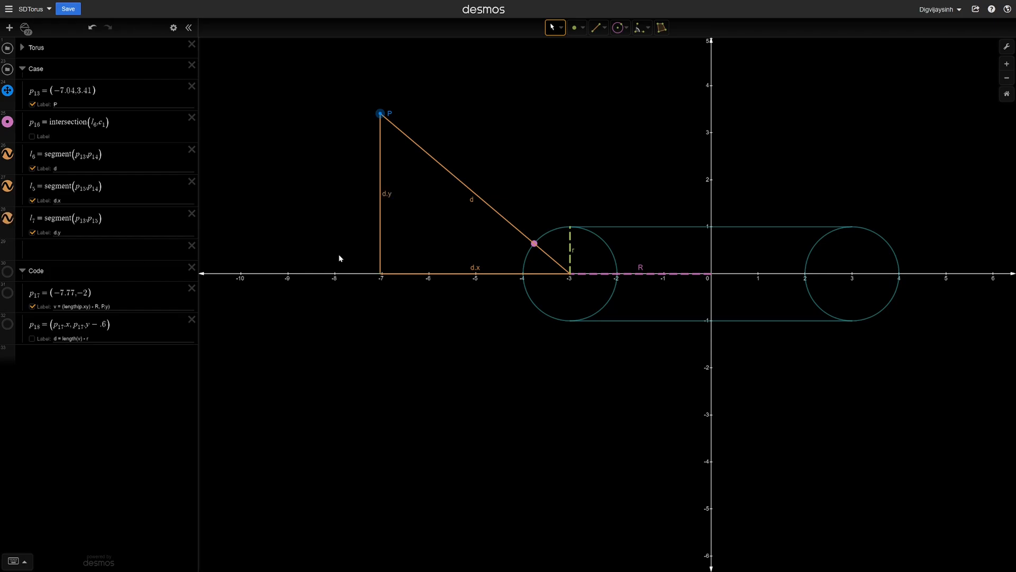
{"action": "mouse_move", "coordinate": [485, 221]}
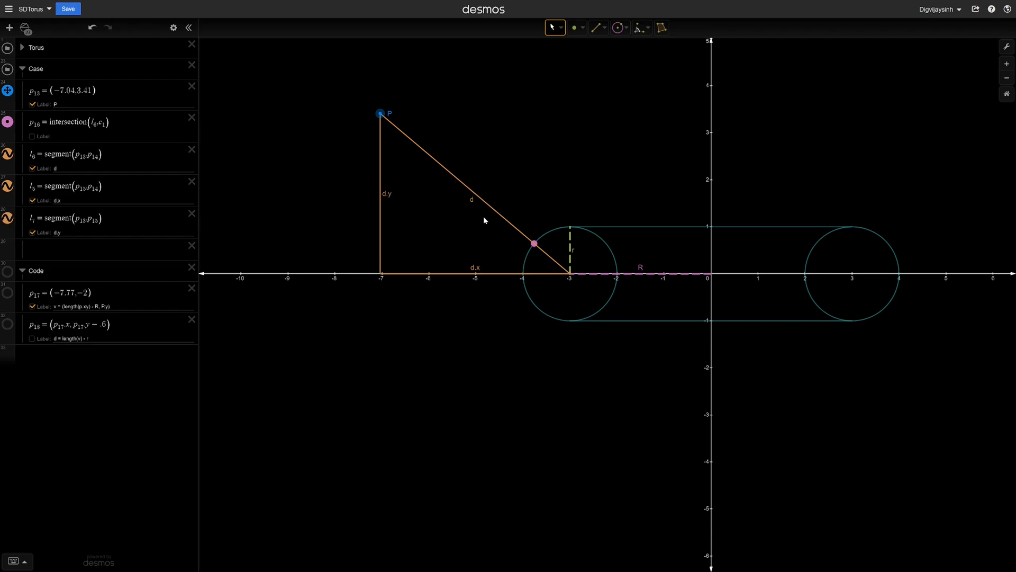
{"action": "mouse_move", "coordinate": [382, 113]}
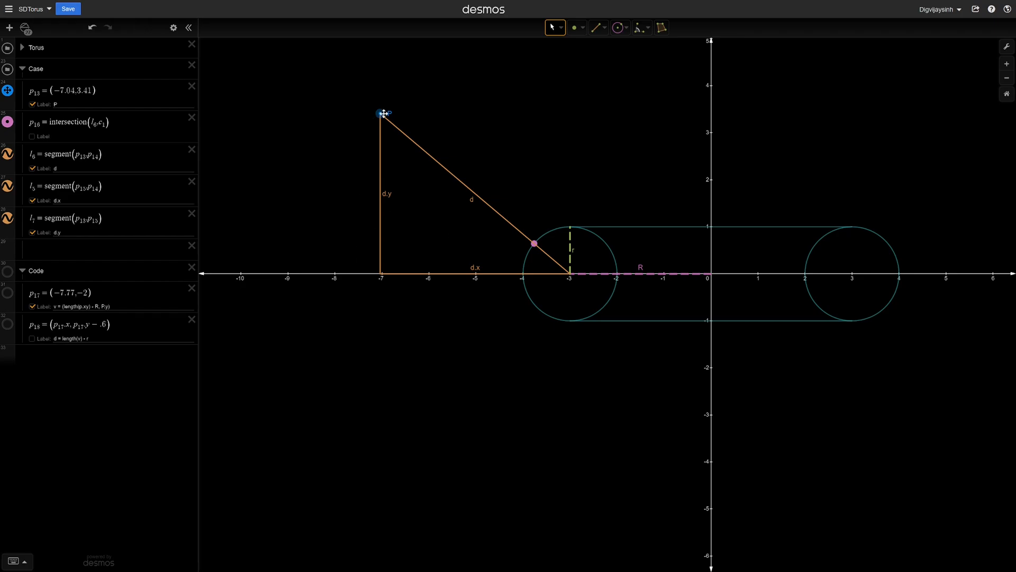
{"action": "mouse_move", "coordinate": [474, 285]}
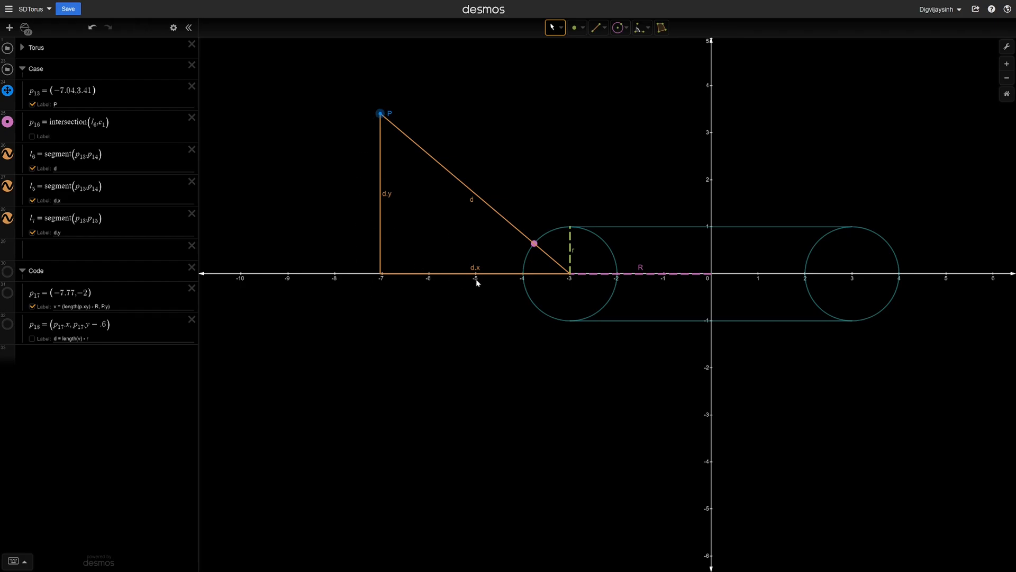
{"action": "mouse_move", "coordinate": [482, 282]}
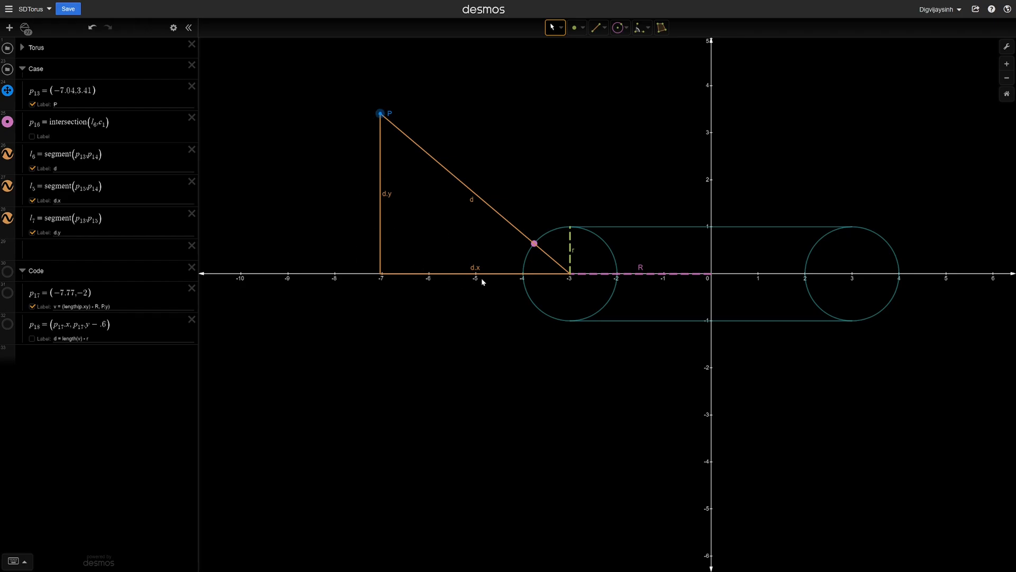
{"action": "mouse_move", "coordinate": [429, 274]}
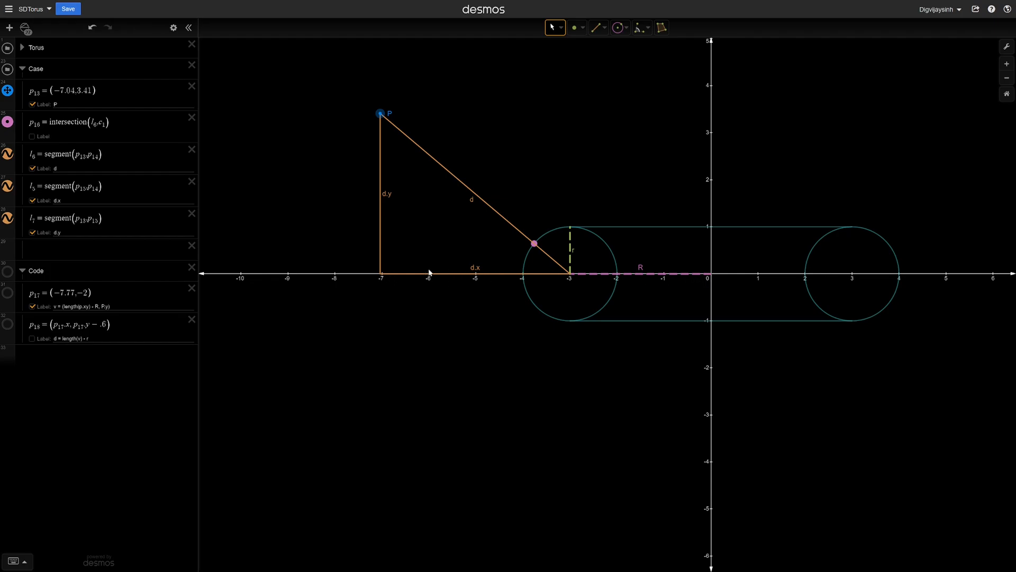
{"action": "mouse_move", "coordinate": [654, 282]}
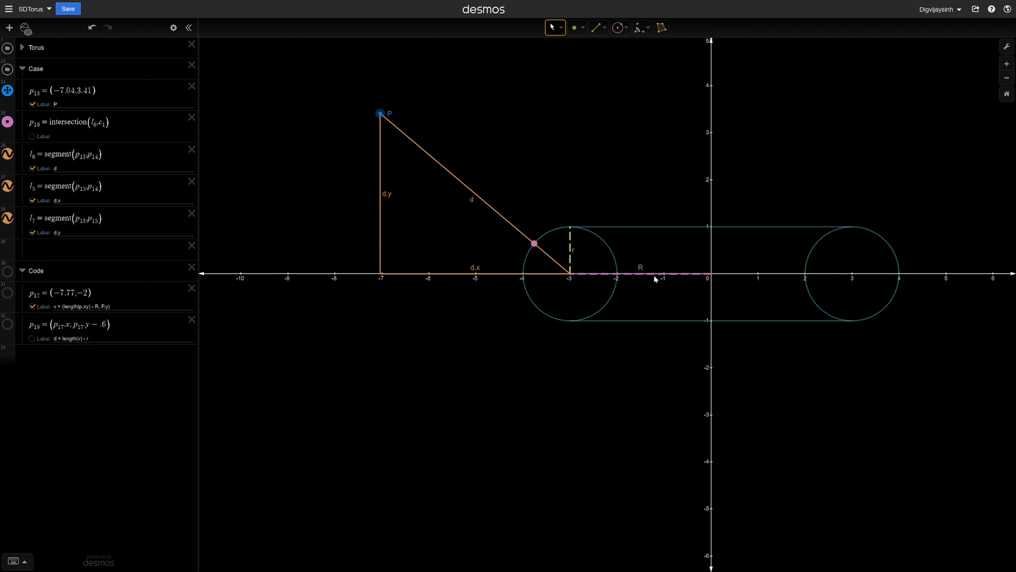
{"action": "mouse_move", "coordinate": [590, 299]}
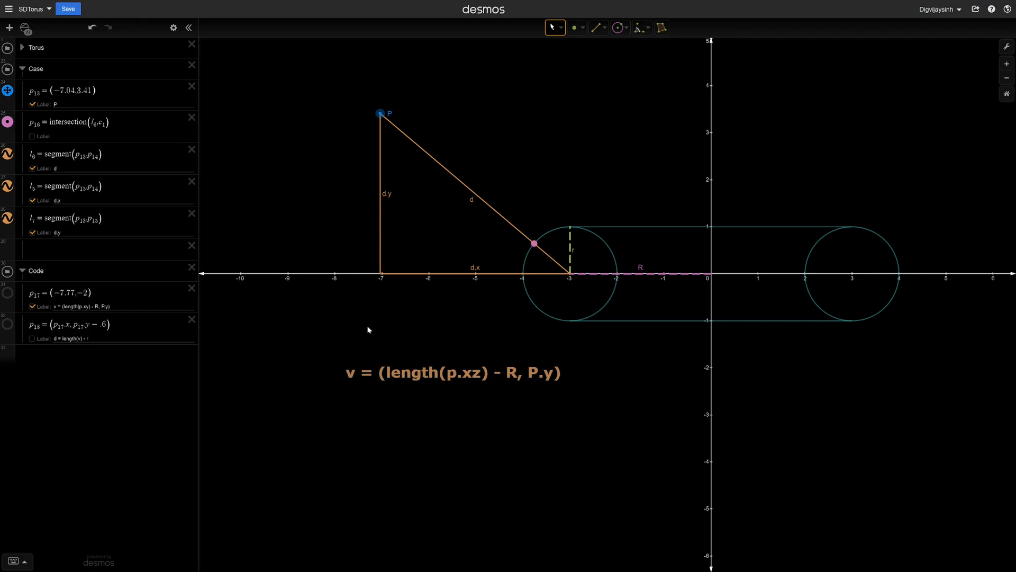
{"action": "mouse_move", "coordinate": [545, 359]}
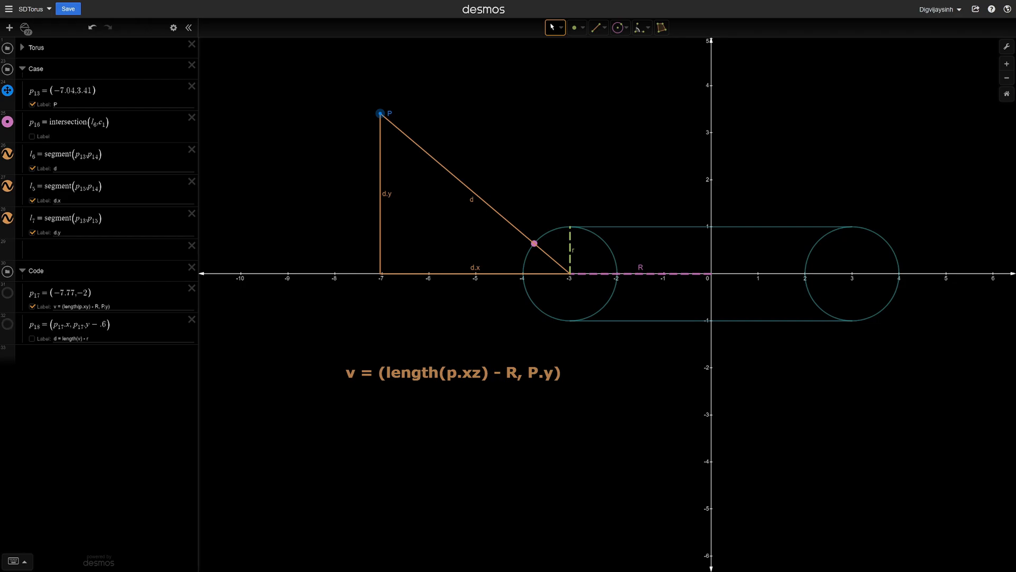
{"action": "left_click", "coordinate": [32, 338]}
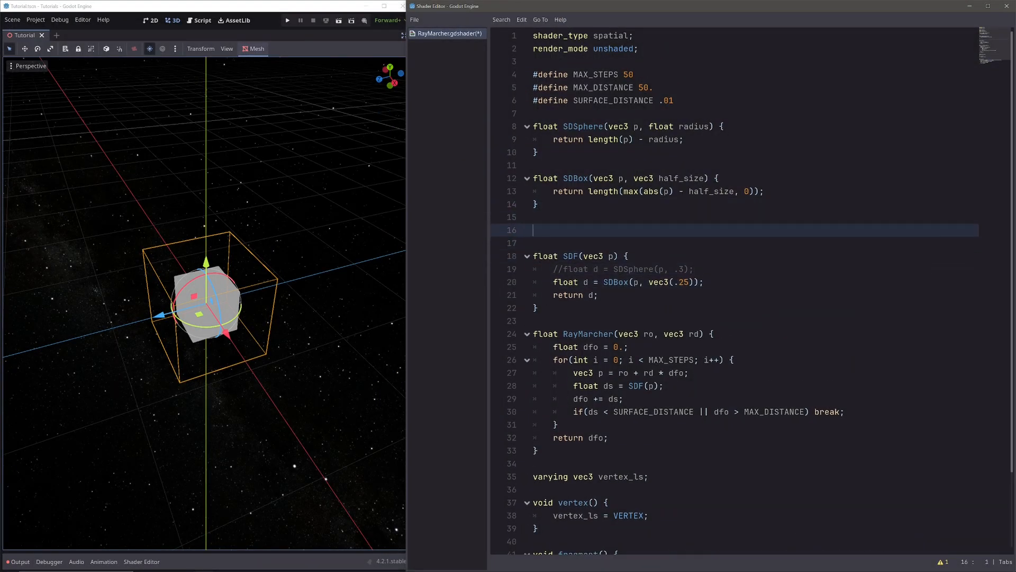
- Write float SDTorus(vec3 p, big_radius, small_radius) returning length(vec2(length(p.xz) - big_radius, p.y)) - small_radius
{"action": "type", "text": "fload"}
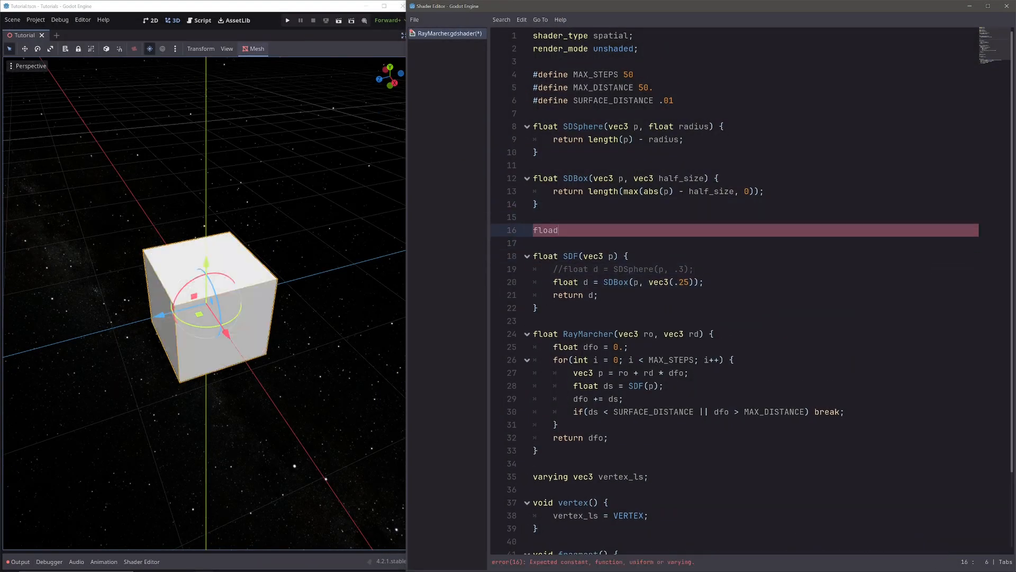
{"action": "type", "text": "SDTor"}
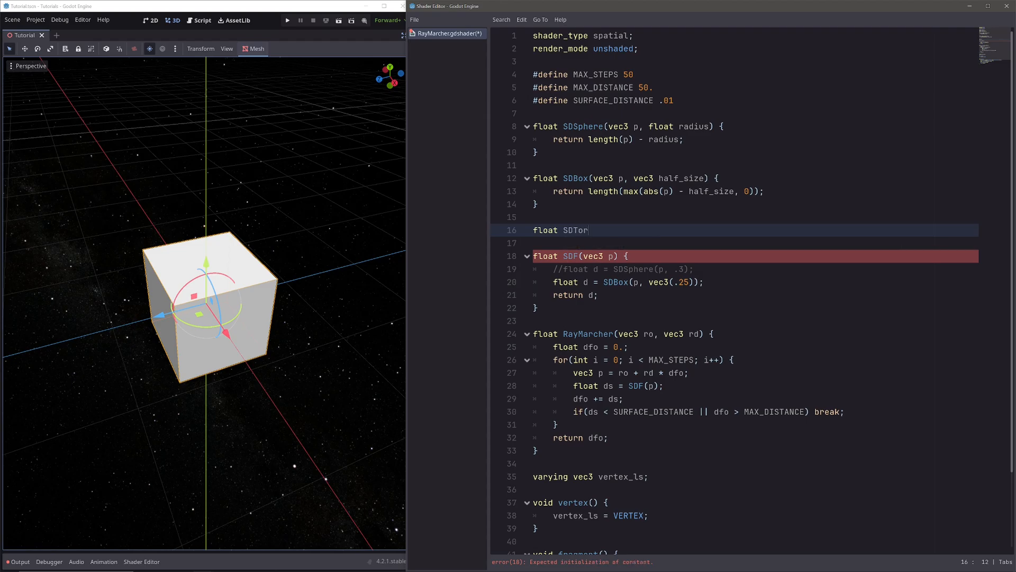
{"action": "type", "text": "us(vec)"}
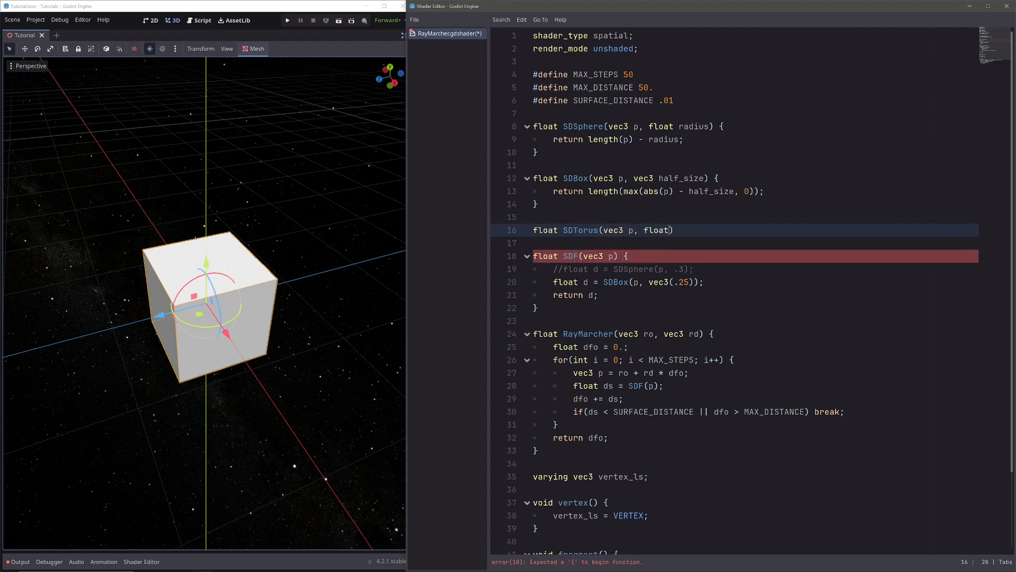
{"action": "type", "text": "big_radius, float sm"}
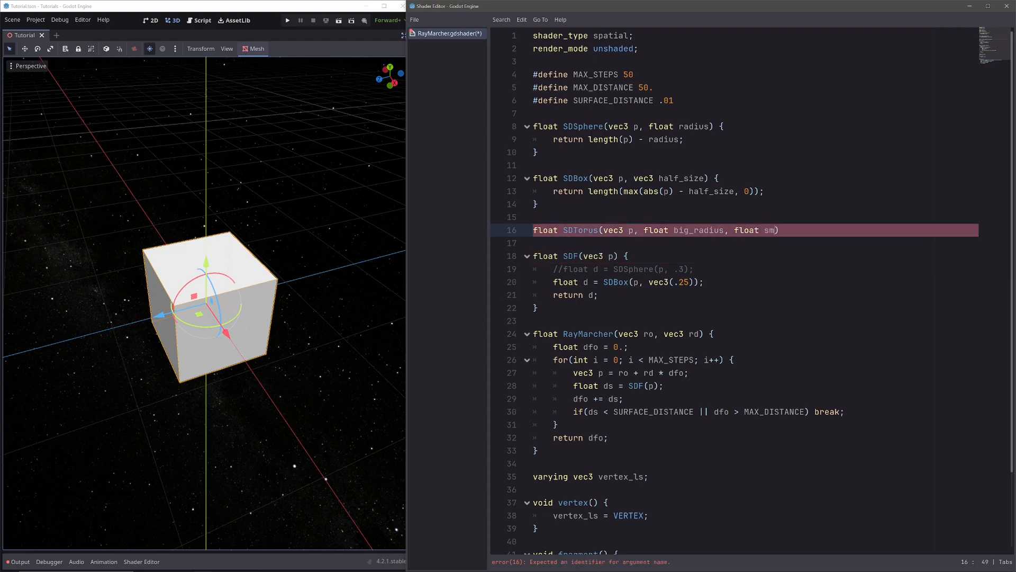
{"action": "type", "text": "all_radius)"}
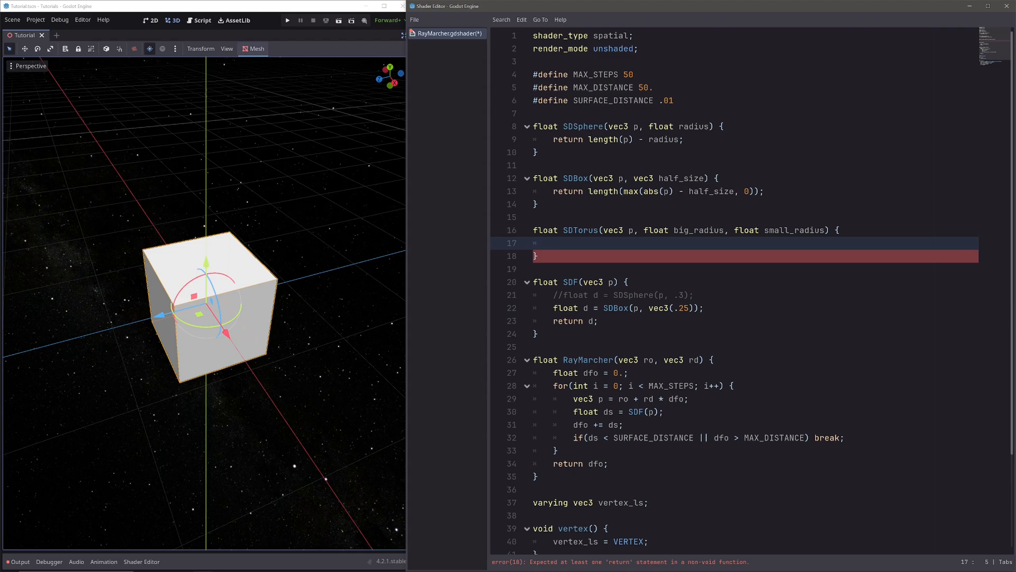
{"action": "type", "text": "return"}
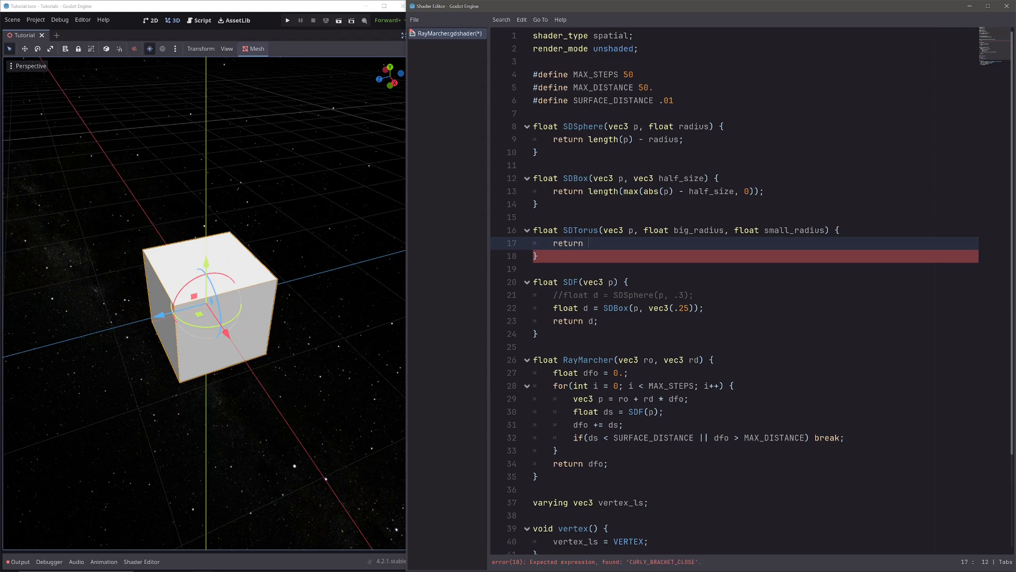
{"action": "type", "text": "vec2(length(p.xz))"}
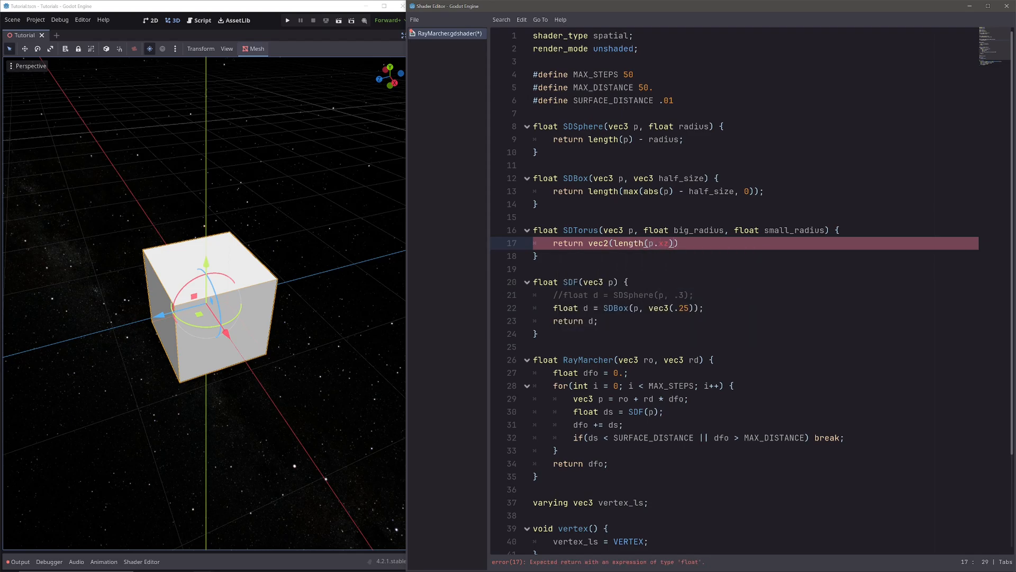
{"action": "type", "text": "- big_radius, p.y"}
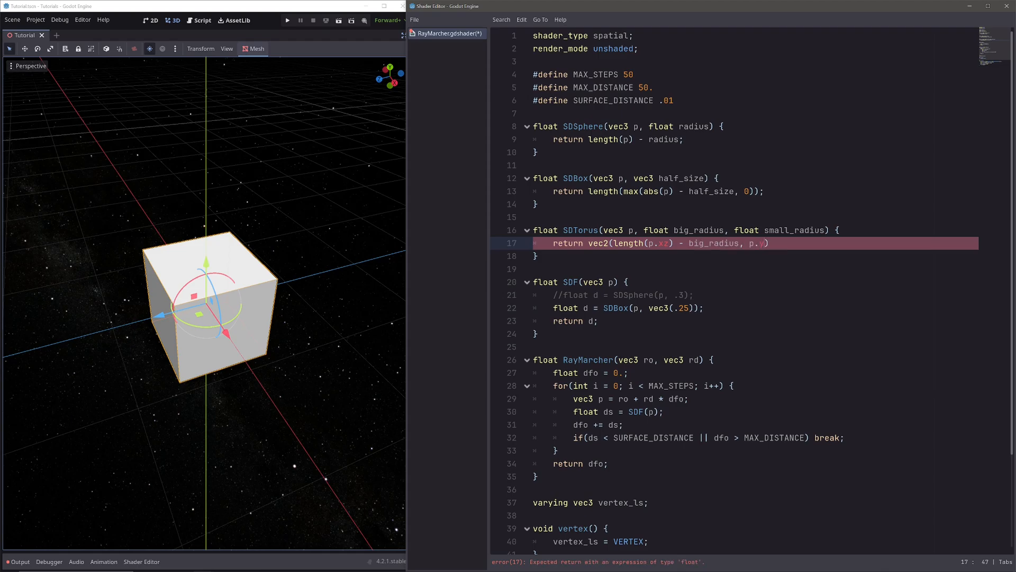
{"action": "type", "text": "length("}
{"action": "type", "text": "float d = SD"}
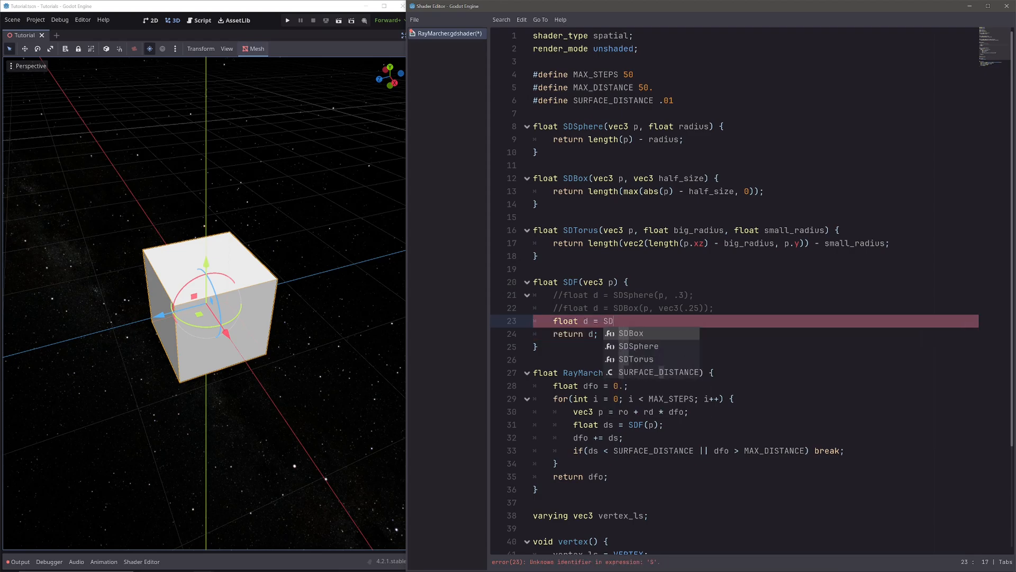
- Make the SDF return float d = SDTorus(p, .3, .1);
{"action": "left_click", "coordinate": [636, 358]}
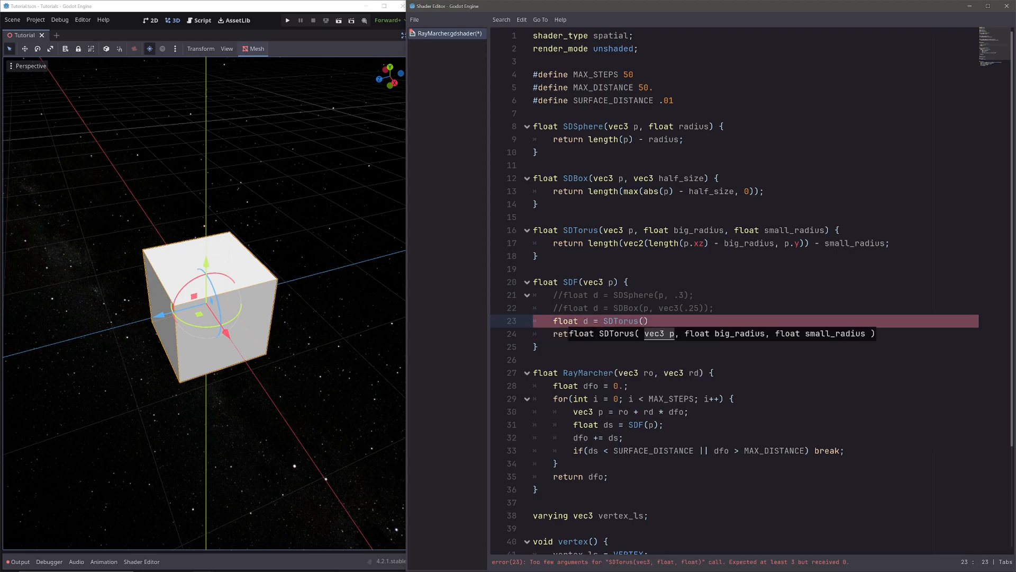
{"action": "type", "text": "p,"}
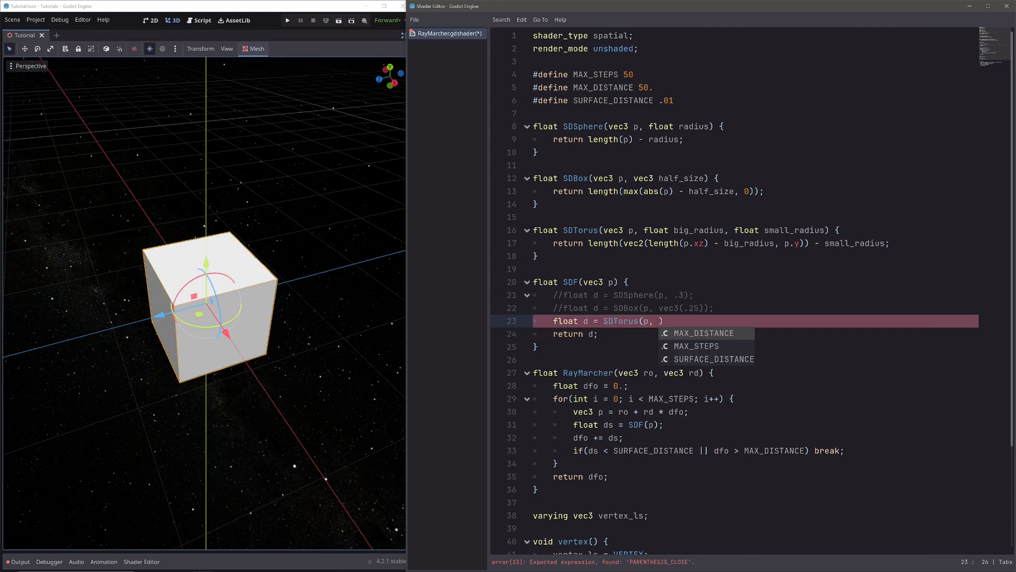
{"action": "type", "text": ".3,"}
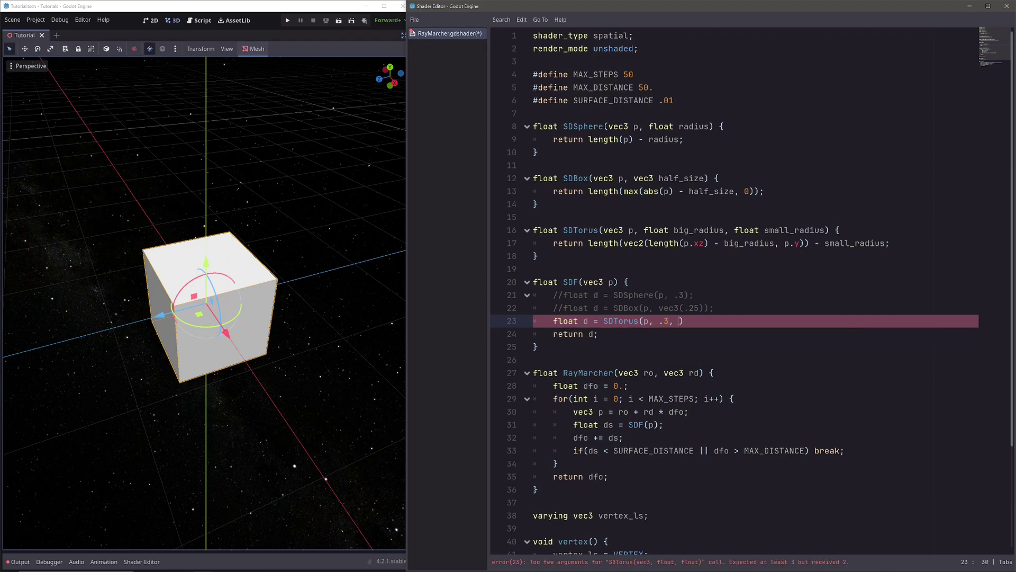
{"action": "type", "text": ".1);"}
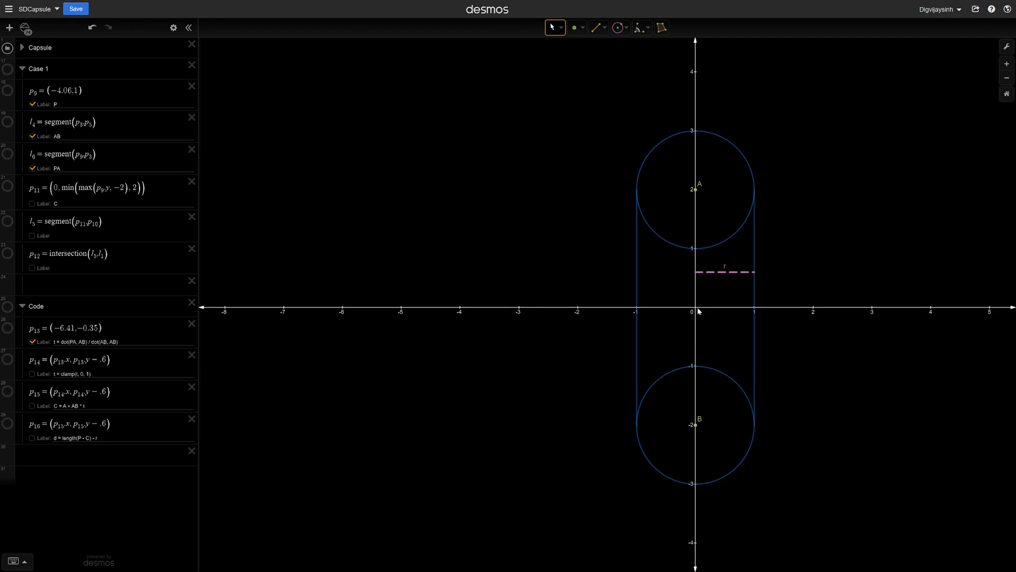
{"action": "mouse_move", "coordinate": [749, 320]}
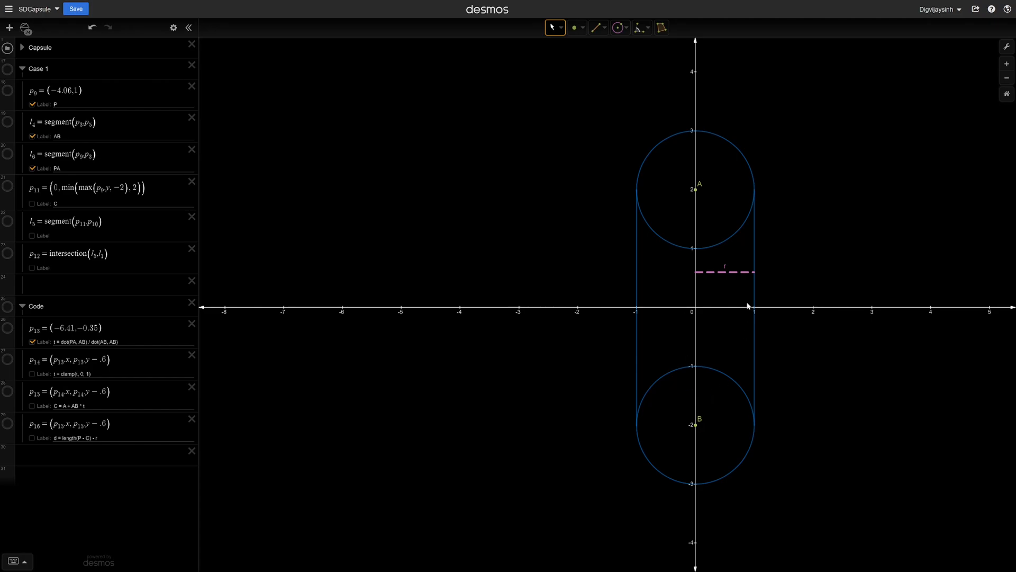
{"action": "mouse_move", "coordinate": [700, 288]}
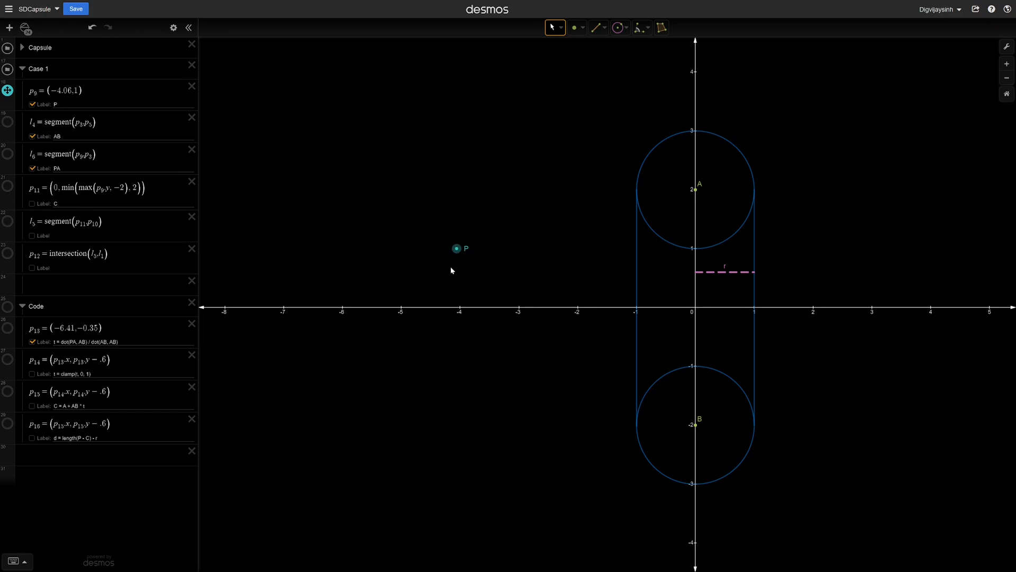
{"action": "mouse_move", "coordinate": [175, 208]}
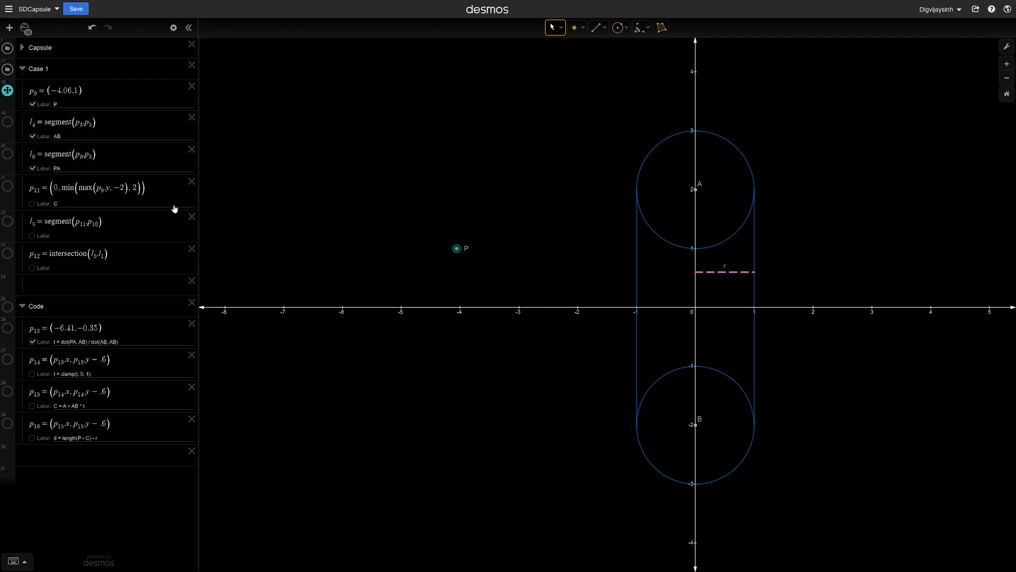
- Show the PA and AB segments on the capsule diagram
{"action": "left_click", "coordinate": [8, 122]}
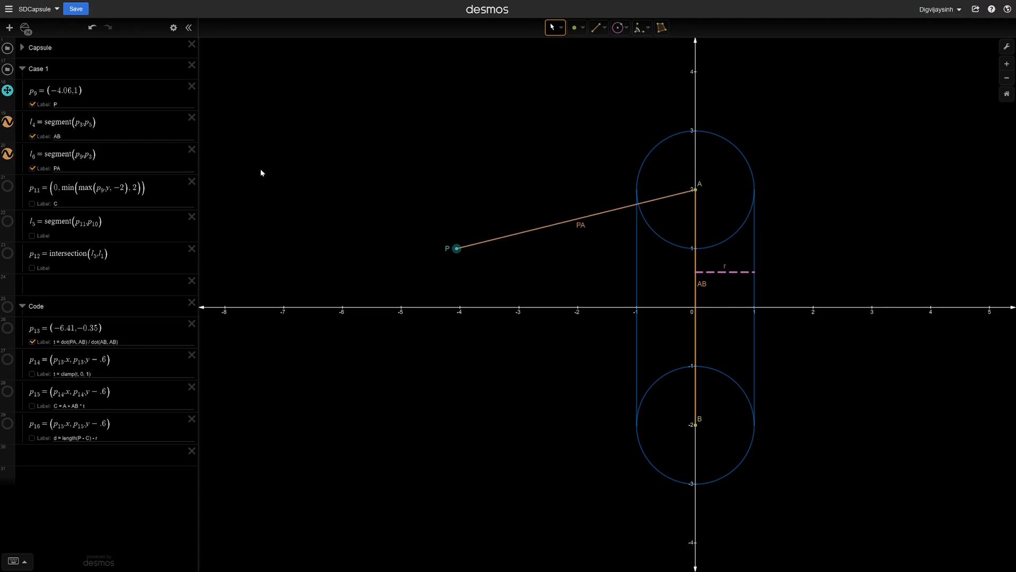
{"action": "mouse_move", "coordinate": [624, 209]}
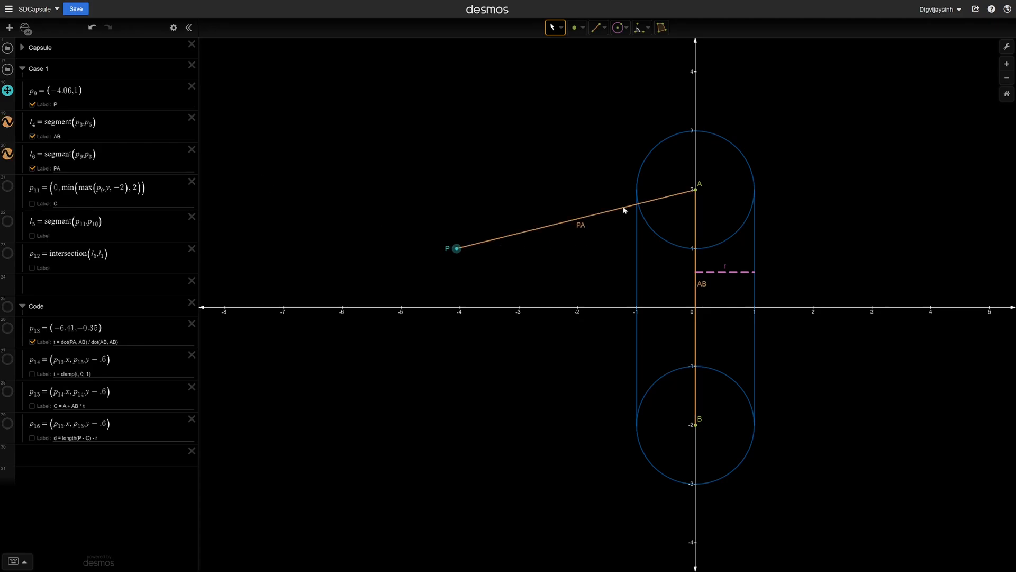
{"action": "mouse_move", "coordinate": [696, 379]}
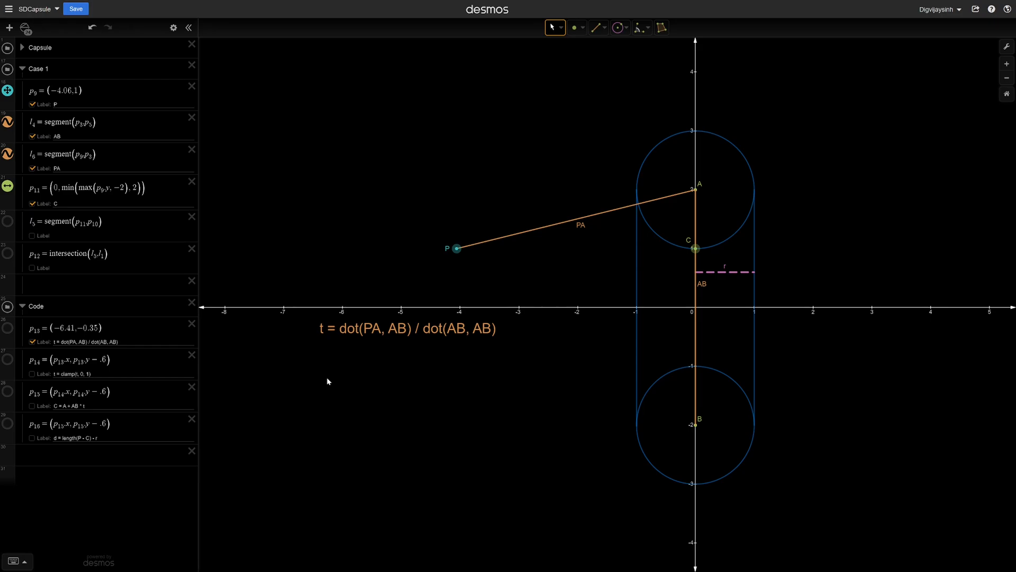
{"action": "mouse_move", "coordinate": [319, 336]}
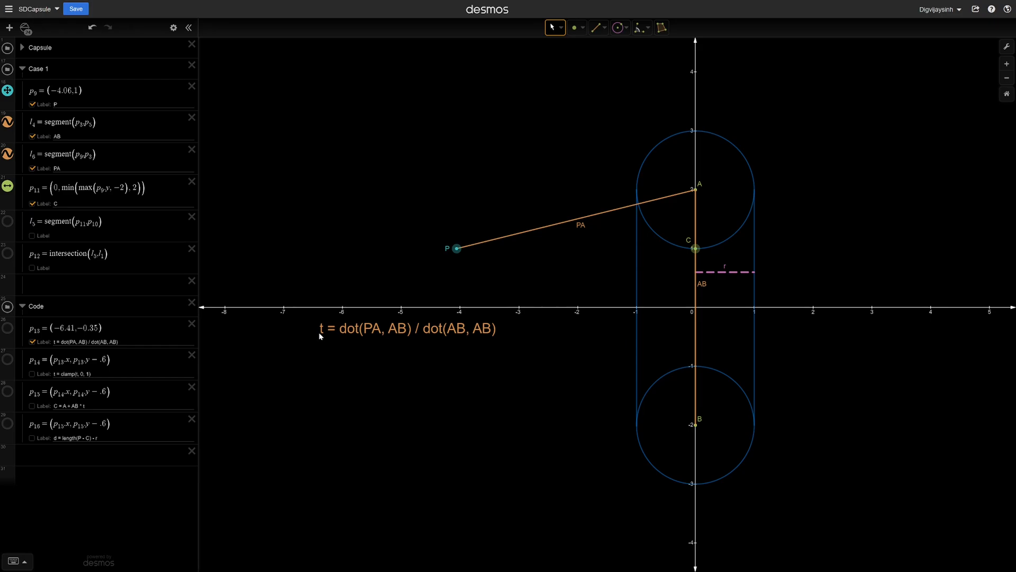
{"action": "mouse_move", "coordinate": [717, 173]}
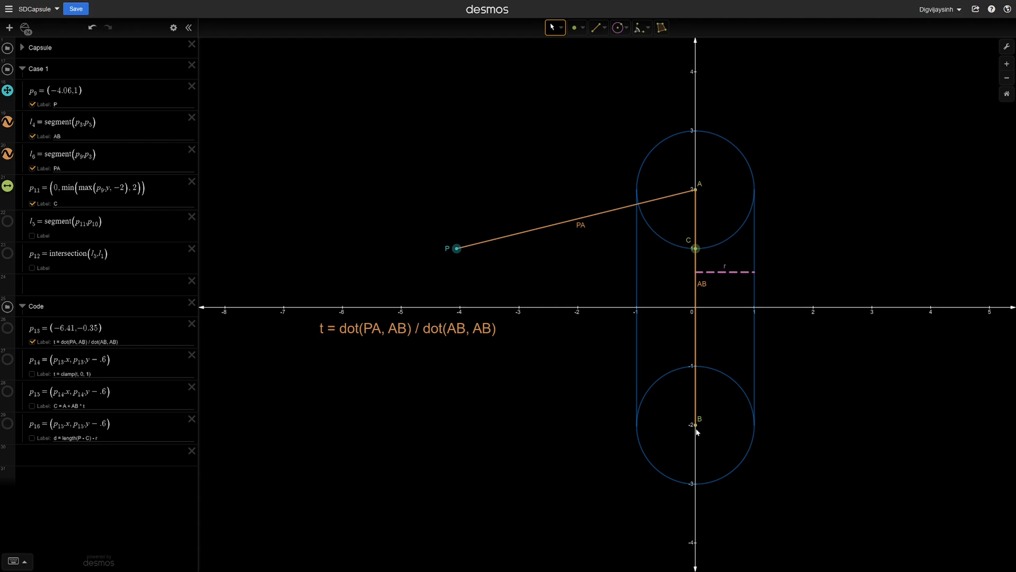
{"action": "mouse_move", "coordinate": [703, 538]}
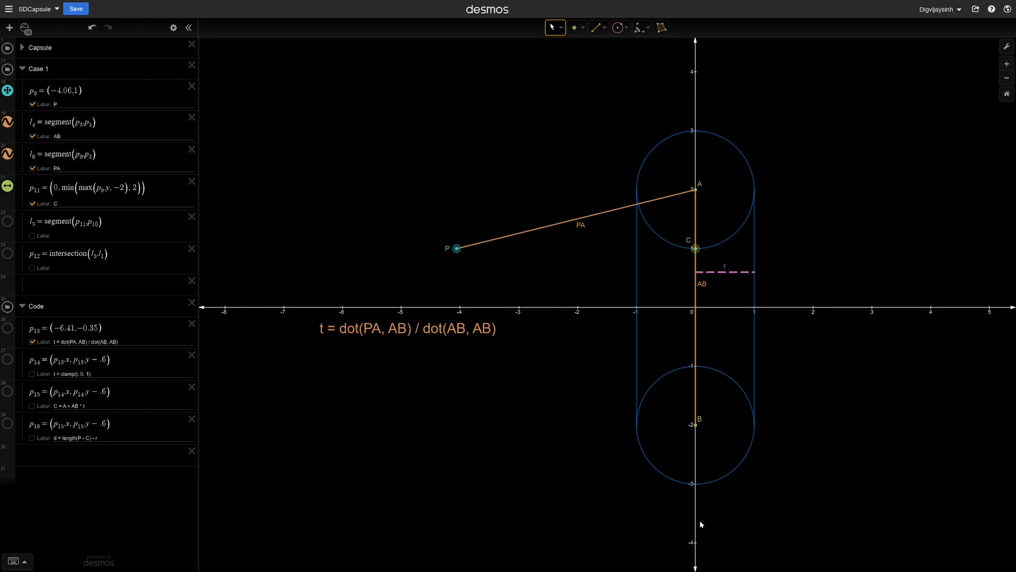
{"action": "mouse_move", "coordinate": [697, 106]}
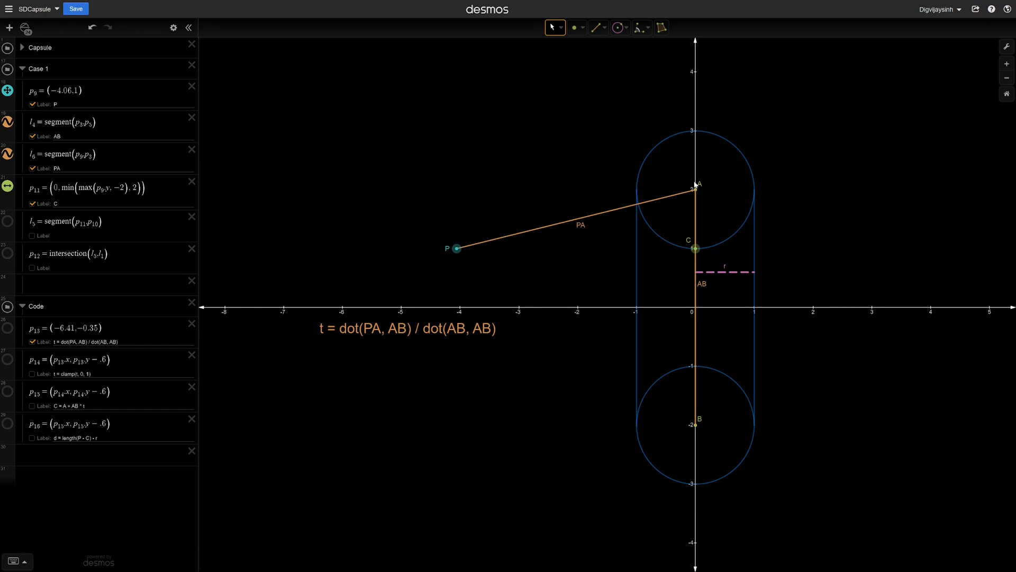
- Reveal the clamp step of t and the PC segment meeting the capsule edge with d = length(P - C) - r
{"action": "left_click", "coordinate": [31, 374]}
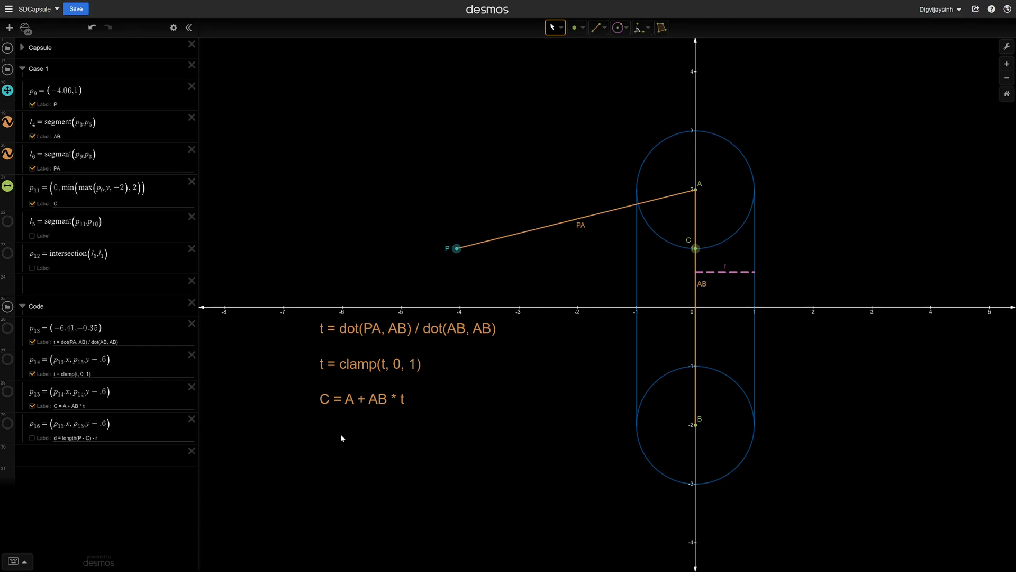
{"action": "mouse_move", "coordinate": [15, 240]}
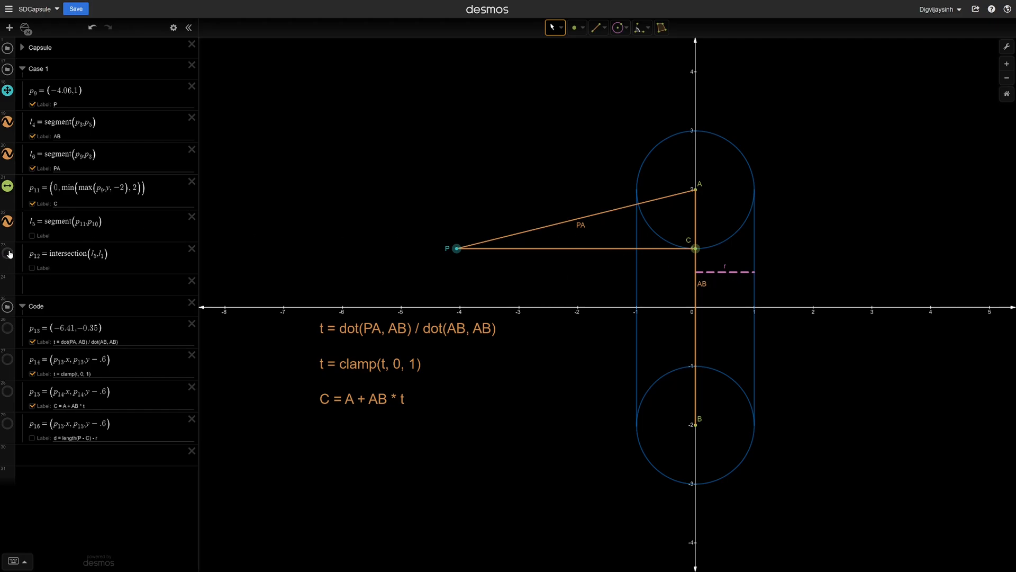
{"action": "left_click", "coordinate": [32, 439]}
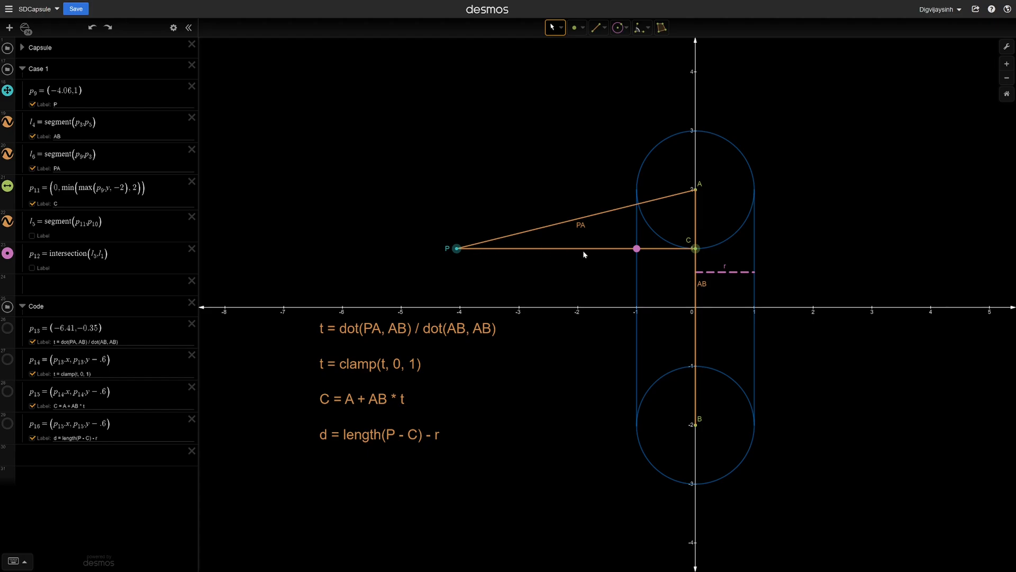
{"action": "mouse_move", "coordinate": [481, 286]}
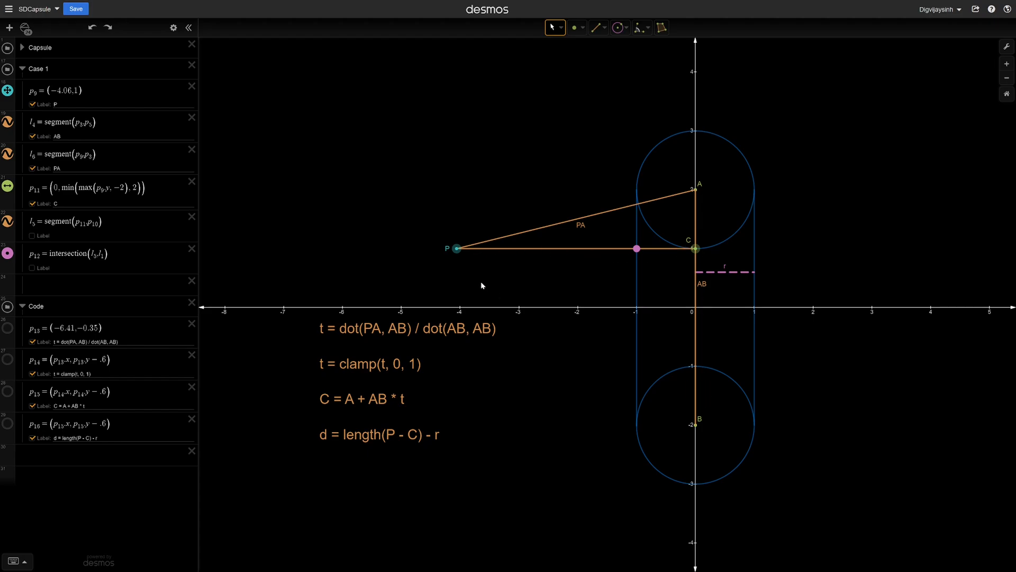
- Drag point P around the capsule, below circle B and back up, leaving it beside point A
{"action": "left_click_drag", "start_coordinate": [456, 248], "coordinate": [531, 270]}
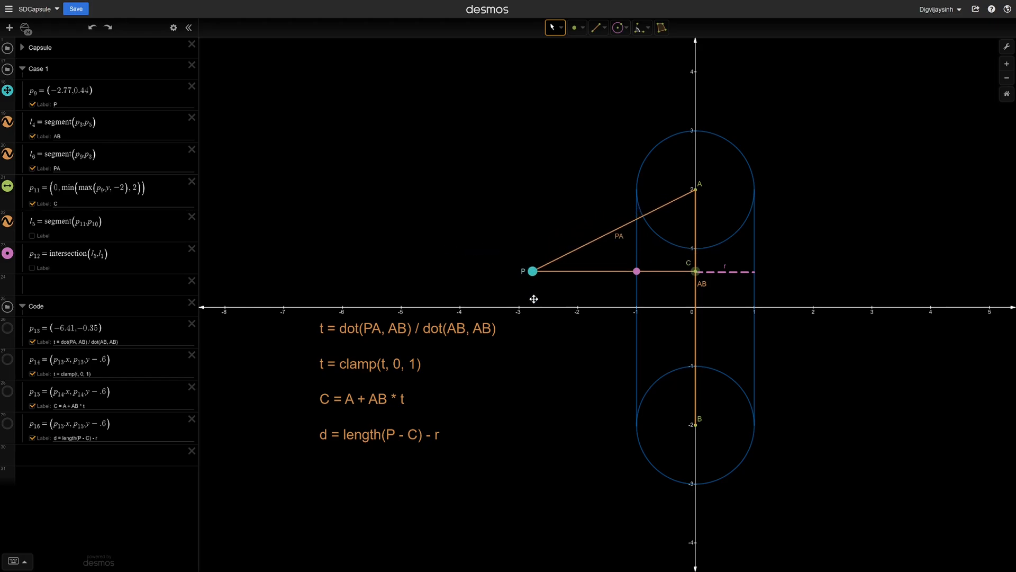
{"action": "left_click_drag", "start_coordinate": [531, 270], "coordinate": [539, 382]}
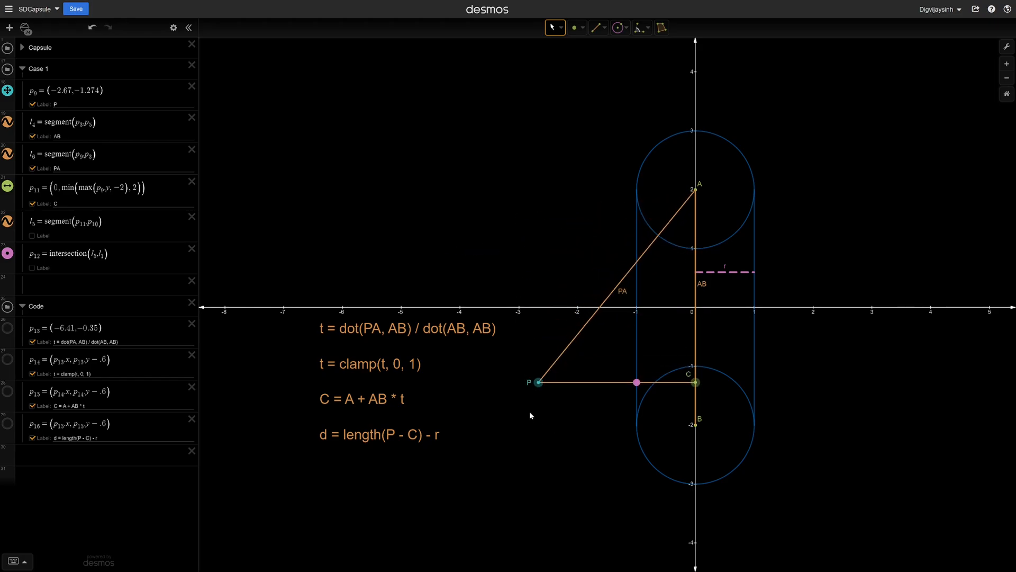
{"action": "left_click_drag", "start_coordinate": [533, 382], "coordinate": [536, 215]}
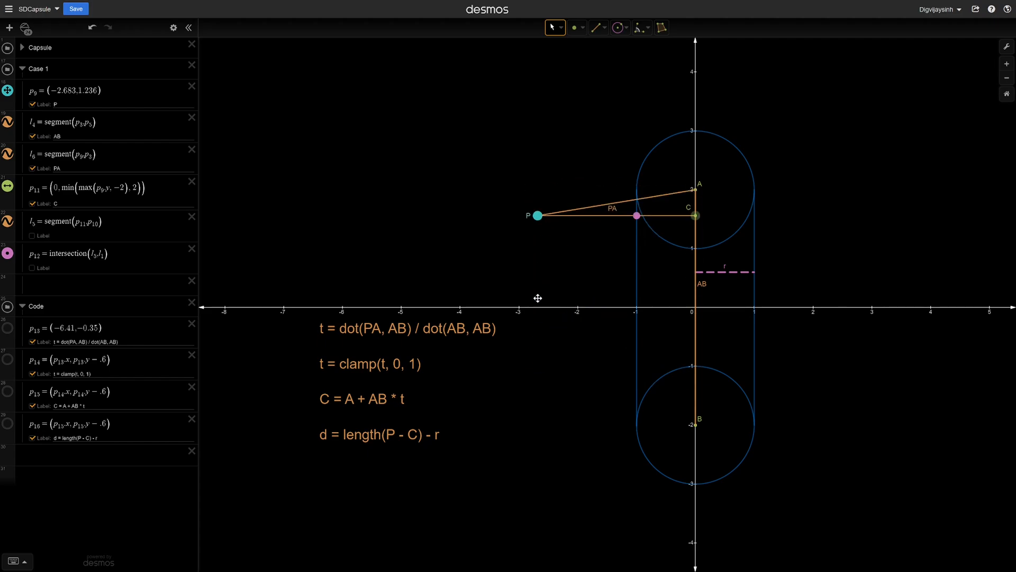
{"action": "left_click_drag", "start_coordinate": [535, 215], "coordinate": [533, 172]}
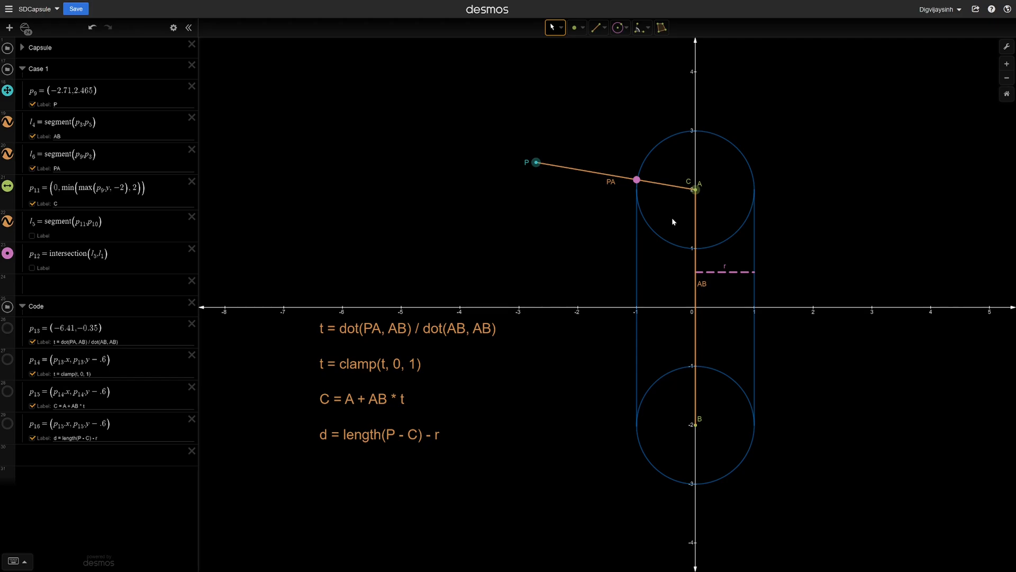
{"action": "mouse_move", "coordinate": [378, 369]}
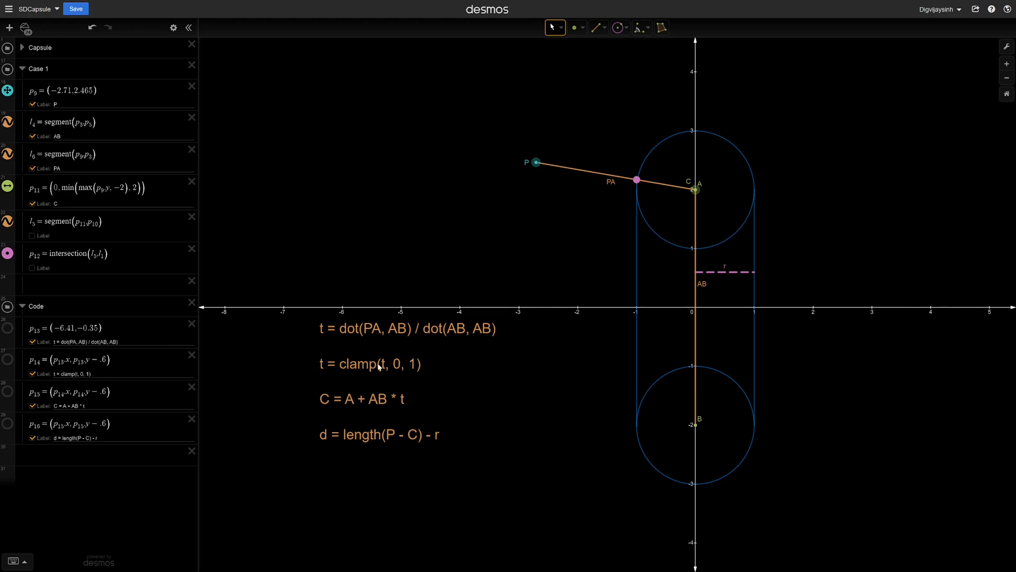
{"action": "mouse_move", "coordinate": [438, 367]}
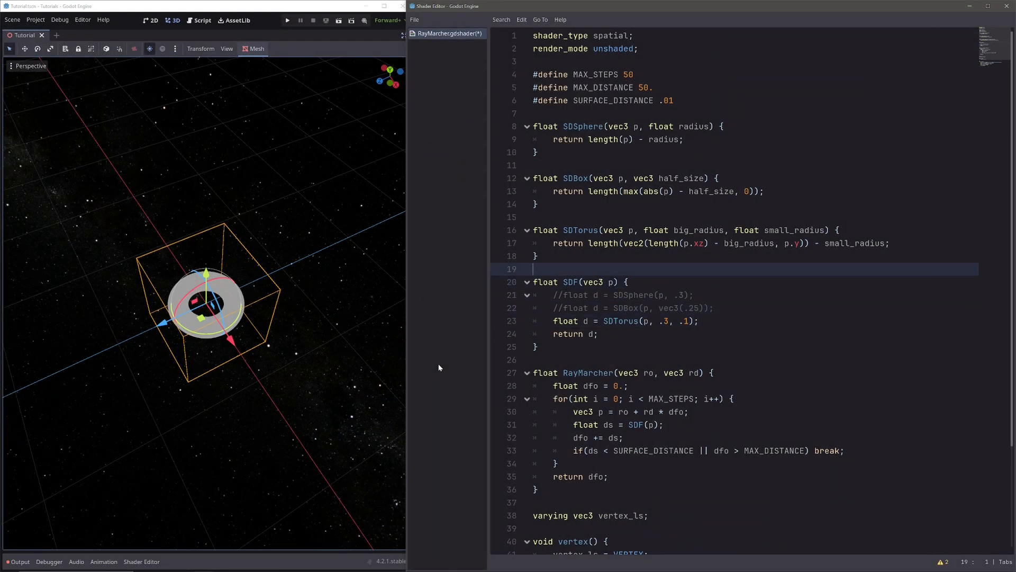
- Declare float SDCapsule(vec3 p, float half_height, float radius) above SDF
{"action": "key", "text": "Enter"}
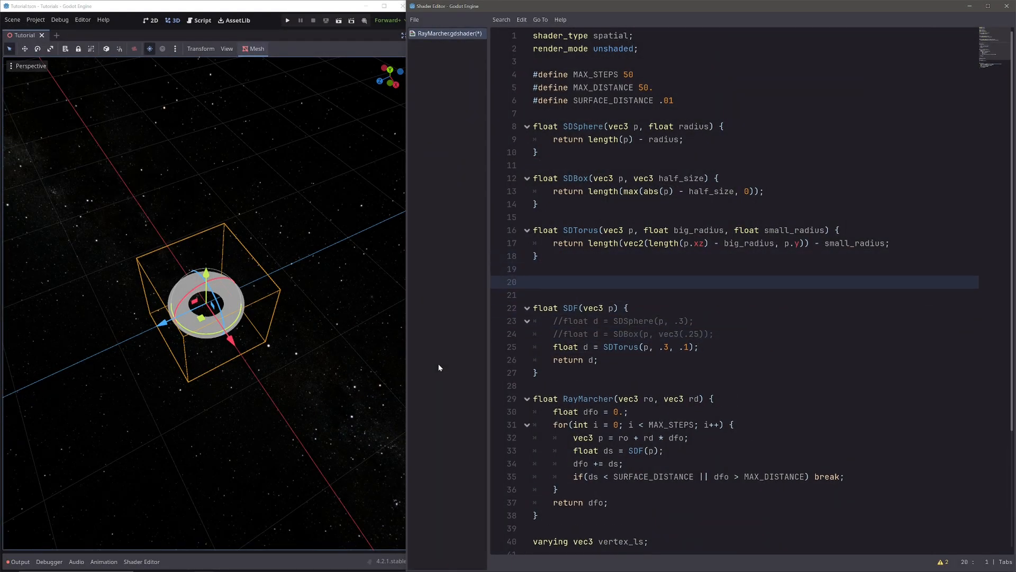
{"action": "type", "text": "float SDC"}
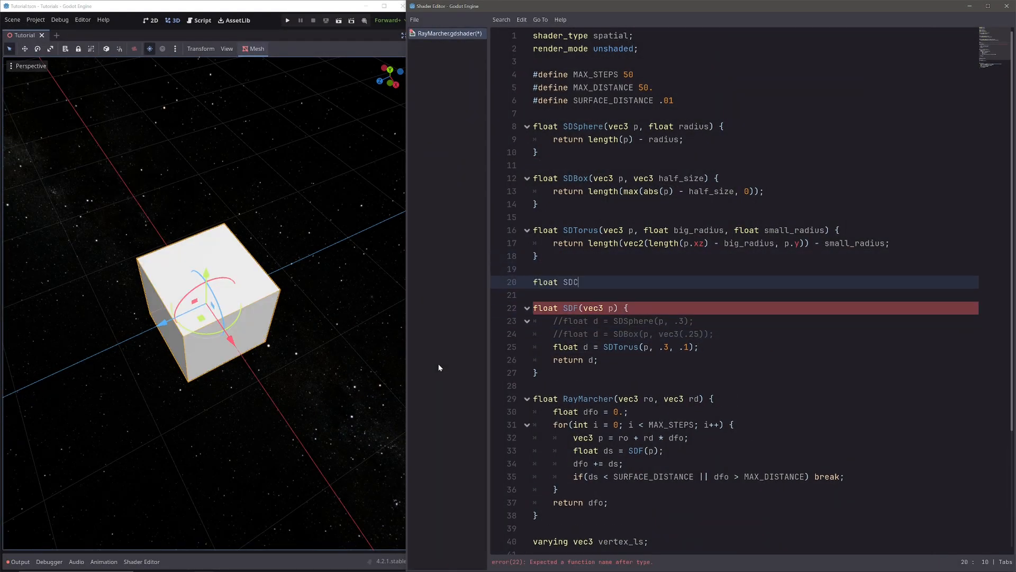
{"action": "type", "text": "apsule()"}
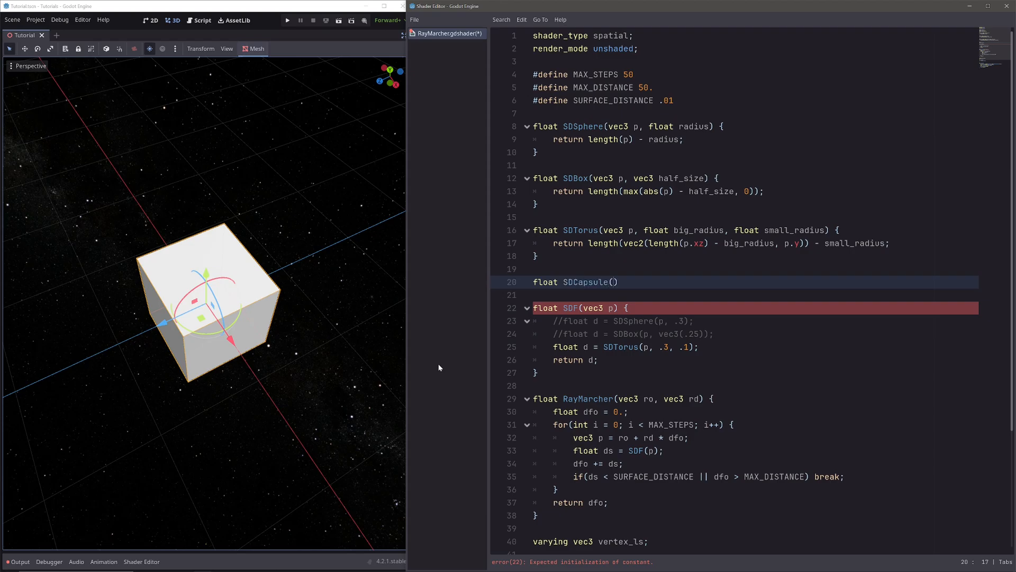
{"action": "type", "text": "vec3"}
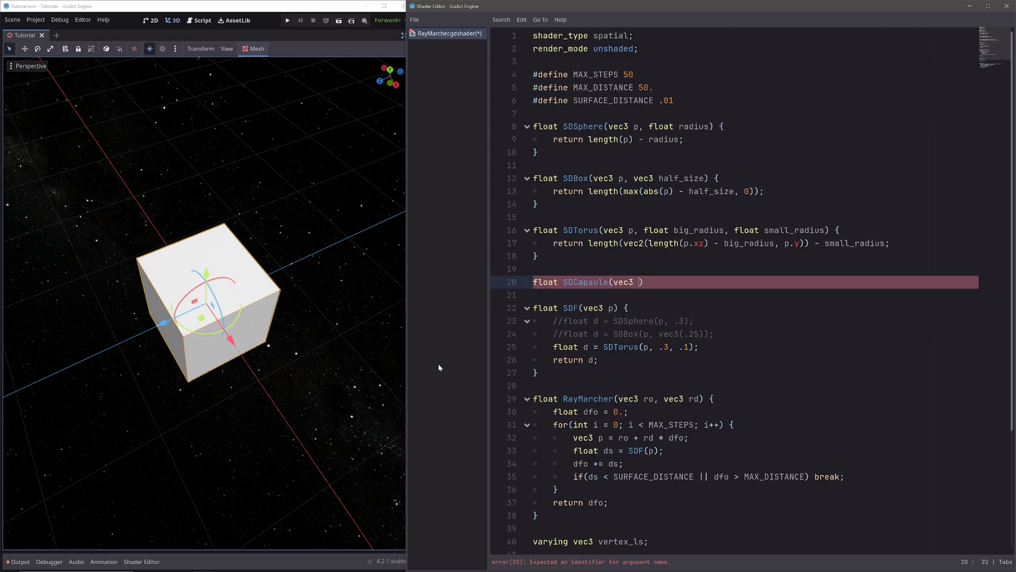
{"action": "type", "text": "p, float half"}
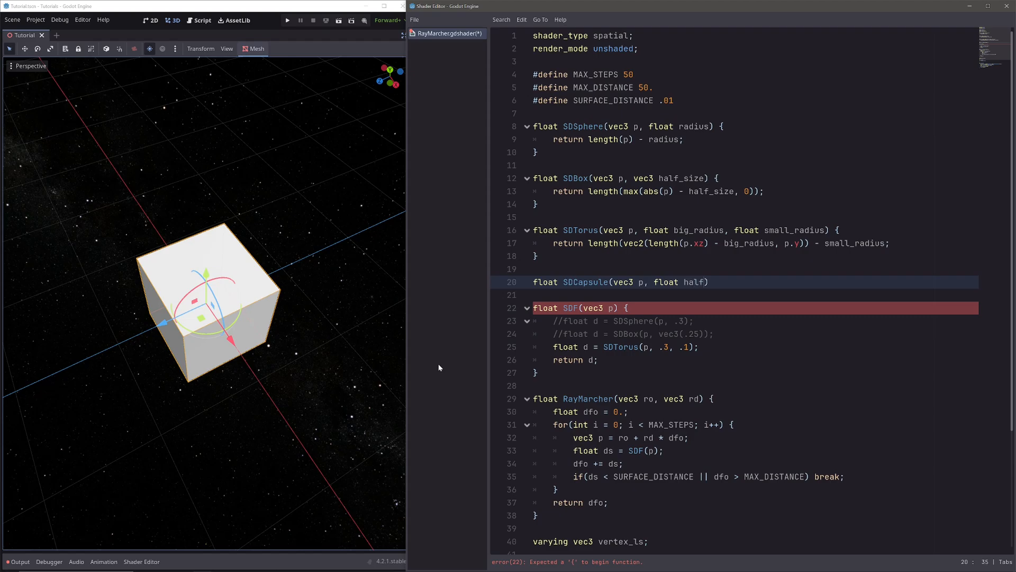
{"action": "type", "text": "_height, float radius"}
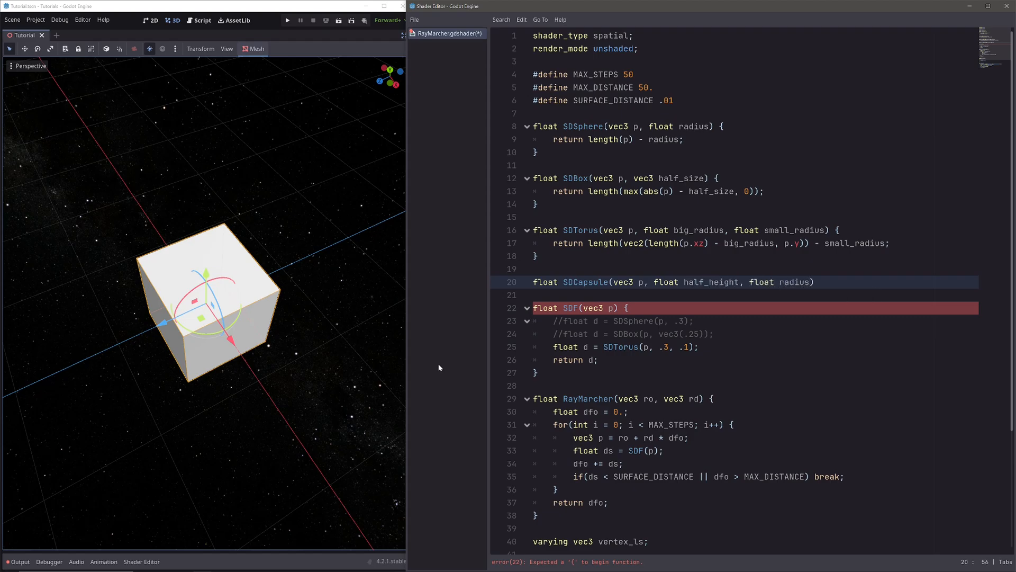
{"action": "type", "text": "{"}
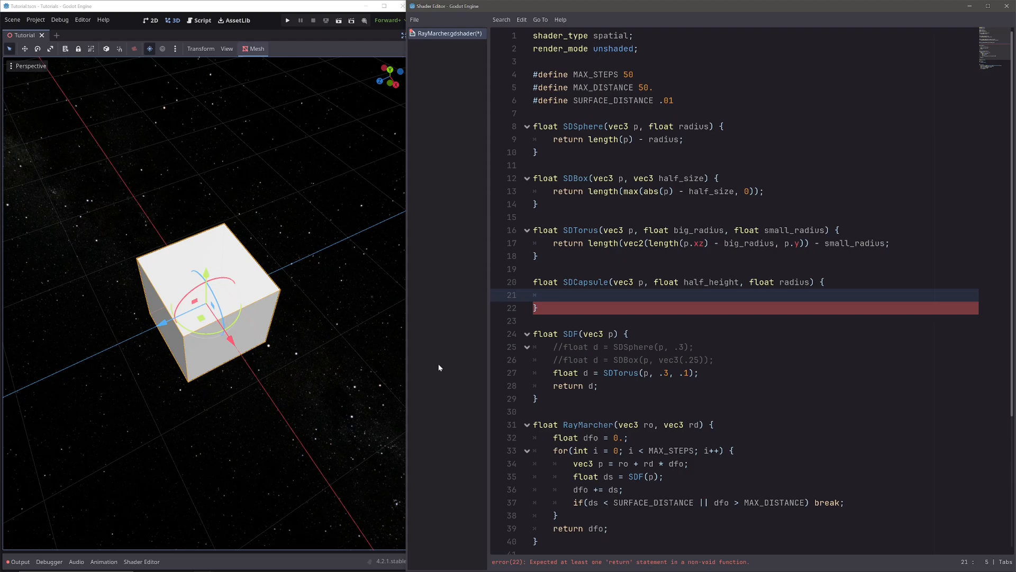
- Define the normalized axis, endpoints a and b from half_height, and ab = b - a
{"action": "type", "text": "vec3"}
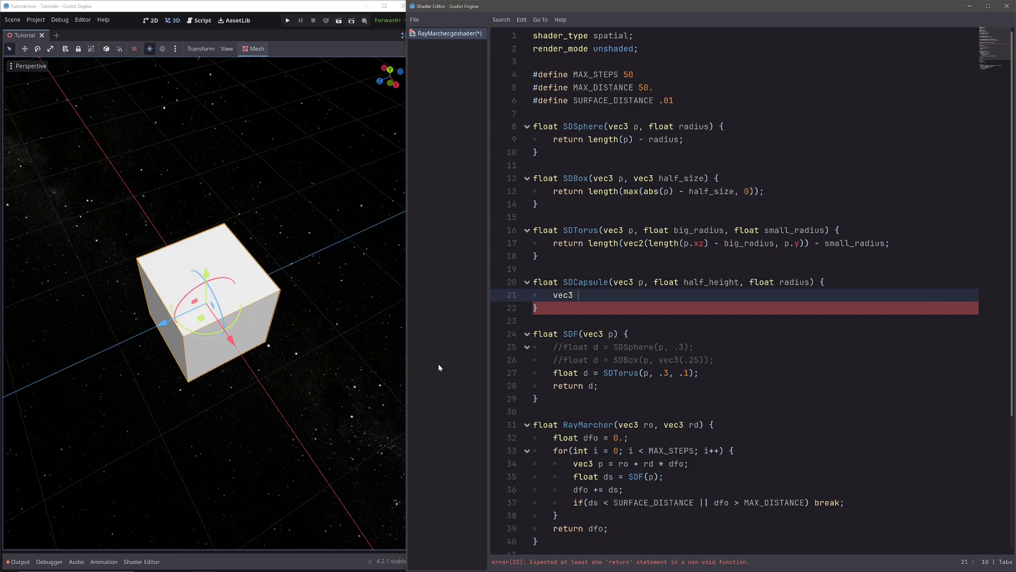
{"action": "type", "text": "axis = vec3(0, 1, 0);"}
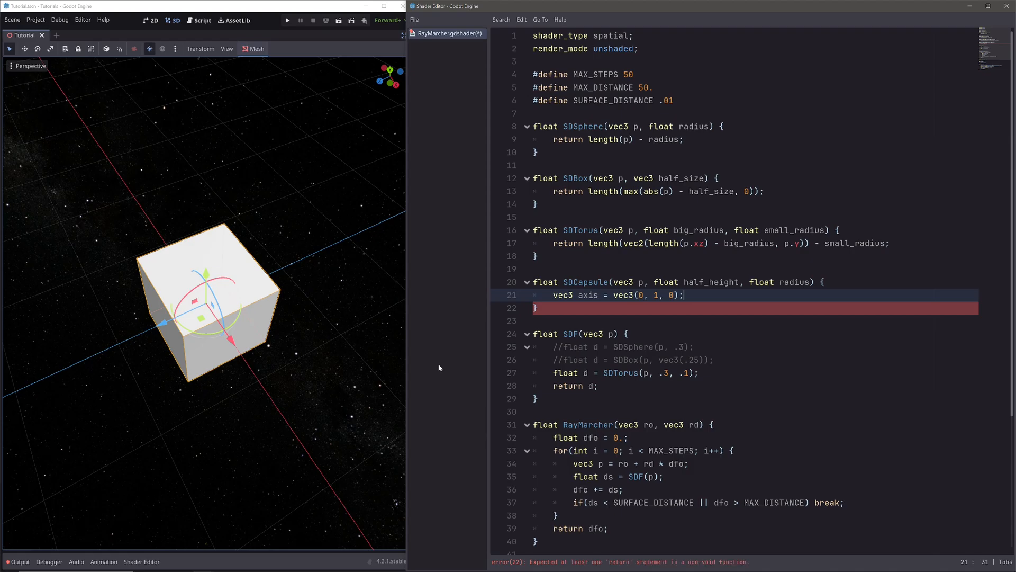
{"action": "double_click", "coordinate": [621, 295]}
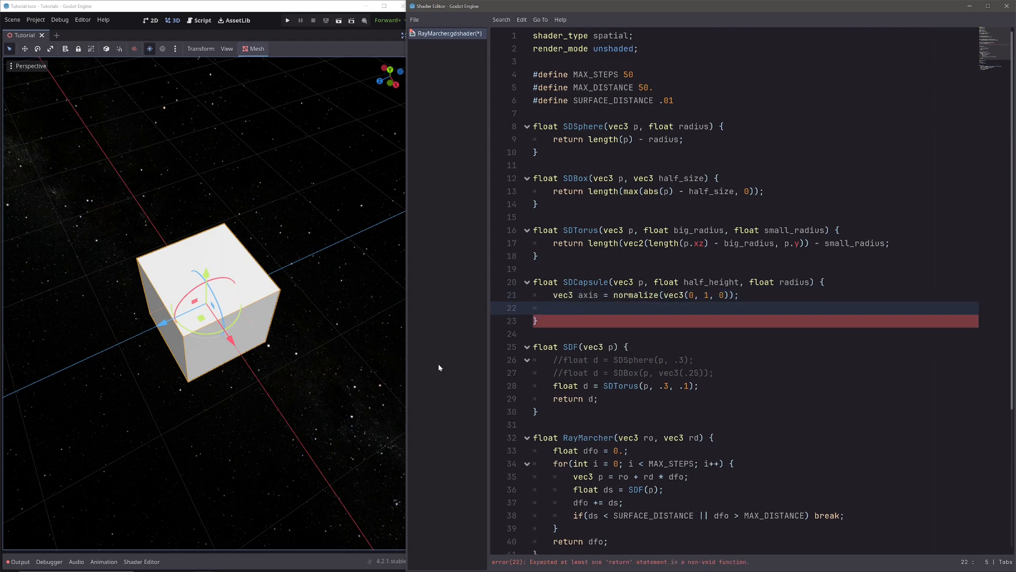
{"action": "type", "text": "vec3"}
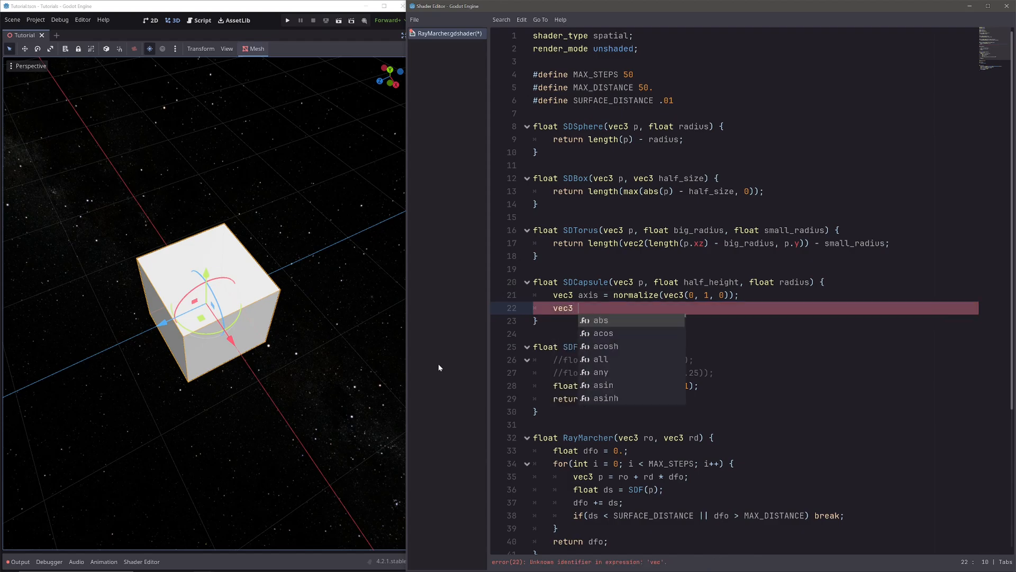
{"action": "type", "text": "a ="}
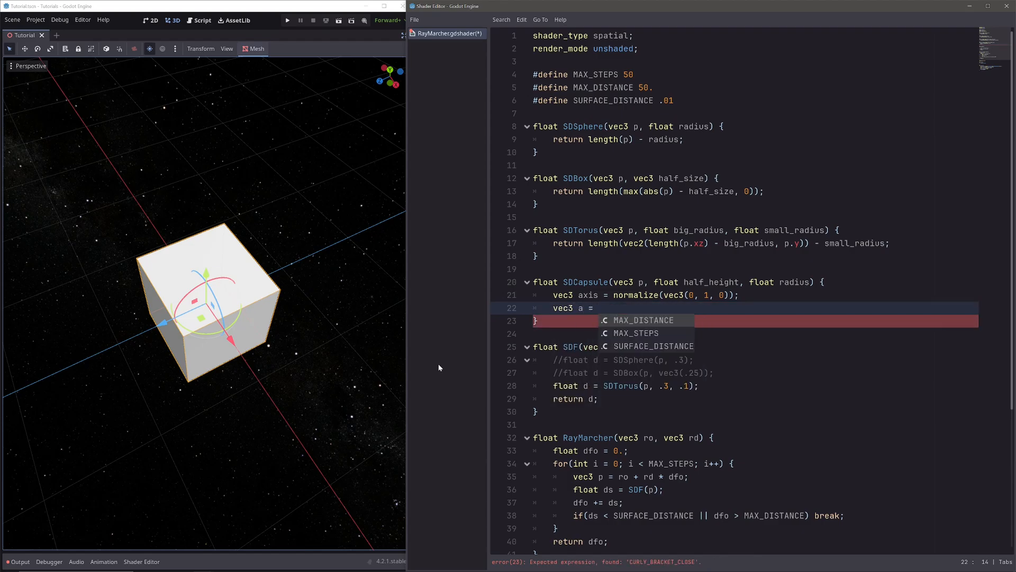
{"action": "type", "text": "axis * hal"}
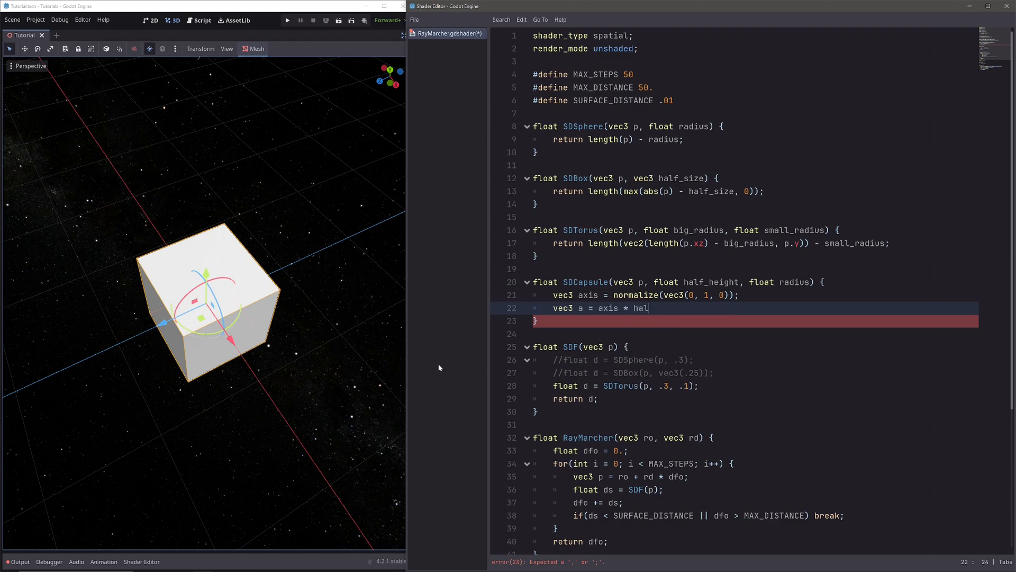
{"action": "type", "text": "f_height;"}
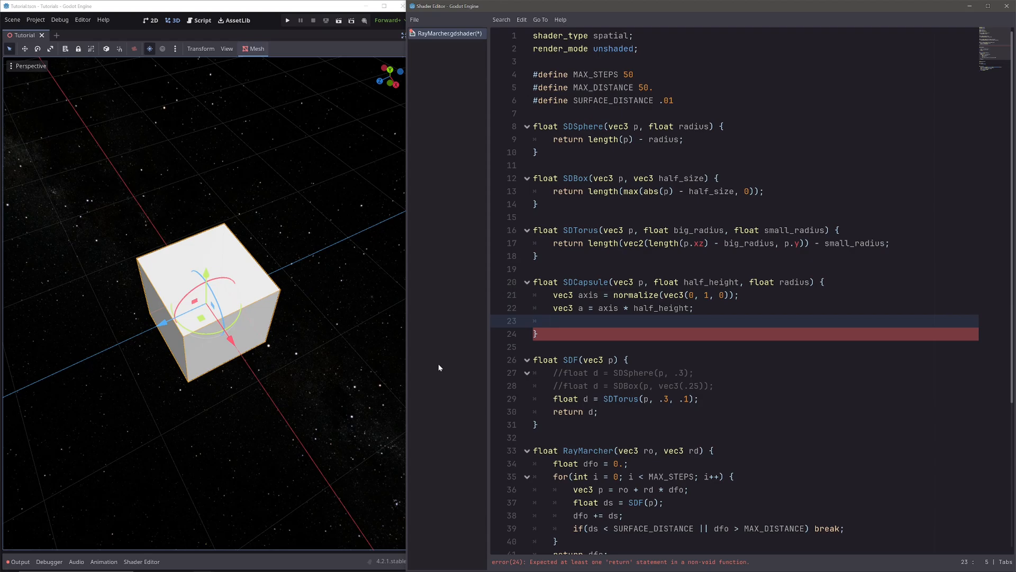
{"action": "type", "text": "vec3 b = -a;"}
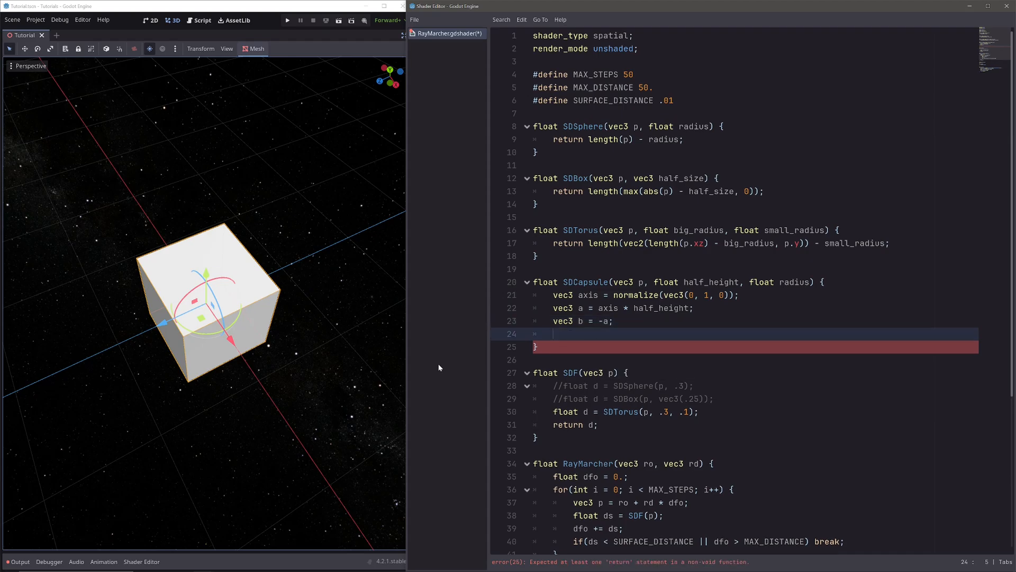
{"action": "type", "text": "vec3 ab ="}
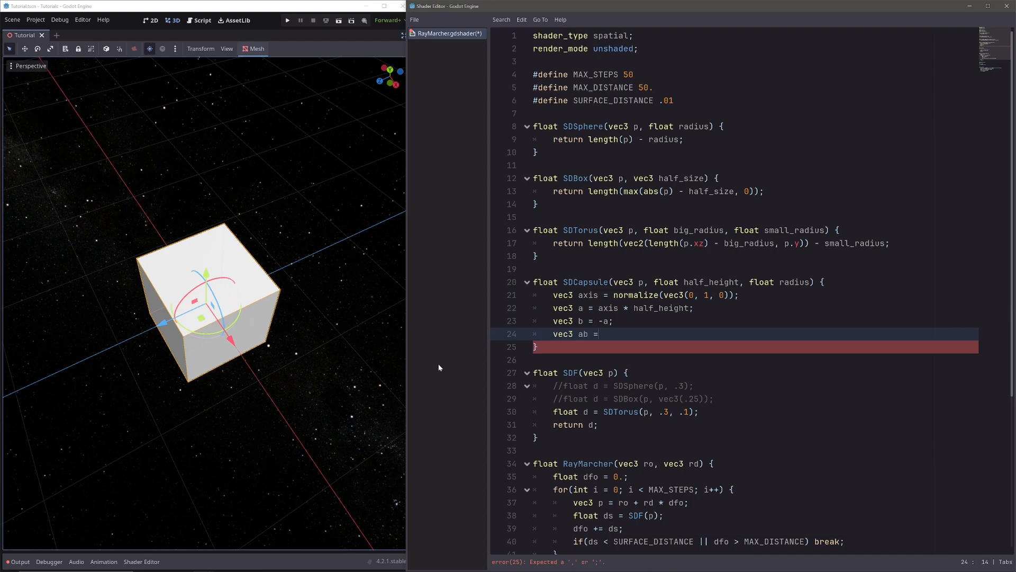
{"action": "type", "text": "b - a;"}
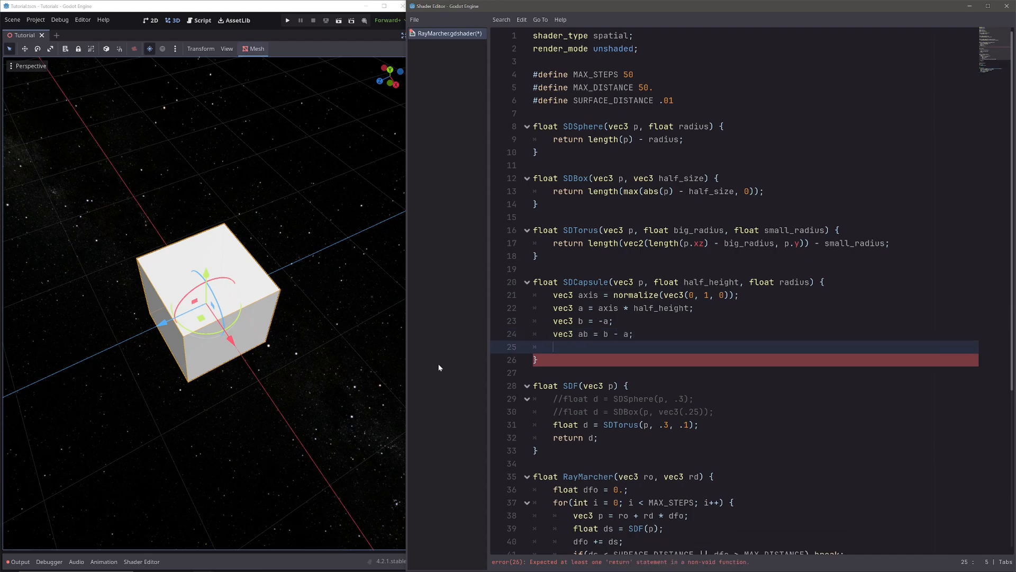
- Compute pa and t = dot(pa, ab) / dot(ab, ab), clamped to 0..1
{"action": "type", "text": "v"}
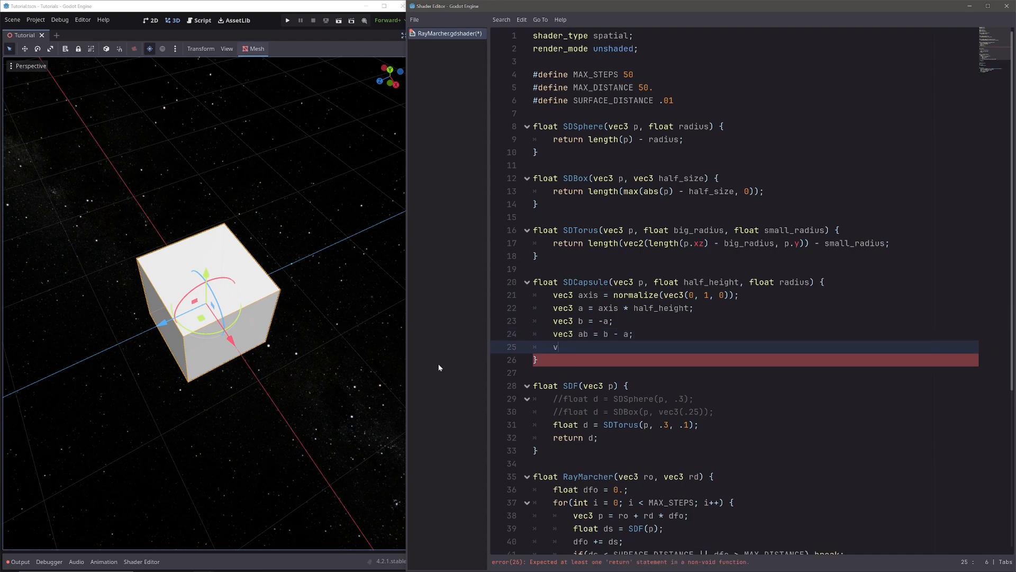
{"action": "type", "text": "ec3 pa = p - a;"}
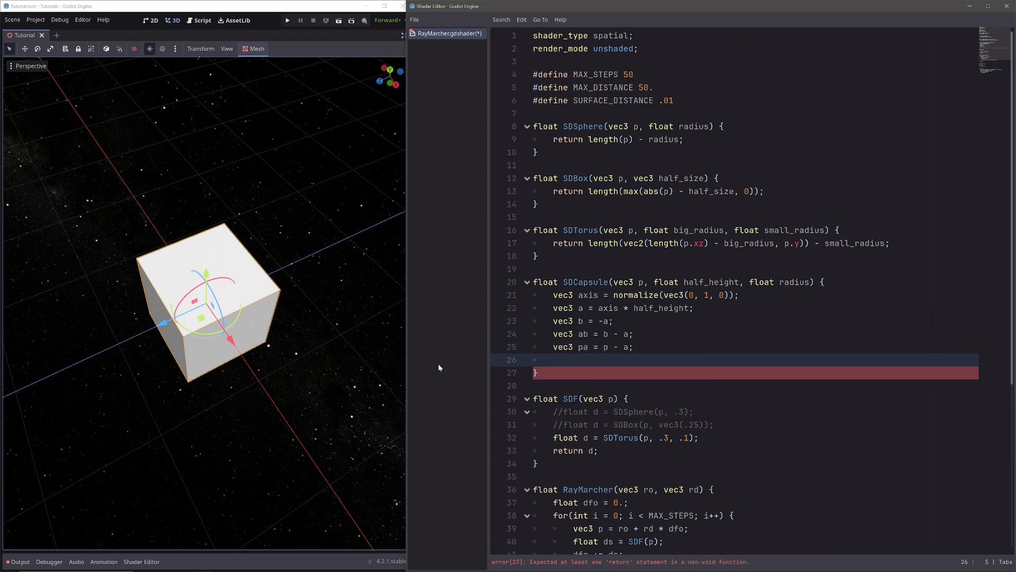
{"action": "type", "text": "float"}
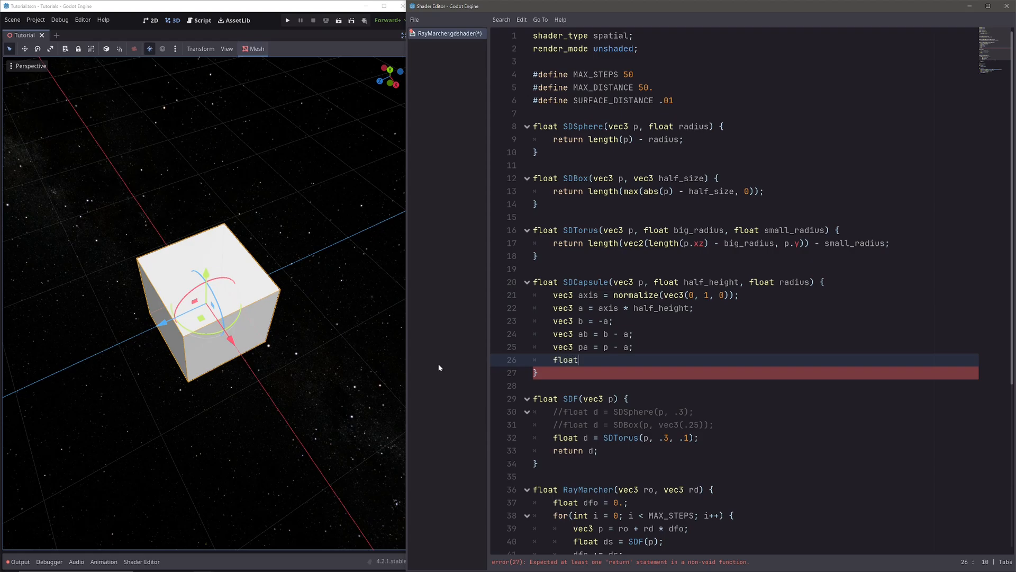
{"action": "type", "text": "t = dot"}
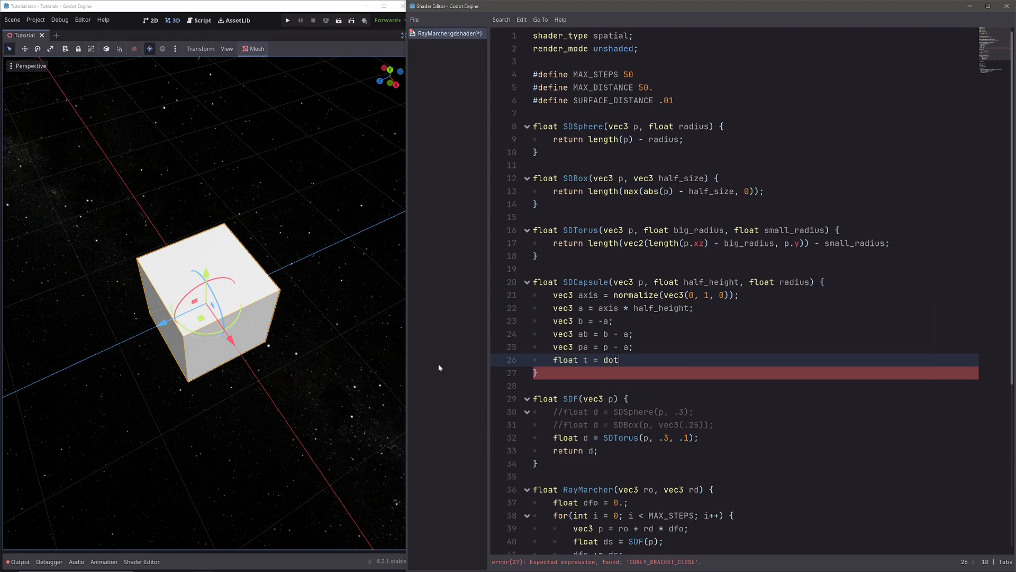
{"action": "type", "text": "(pa, a)"}
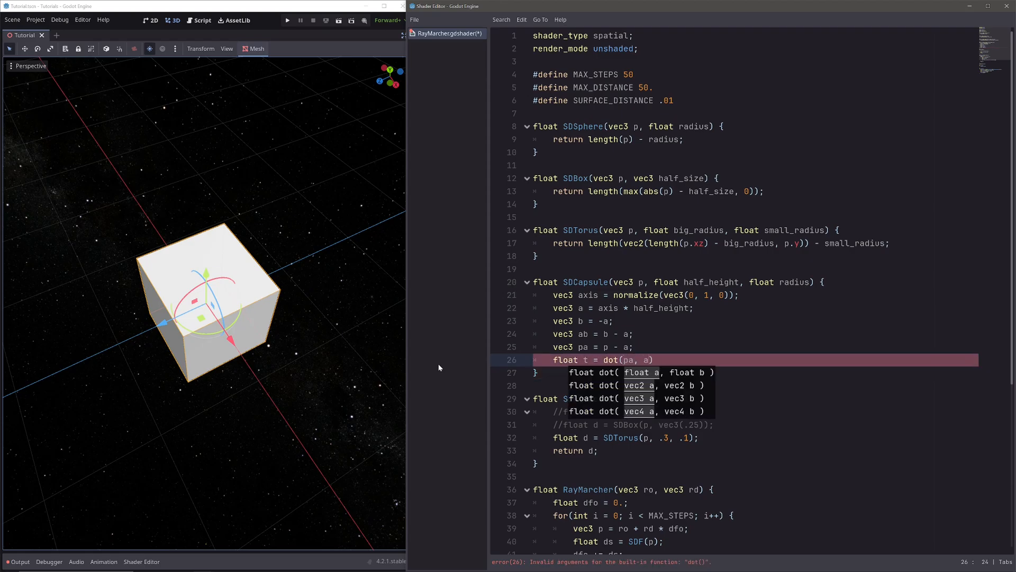
{"action": "type", "text": "b) / dot(ab, )"}
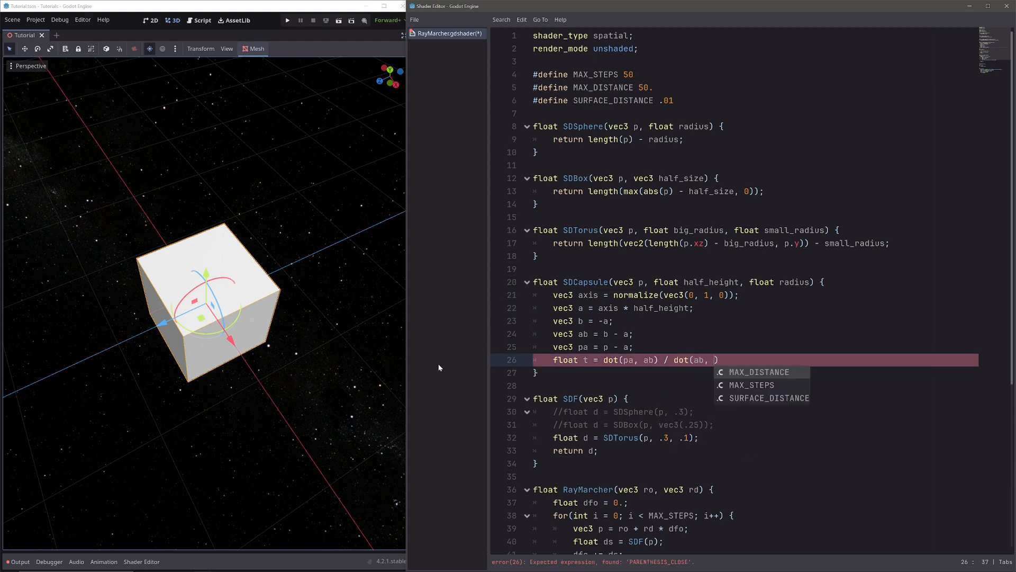
{"action": "type", "text": "ab);"}
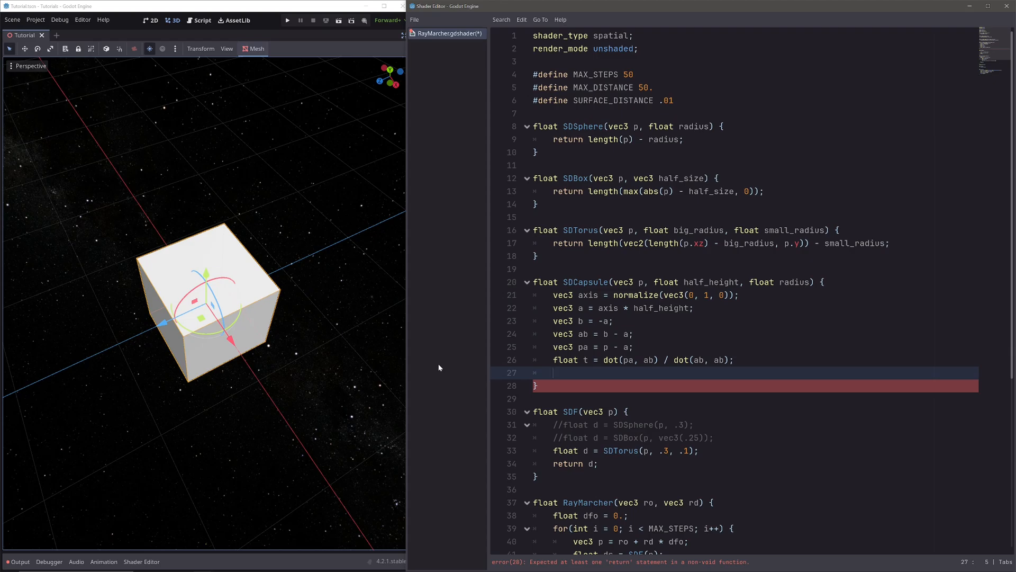
{"action": "type", "text": "t = cal"}
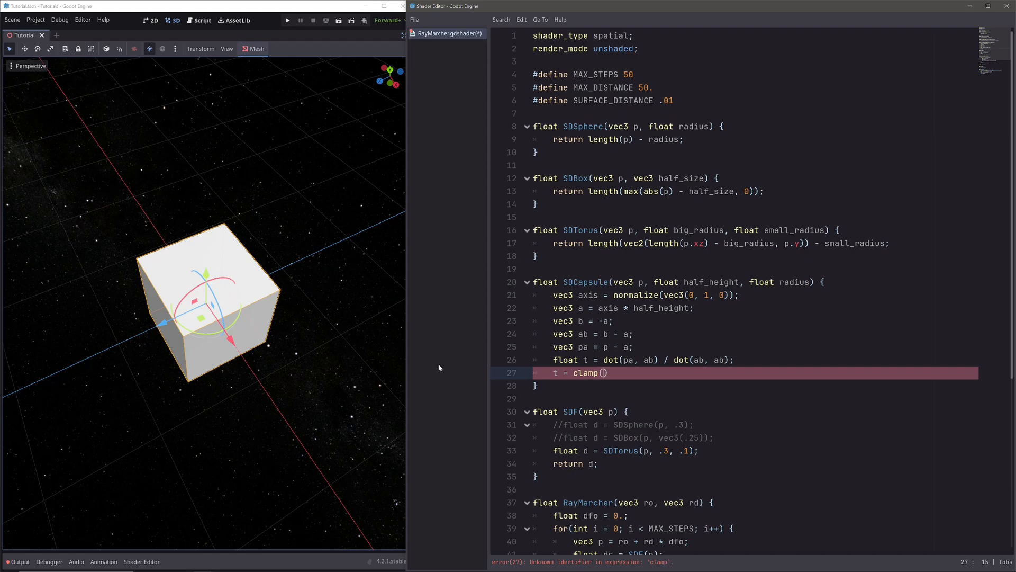
{"action": "type", "text": "t, 0, 1"}
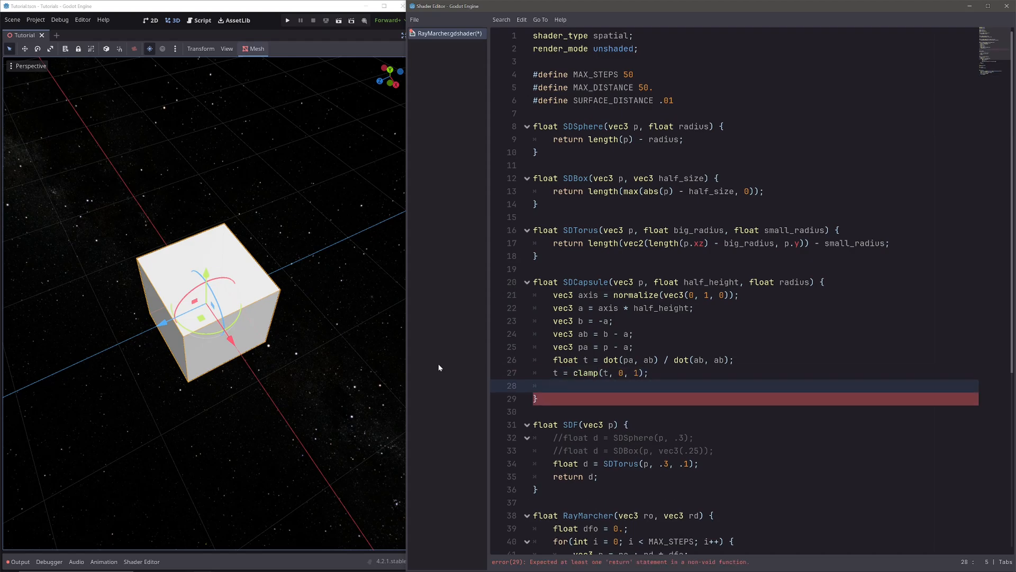
- Set c = a + ab * t and return length(p - c) - radius
{"action": "type", "text": "vec3 c ="}
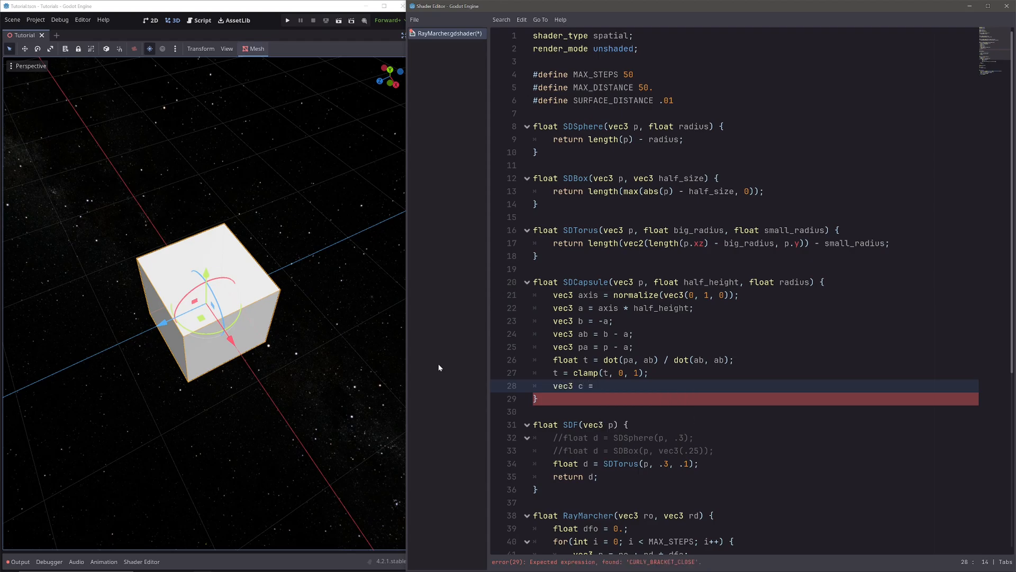
{"action": "type", "text": "a + ab"}
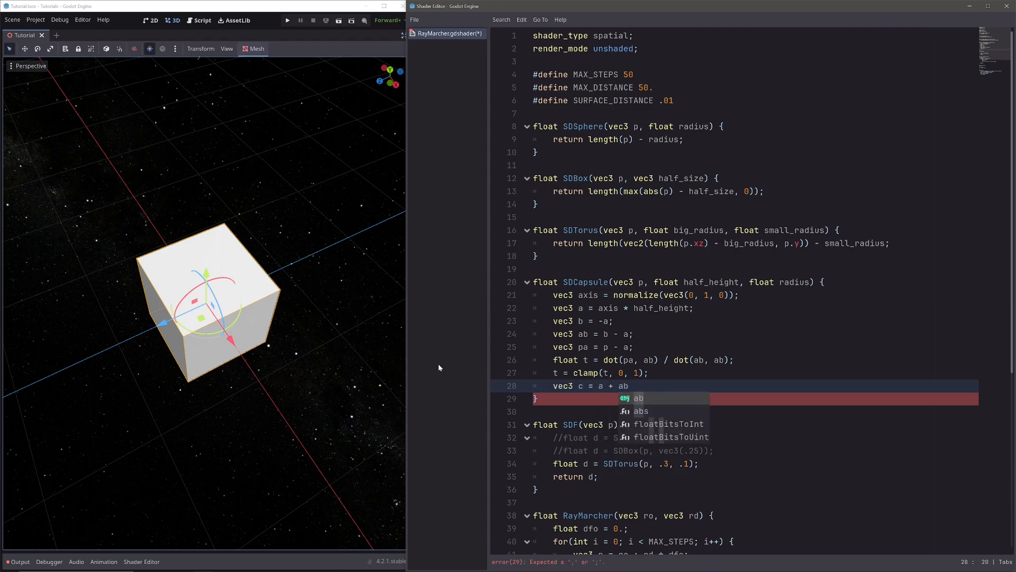
{"action": "type", "text": "* t;"}
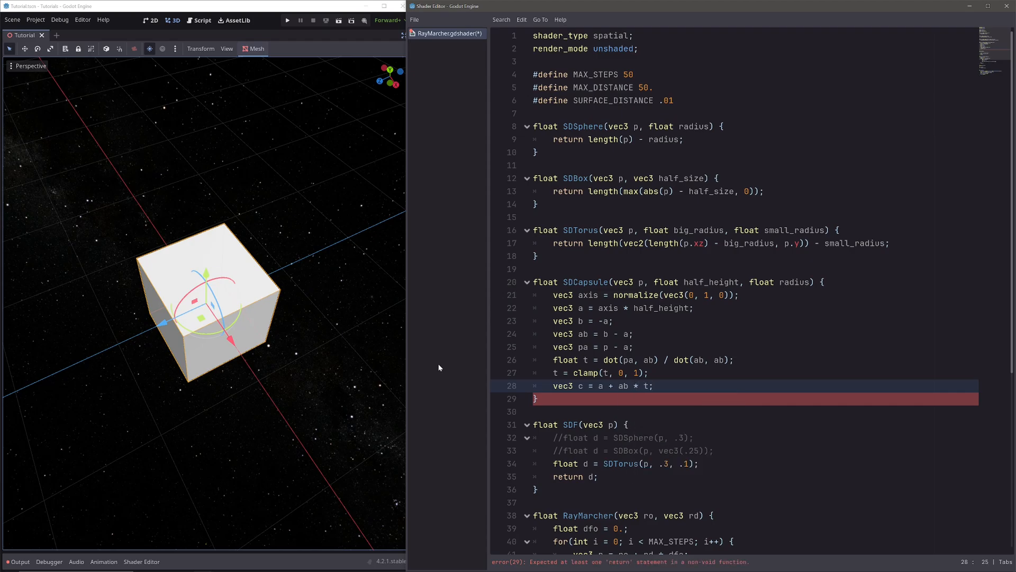
{"action": "key", "text": "Enter"}
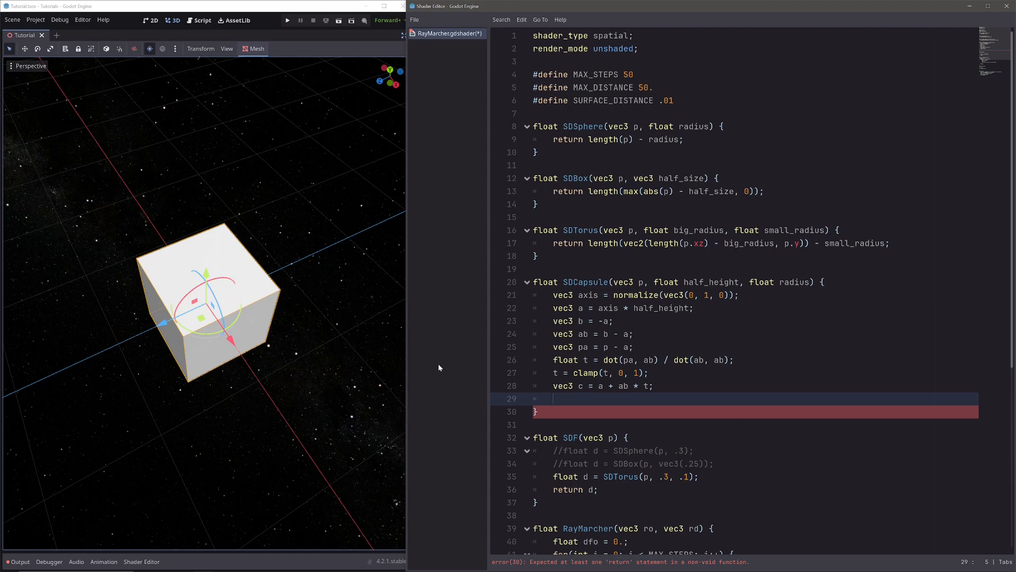
{"action": "type", "text": "return"}
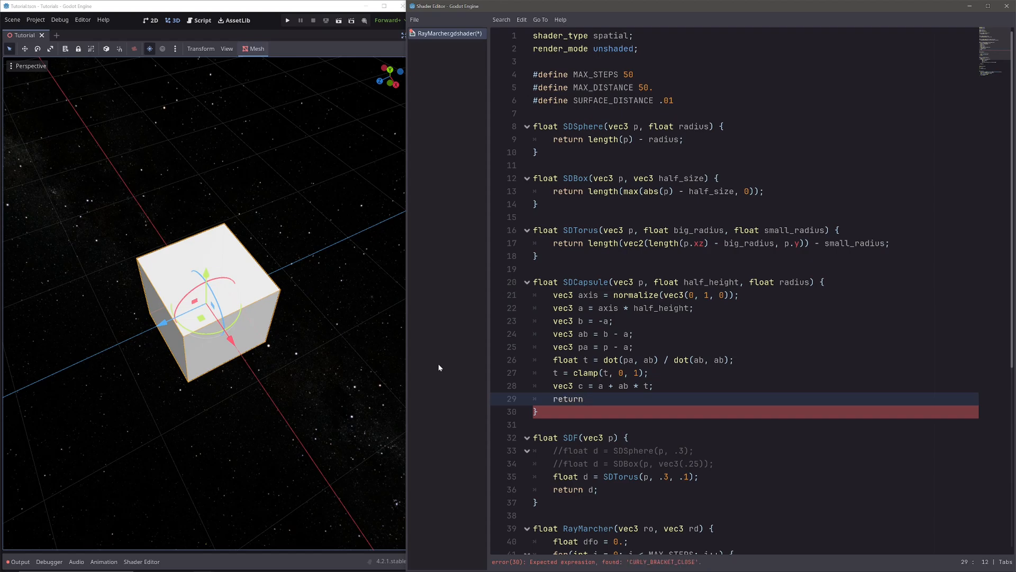
{"action": "type", "text": "length(p)"}
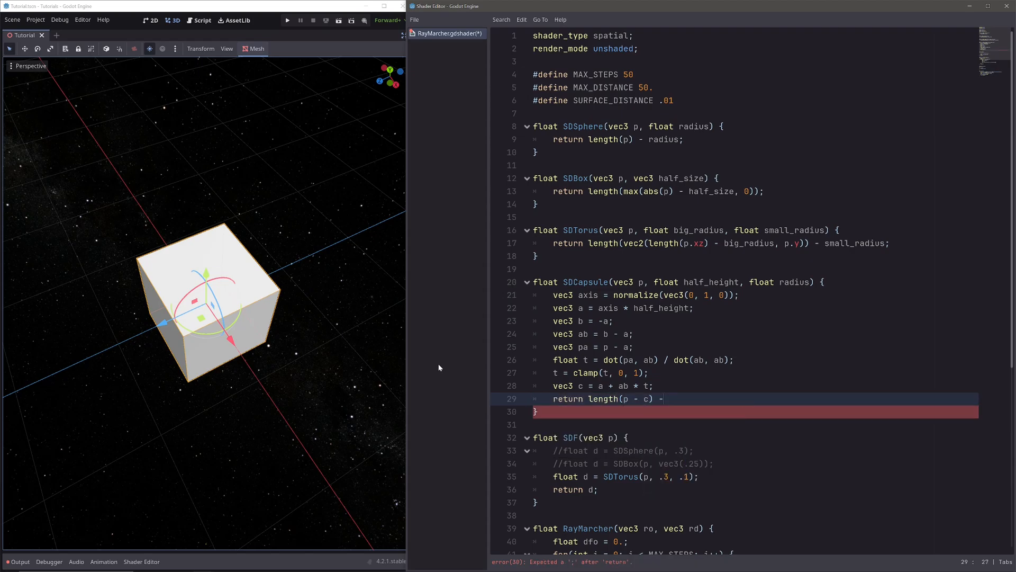
{"action": "type", "text": "radius;"}
{"action": "left_click", "coordinate": [626, 476]}
{"action": "type", "text": "//"}
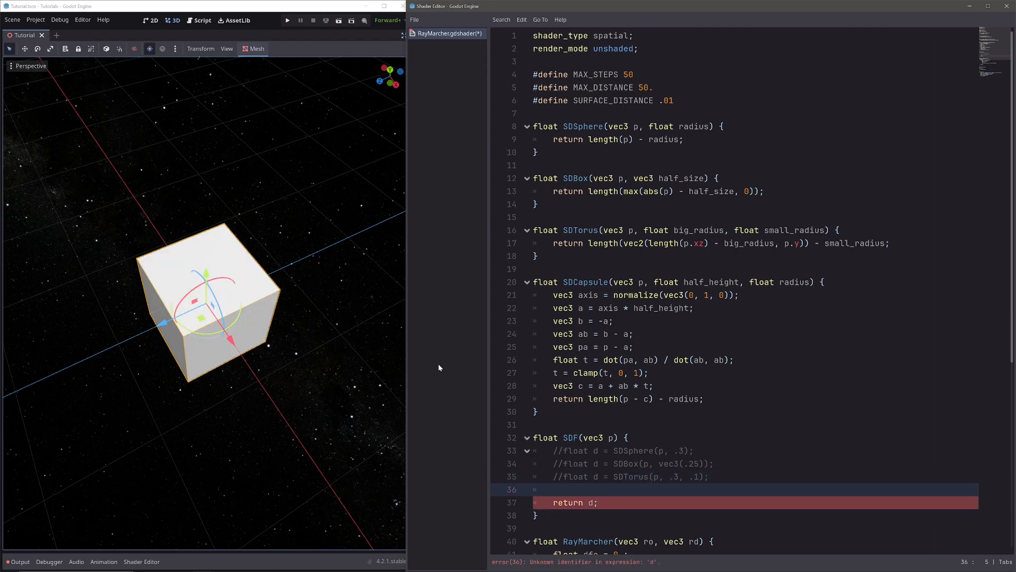
- Start a new float d = SDCapsule(p, .4, ...) line in SDF
{"action": "type", "text": "float d = SDCapsule(p,"}
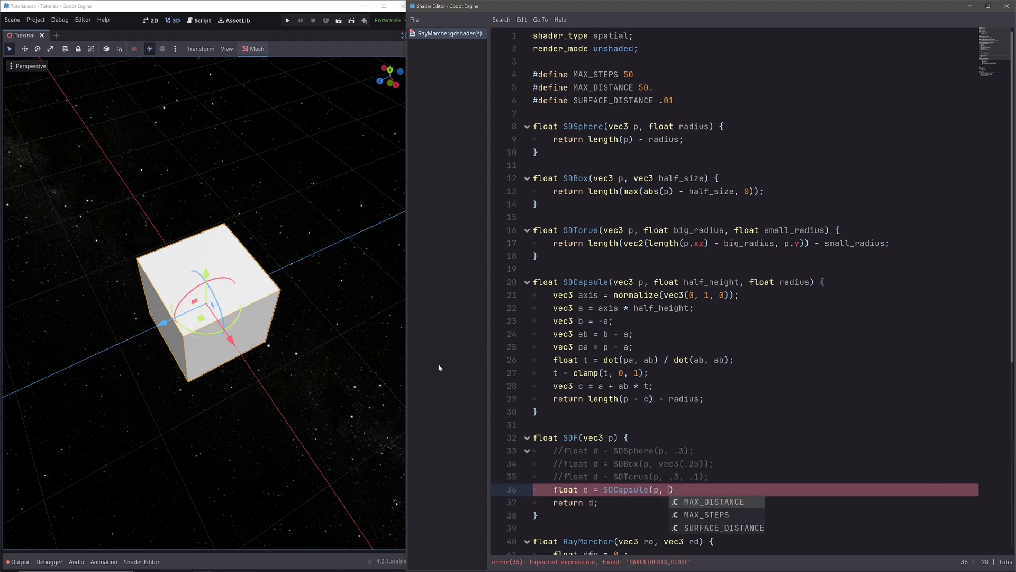
{"action": "type", "text": ".4"}
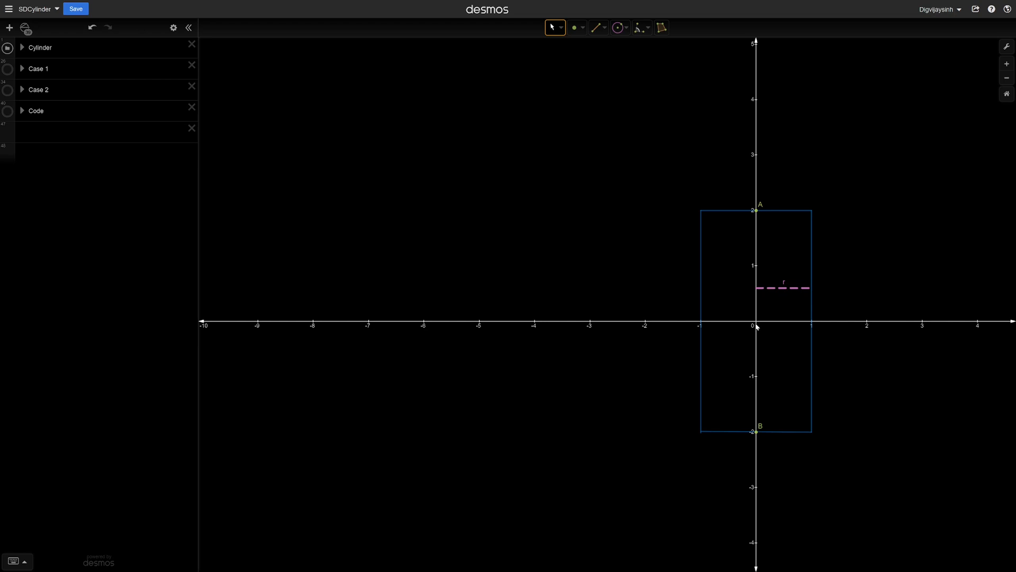
{"action": "mouse_move", "coordinate": [766, 334]}
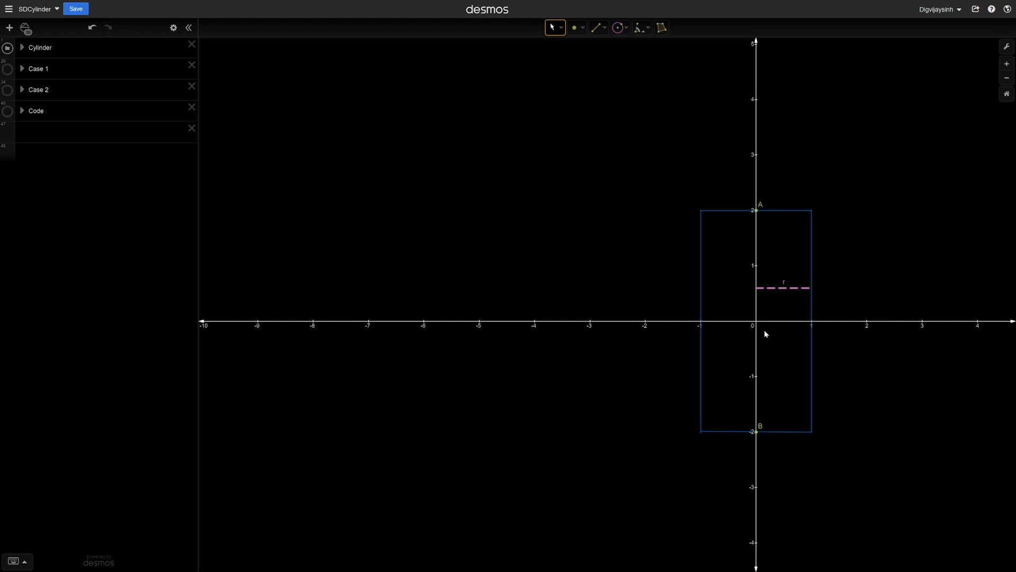
{"action": "mouse_move", "coordinate": [762, 444]}
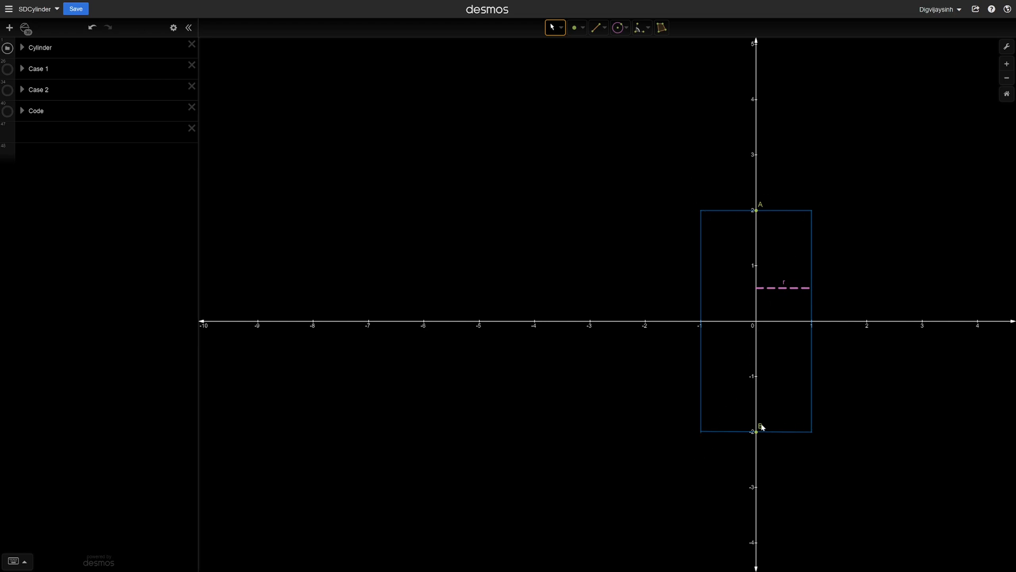
{"action": "mouse_move", "coordinate": [755, 248]}
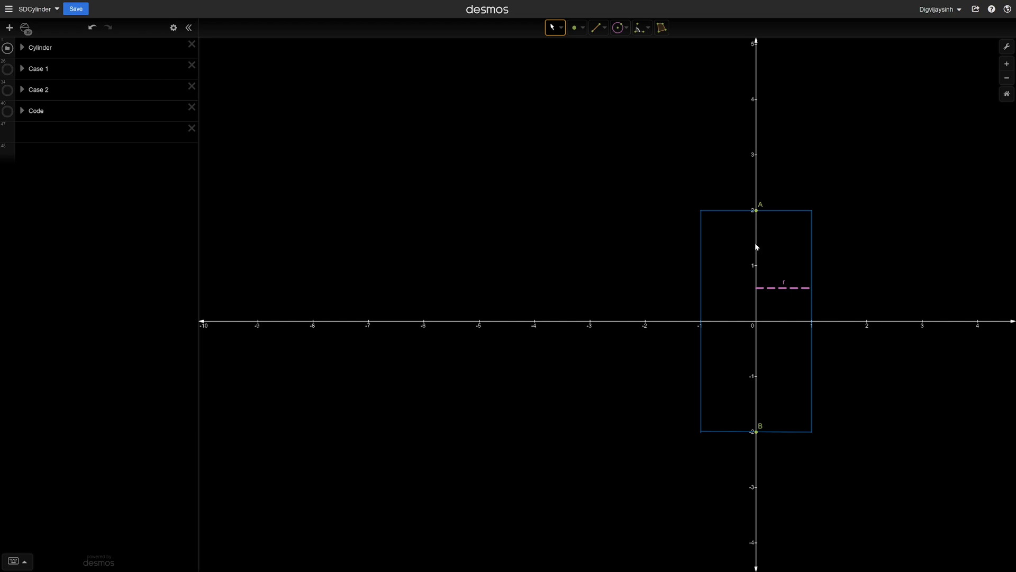
{"action": "mouse_move", "coordinate": [805, 296]}
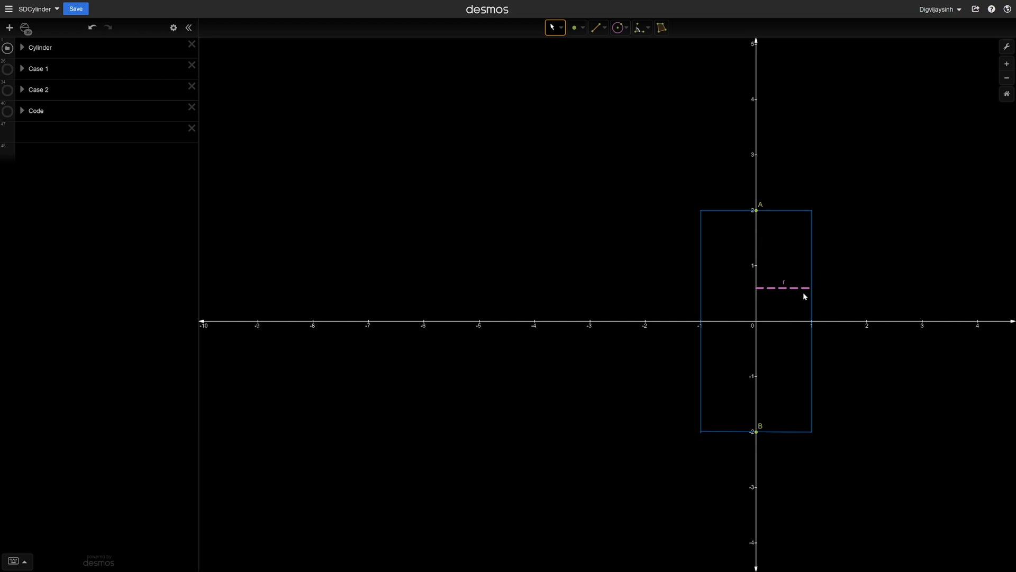
{"action": "mouse_move", "coordinate": [513, 285]}
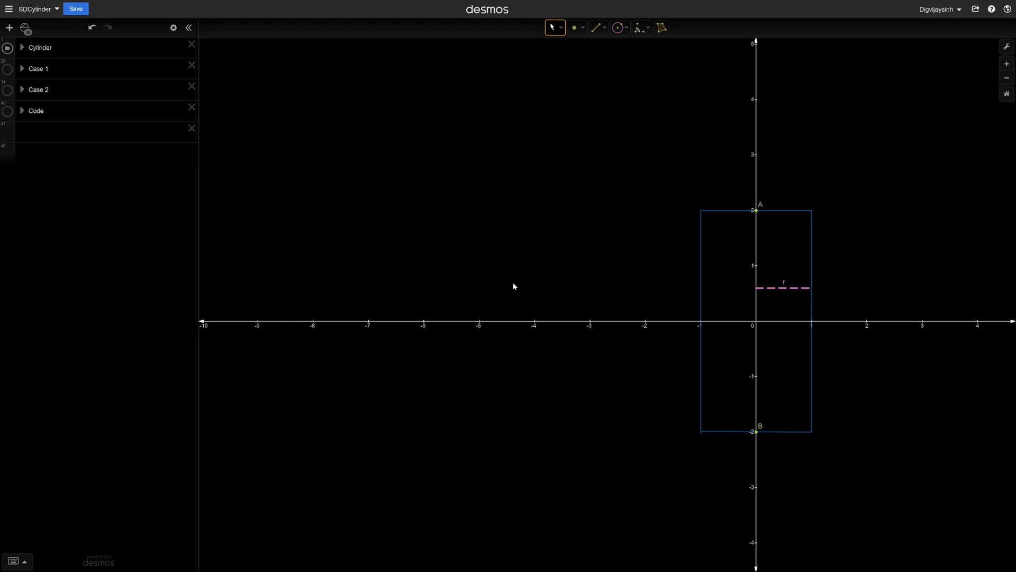
- Show the Case 1 formulas and drag point P below B, then back up beside the cylinder
{"action": "left_click", "coordinate": [7, 68]}
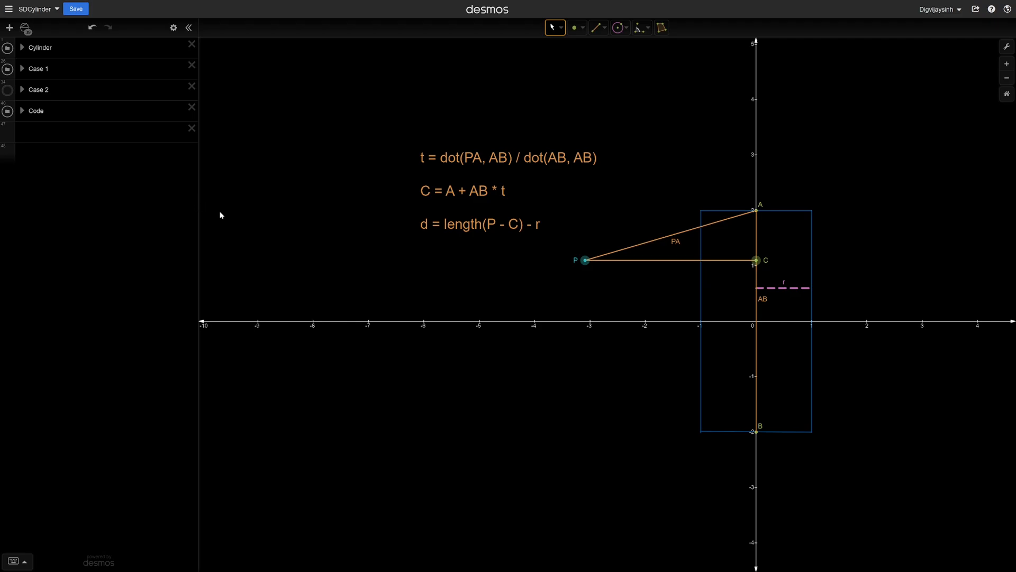
{"action": "mouse_move", "coordinate": [615, 170]}
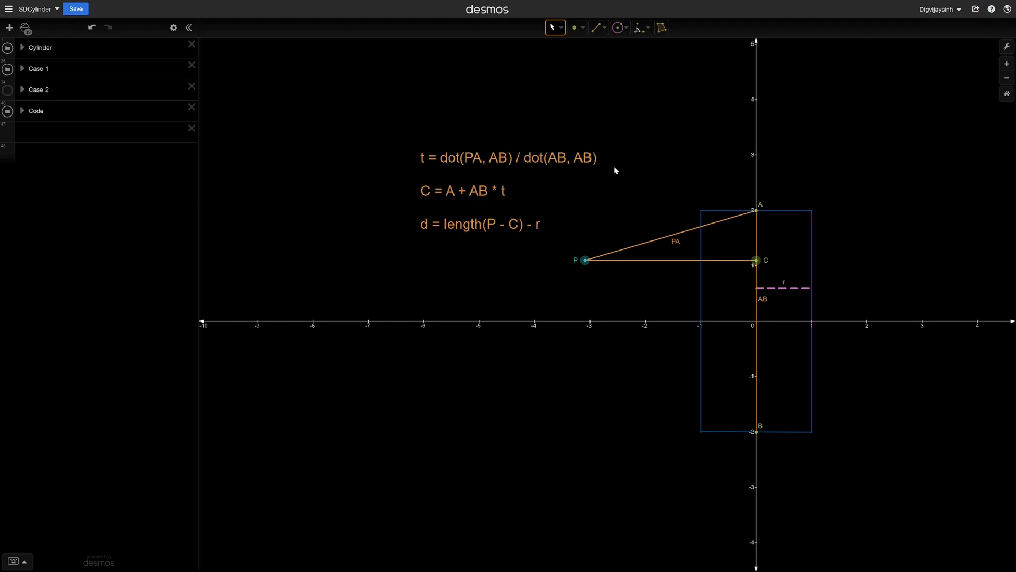
{"action": "mouse_move", "coordinate": [597, 345]}
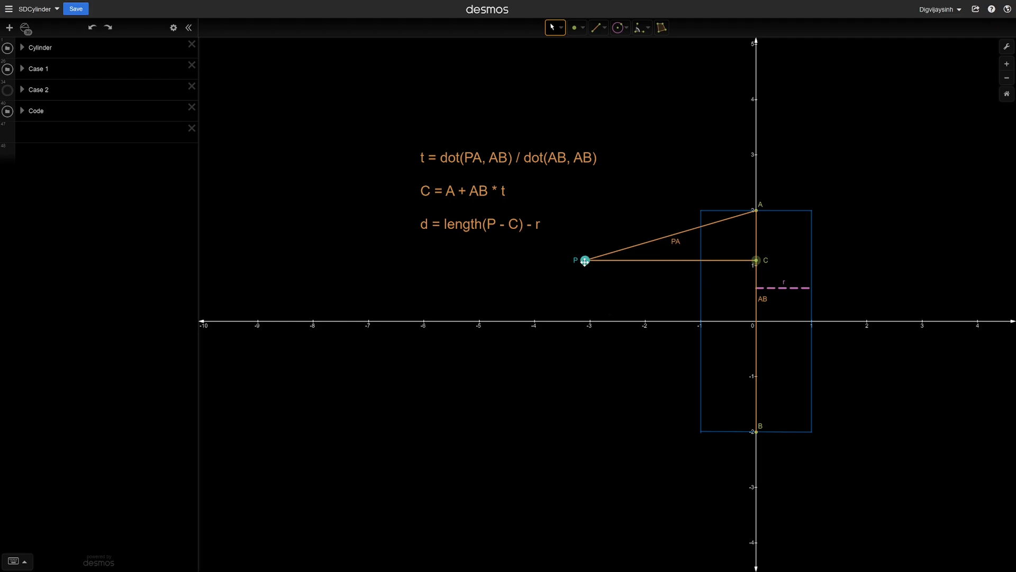
{"action": "left_click_drag", "start_coordinate": [584, 260], "coordinate": [621, 546]}
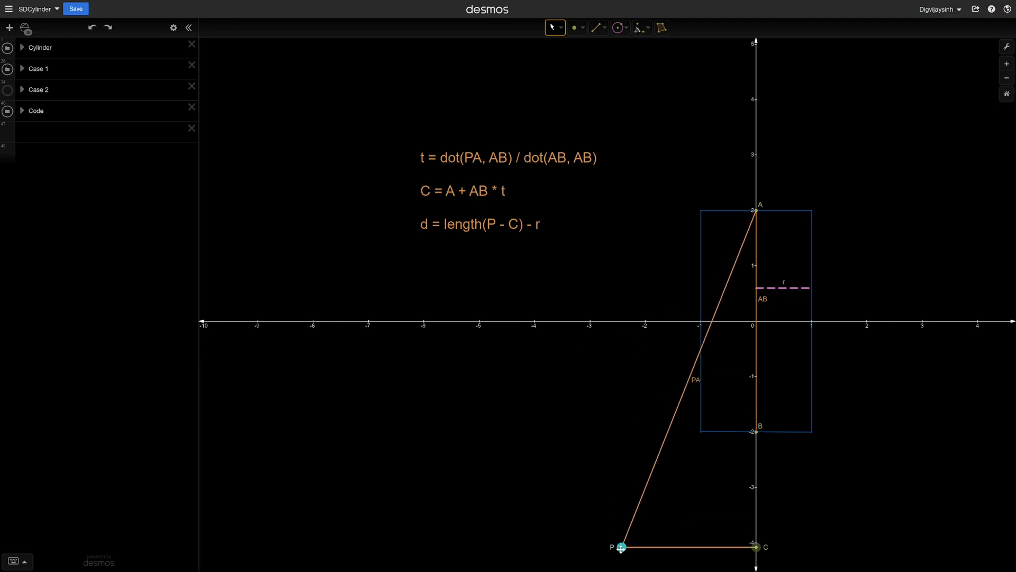
{"action": "left_click_drag", "start_coordinate": [621, 546], "coordinate": [598, 127]}
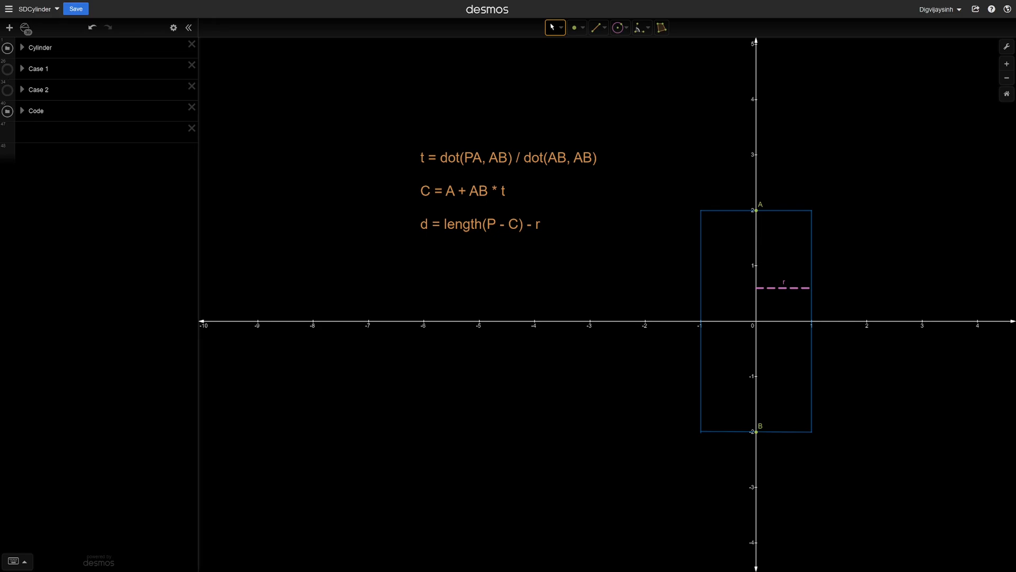
{"action": "left_click", "coordinate": [22, 89]}
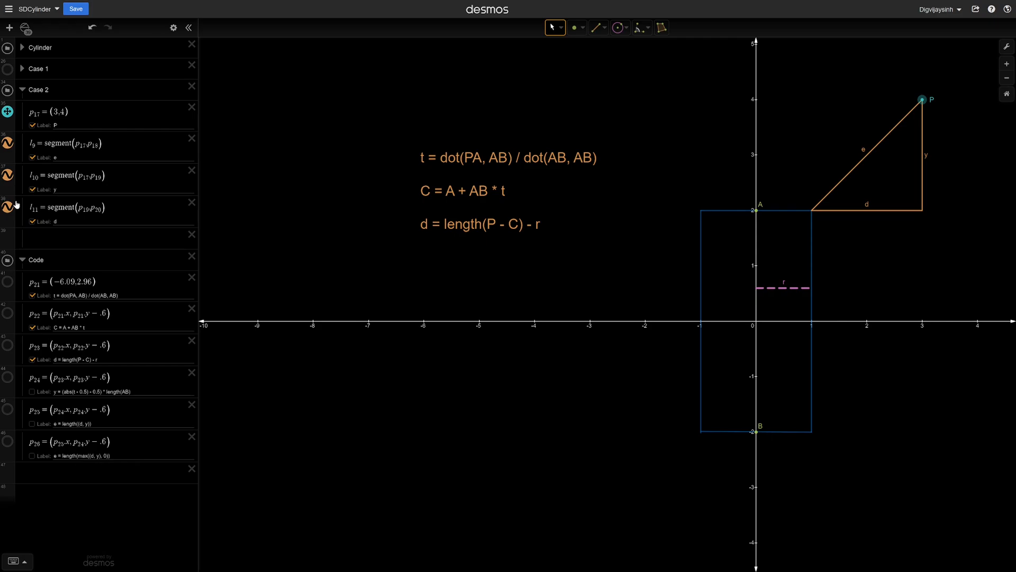
{"action": "mouse_move", "coordinate": [804, 201]}
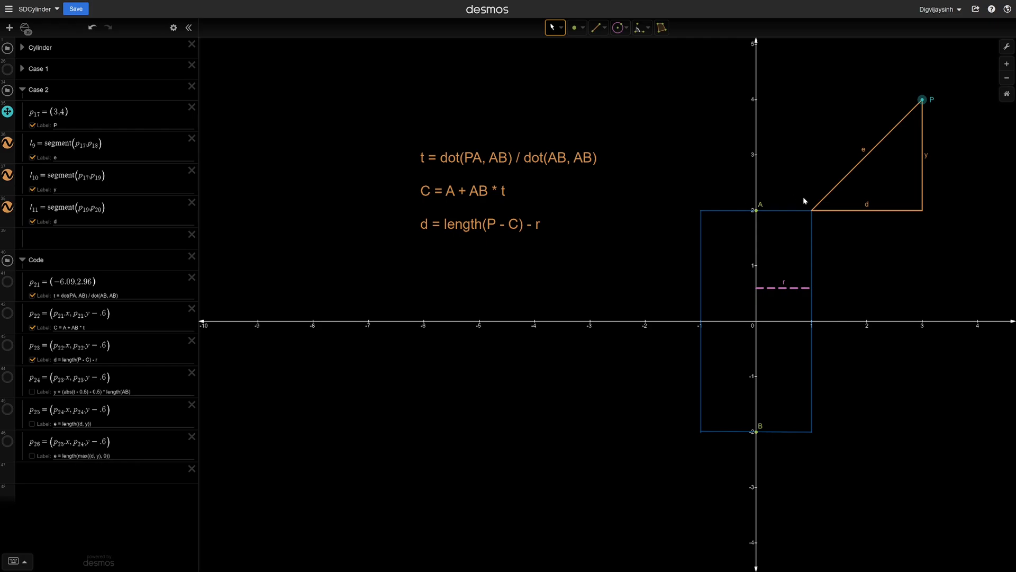
{"action": "mouse_move", "coordinate": [460, 230]}
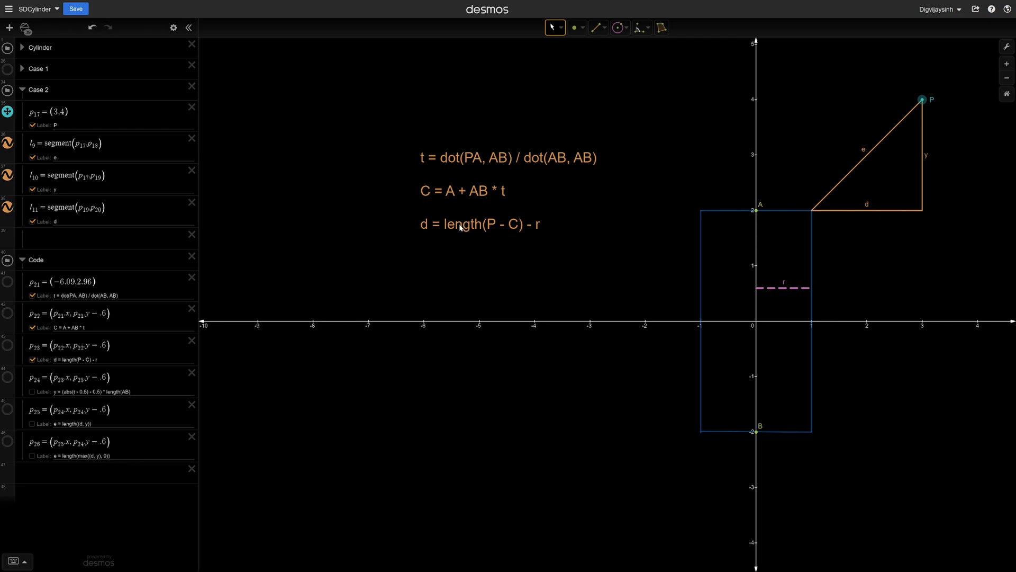
{"action": "mouse_move", "coordinate": [930, 208]}
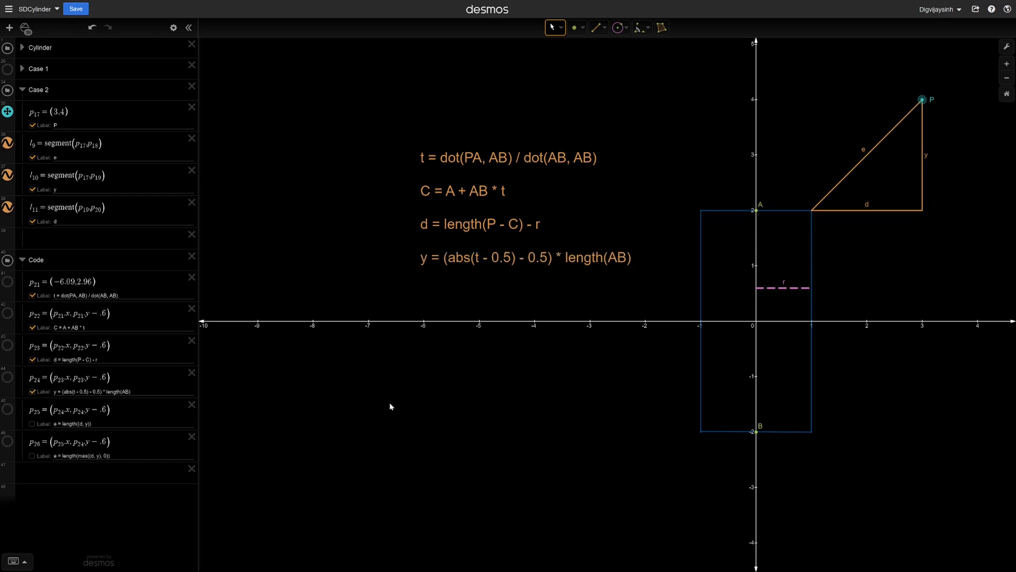
{"action": "mouse_move", "coordinate": [417, 380]}
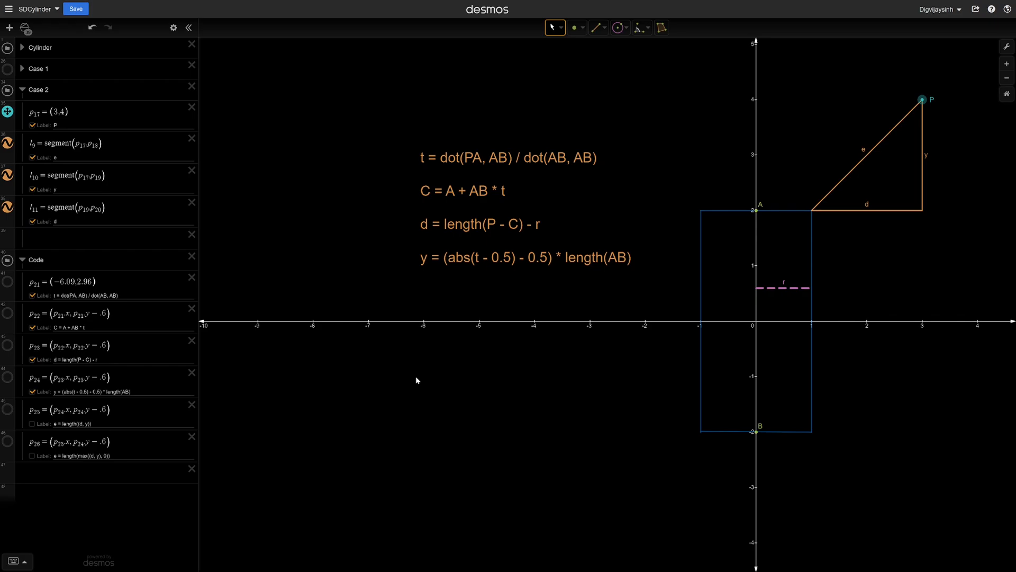
{"action": "mouse_move", "coordinate": [755, 226]}
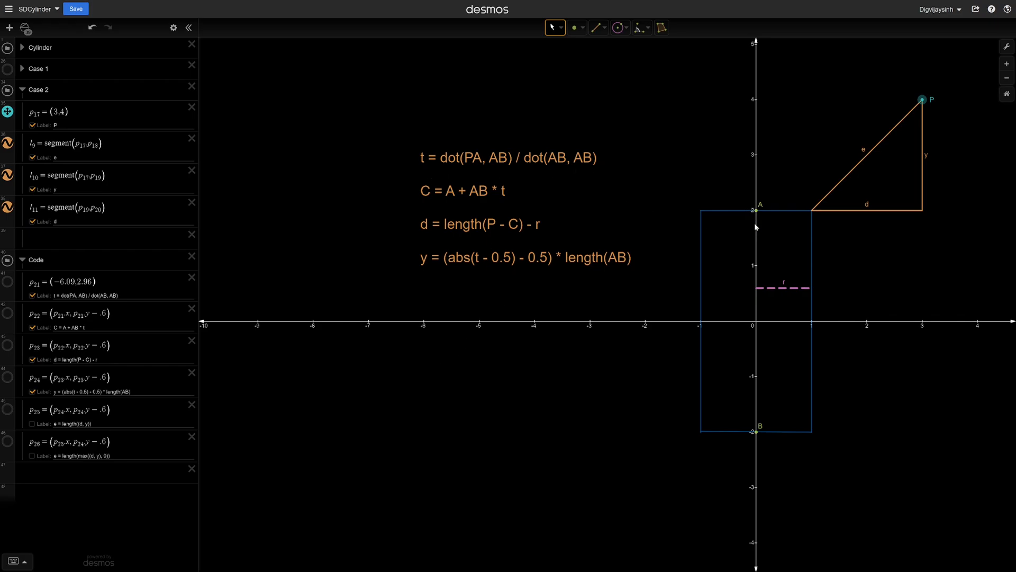
{"action": "mouse_move", "coordinate": [746, 99]}
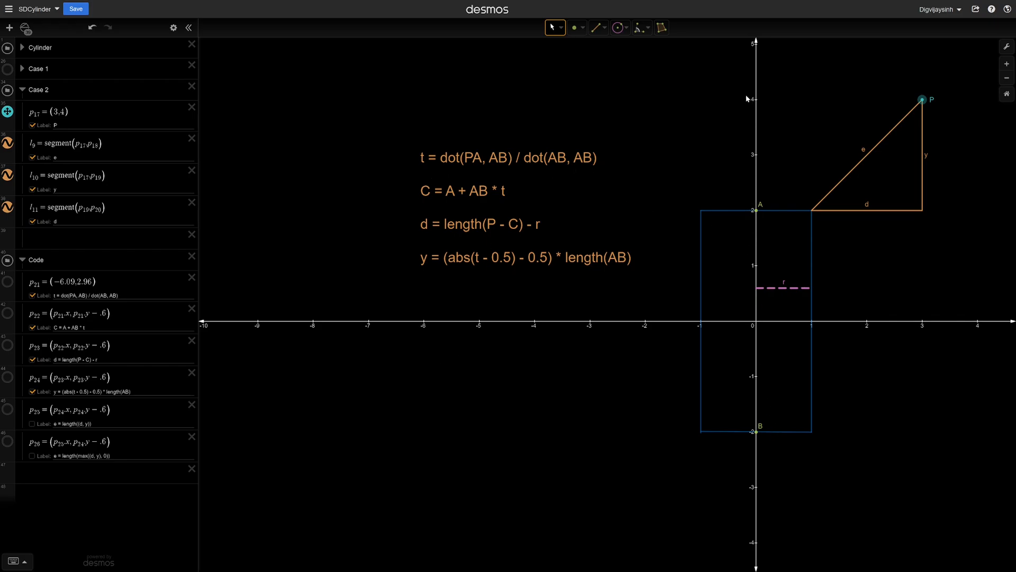
{"action": "mouse_move", "coordinate": [759, 441]}
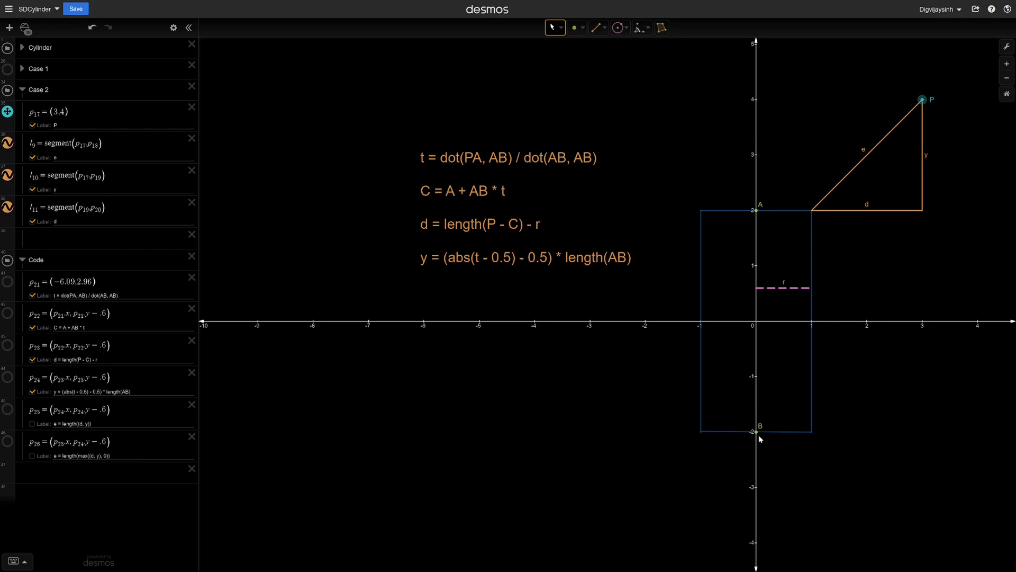
{"action": "mouse_move", "coordinate": [760, 515]}
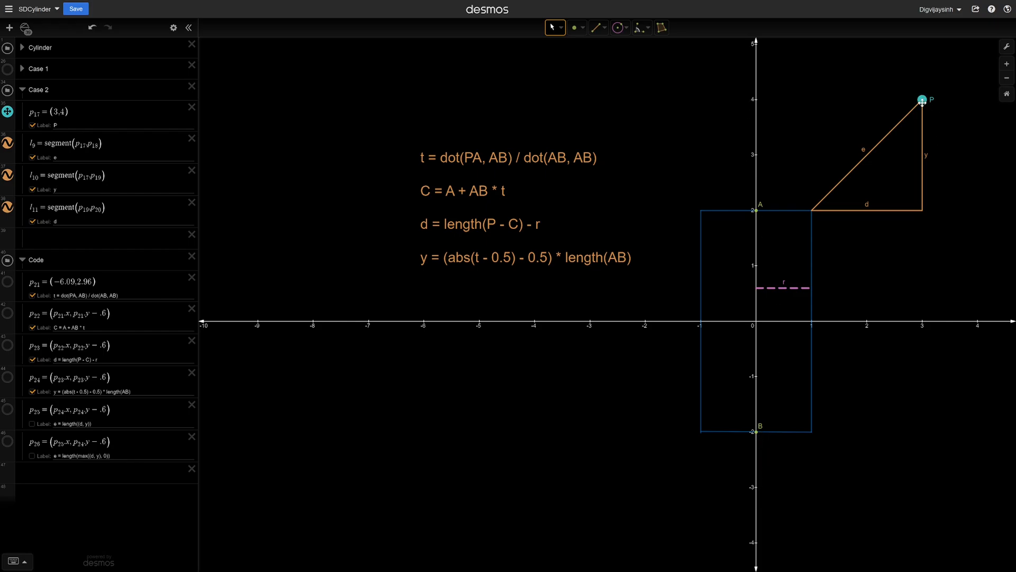
{"action": "mouse_move", "coordinate": [750, 104]}
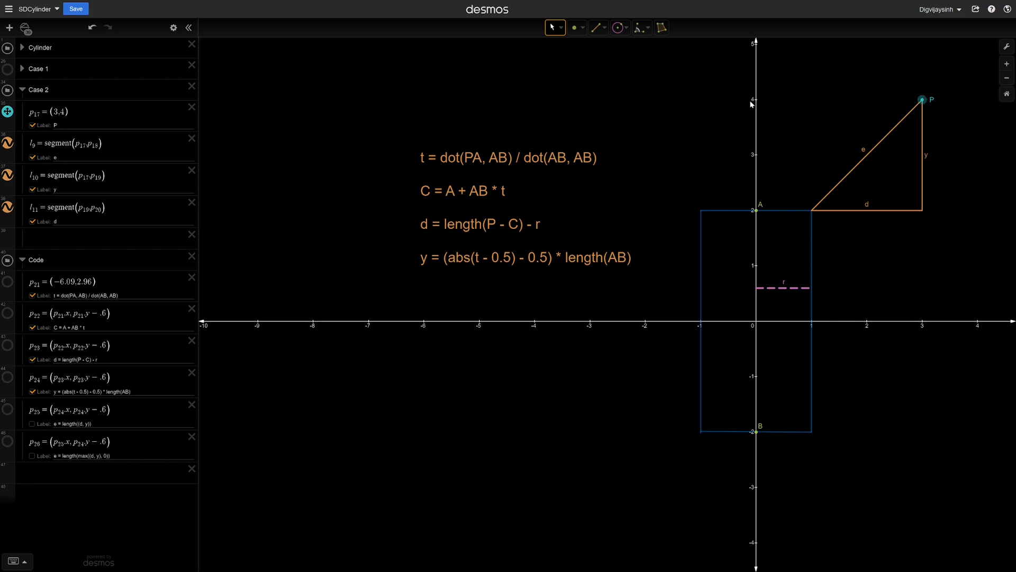
{"action": "mouse_move", "coordinate": [754, 318]}
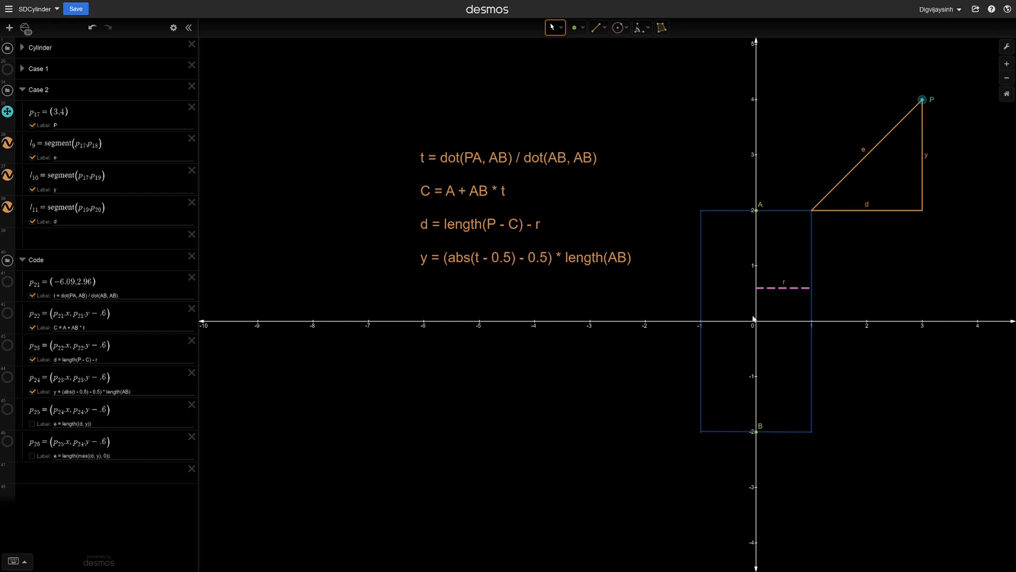
{"action": "mouse_move", "coordinate": [758, 209]}
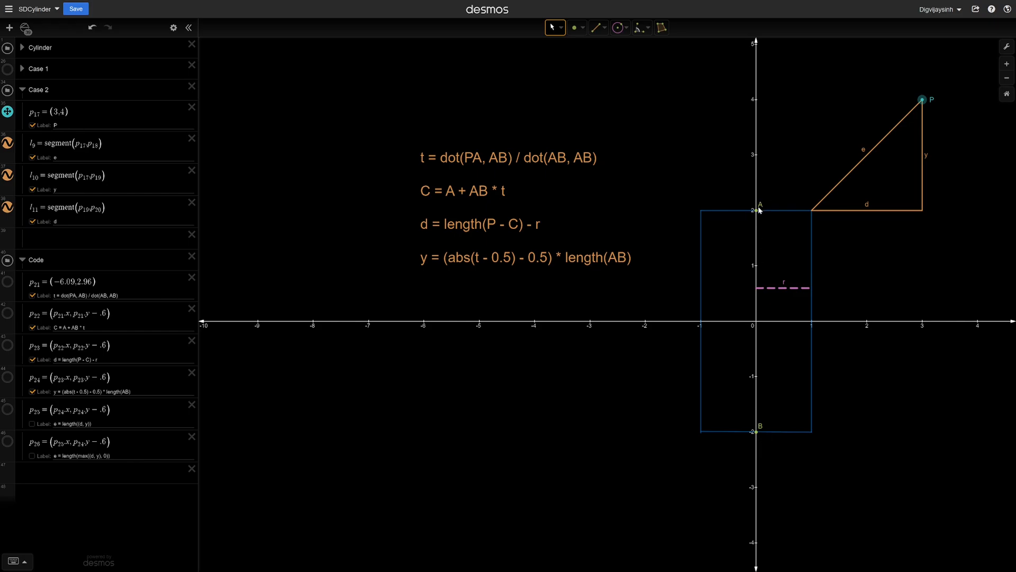
{"action": "mouse_move", "coordinate": [760, 97]}
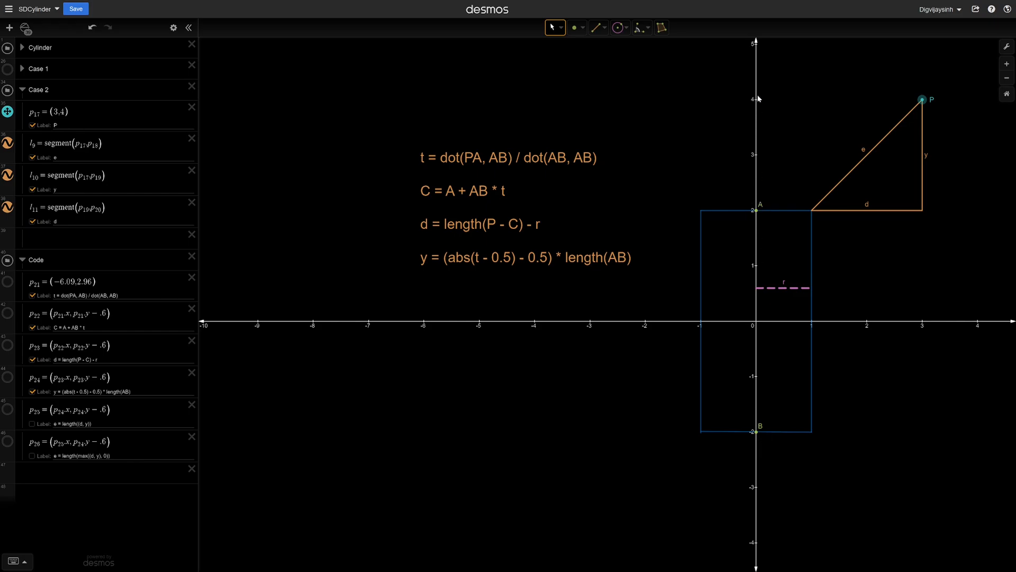
{"action": "mouse_move", "coordinate": [763, 210]}
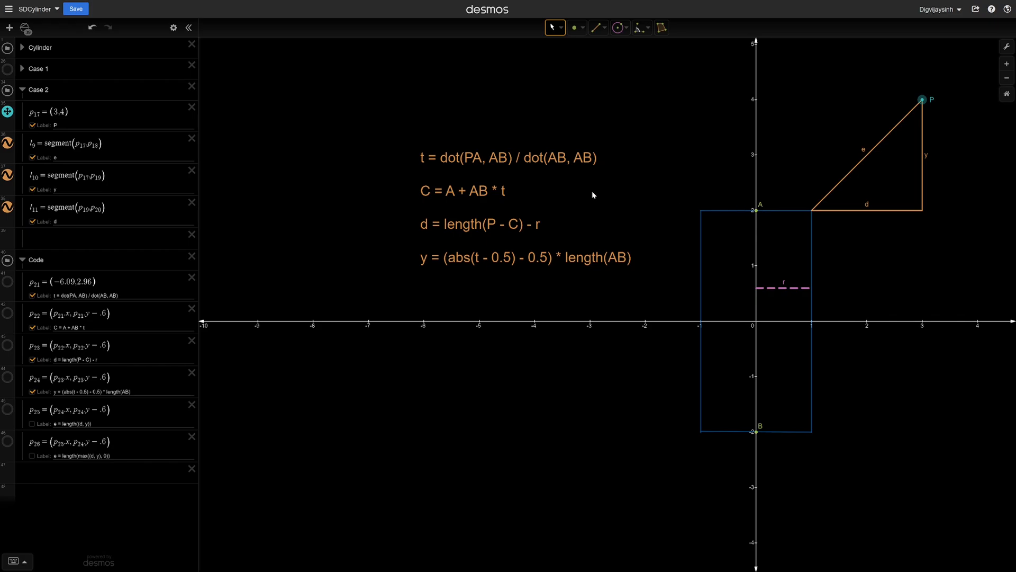
{"action": "mouse_move", "coordinate": [498, 271]}
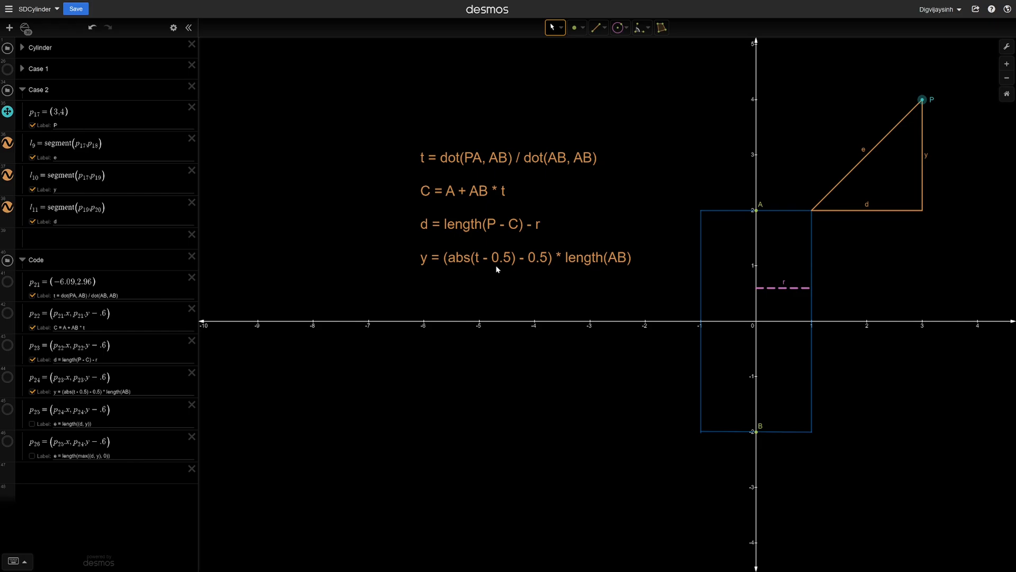
{"action": "mouse_move", "coordinate": [468, 265]}
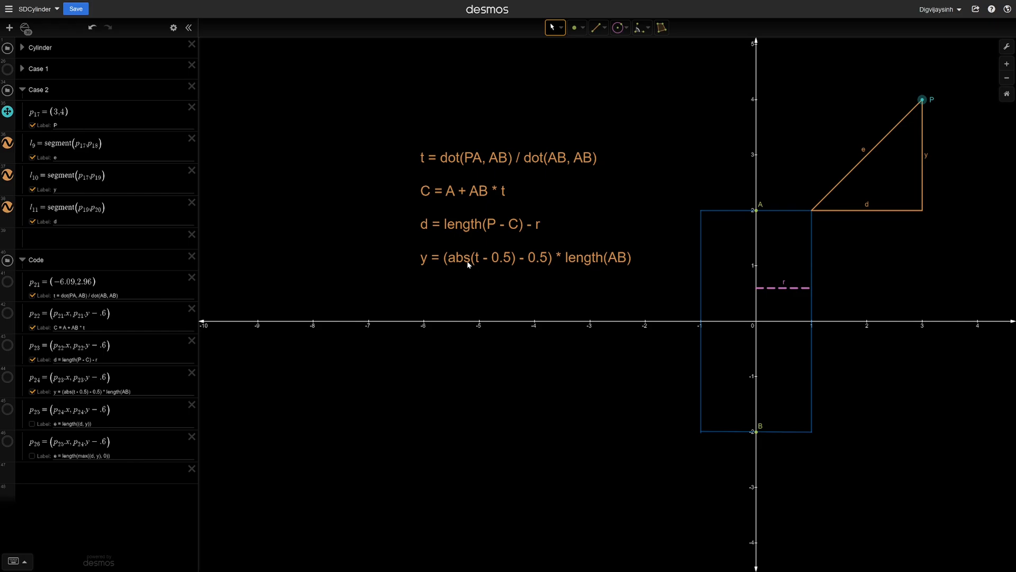
{"action": "mouse_move", "coordinate": [459, 266]}
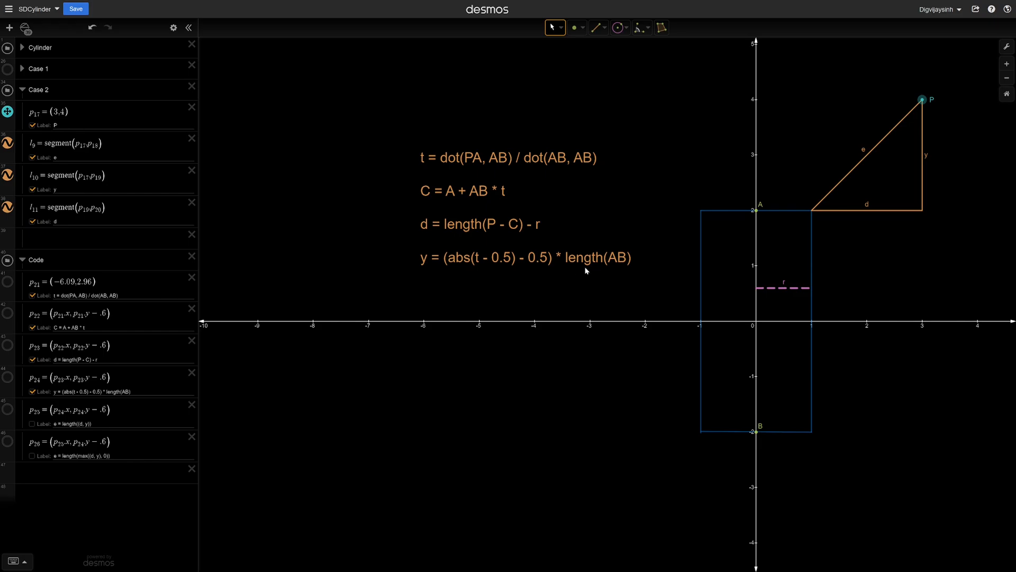
{"action": "mouse_move", "coordinate": [764, 422]}
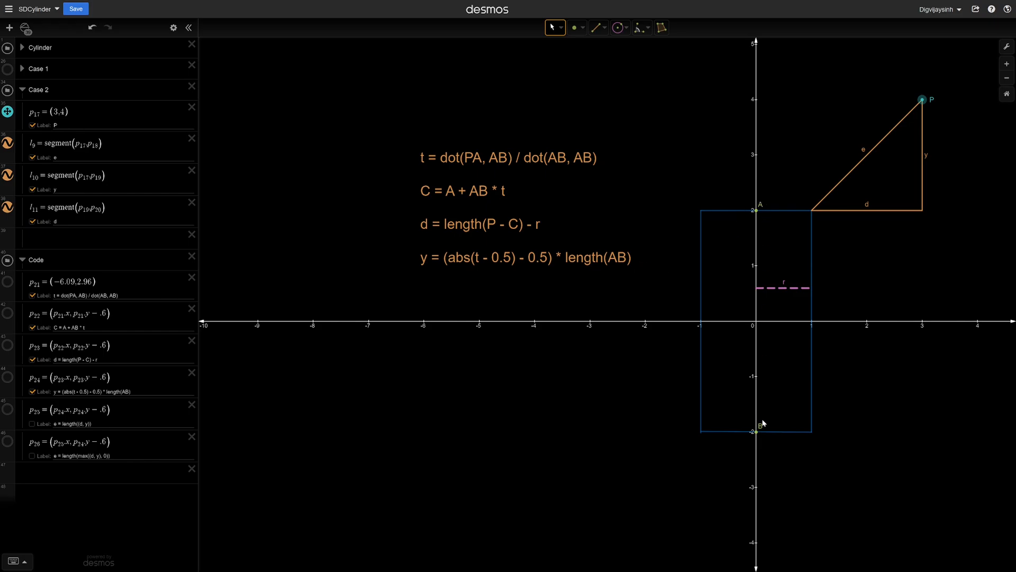
{"action": "mouse_move", "coordinate": [763, 400]}
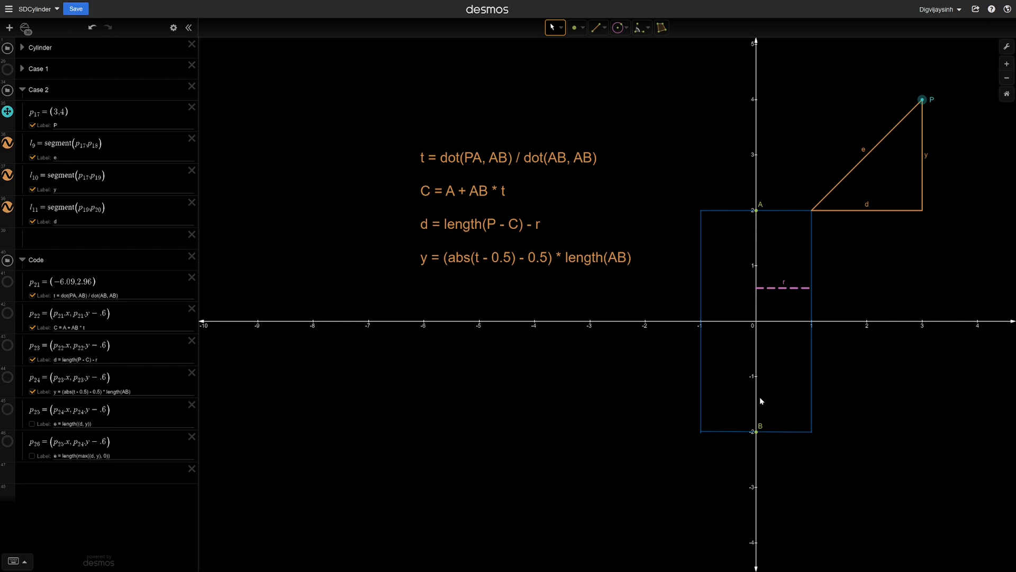
{"action": "mouse_move", "coordinate": [928, 147]}
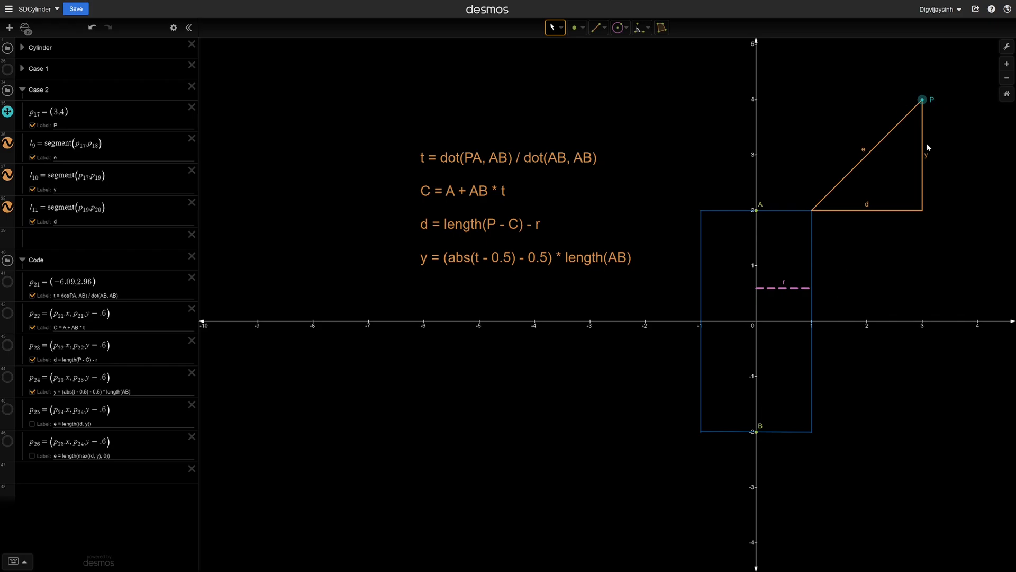
{"action": "mouse_move", "coordinate": [760, 105]}
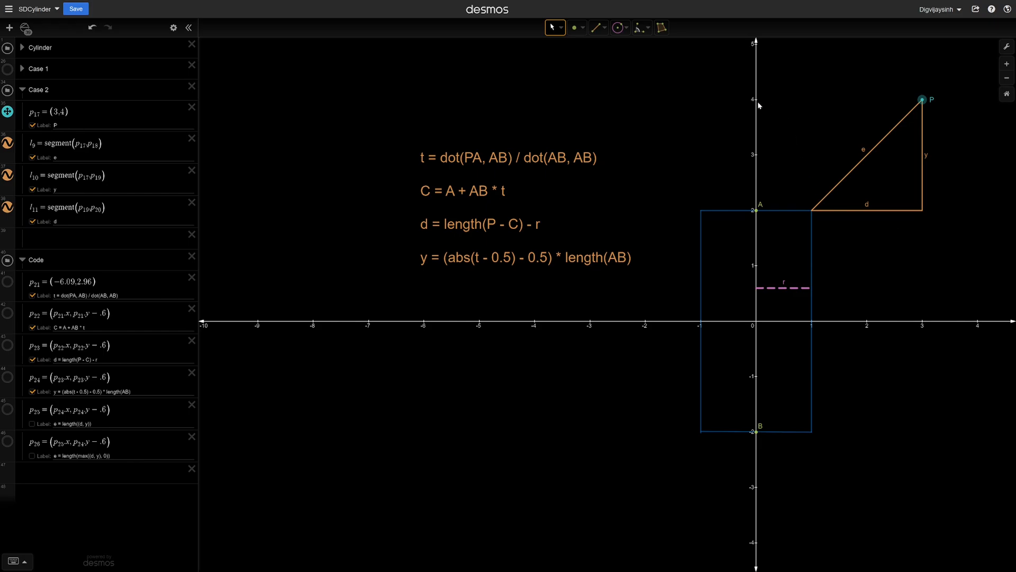
{"action": "mouse_move", "coordinate": [933, 74]}
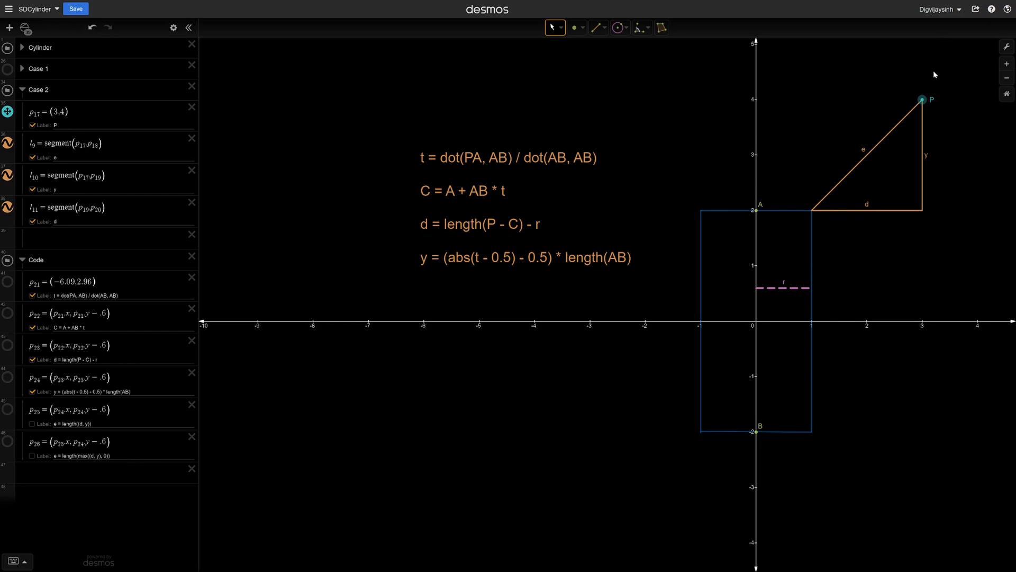
{"action": "mouse_move", "coordinate": [769, 555]}
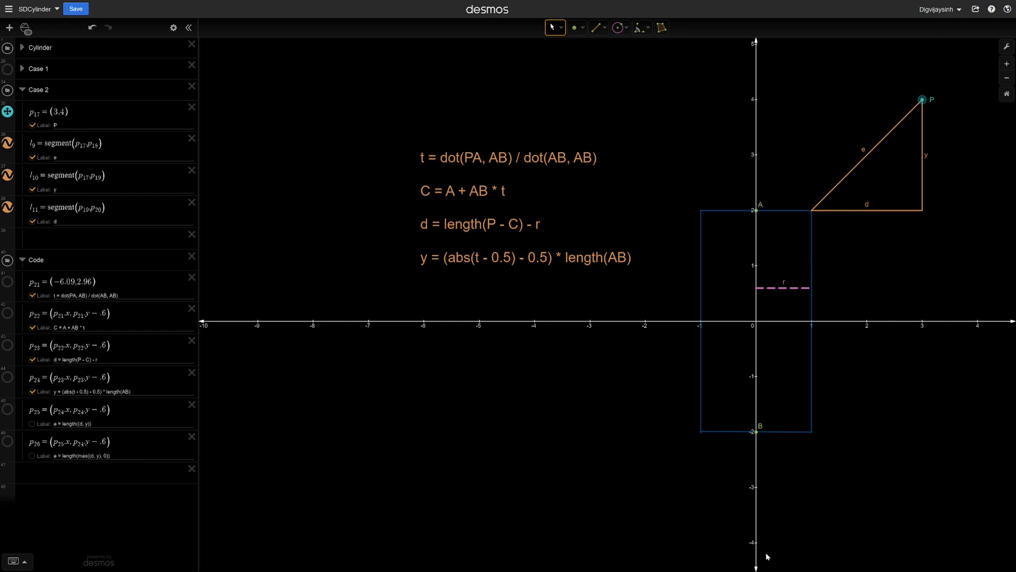
{"action": "mouse_move", "coordinate": [760, 546]}
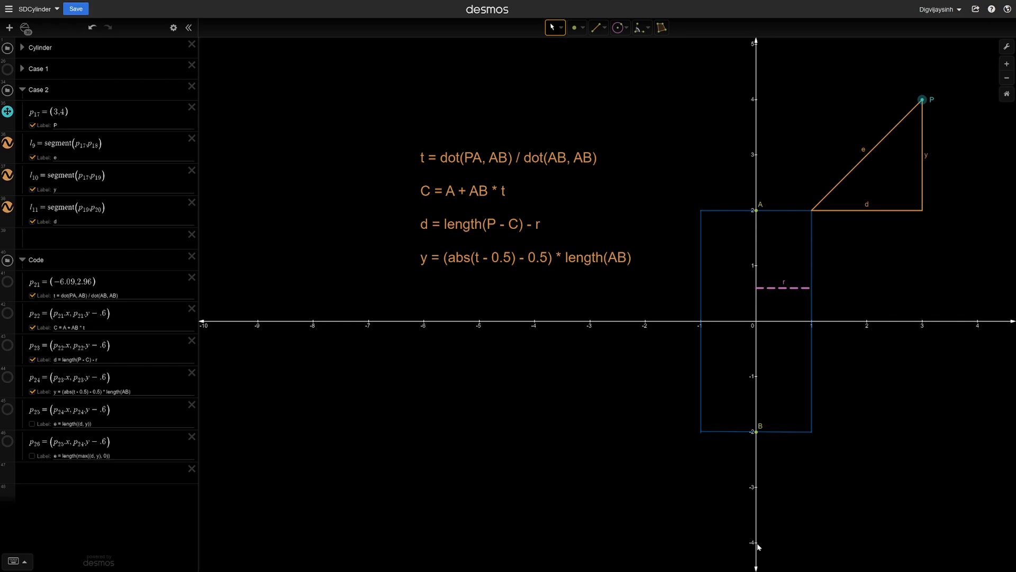
{"action": "mouse_move", "coordinate": [590, 275]}
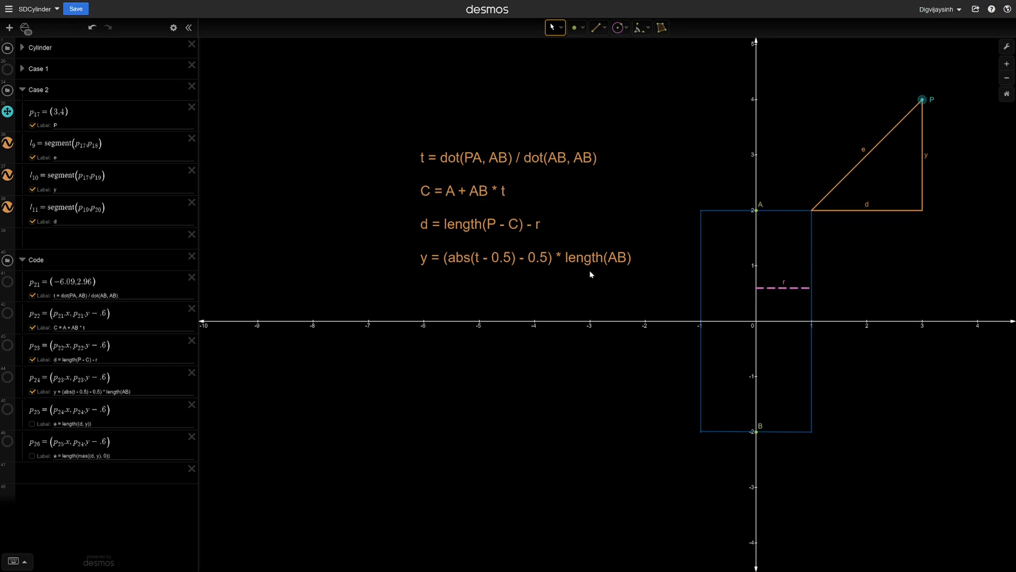
{"action": "mouse_move", "coordinate": [834, 216]}
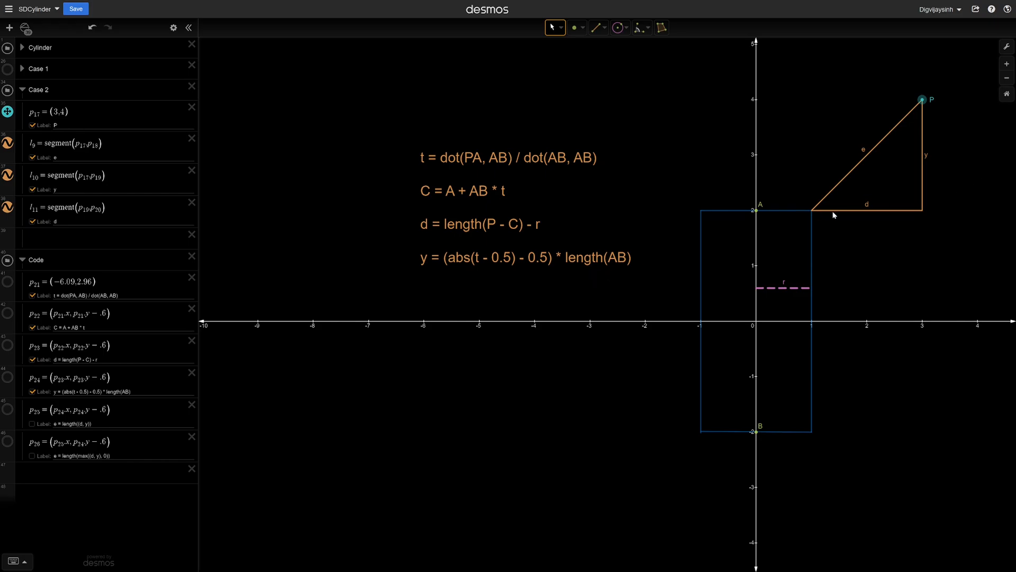
{"action": "mouse_move", "coordinate": [842, 180]}
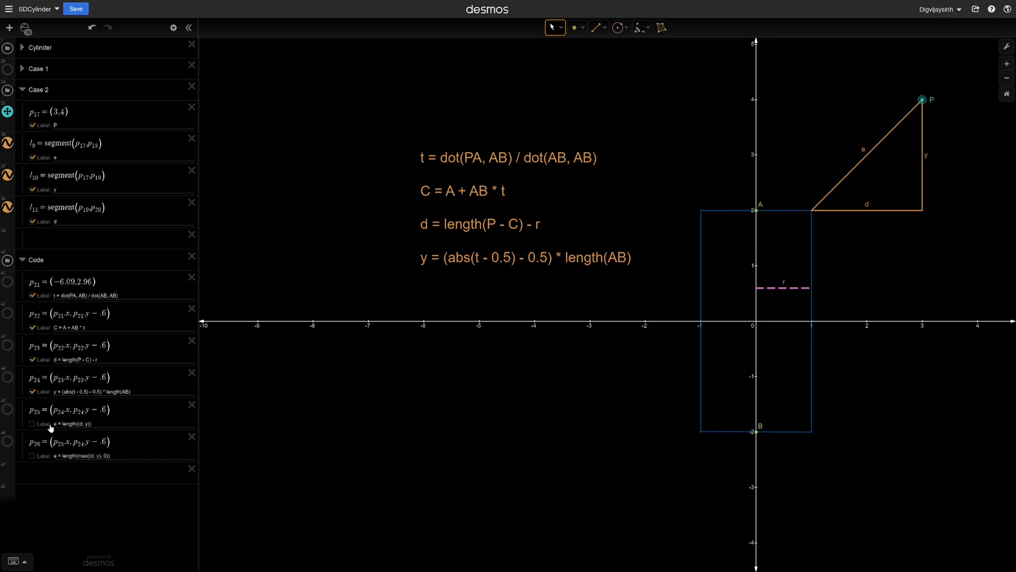
- Show the e = length(max((d, y), 0)) formula and place point P above the cylinder's top cap
{"action": "left_click", "coordinate": [30, 421]}
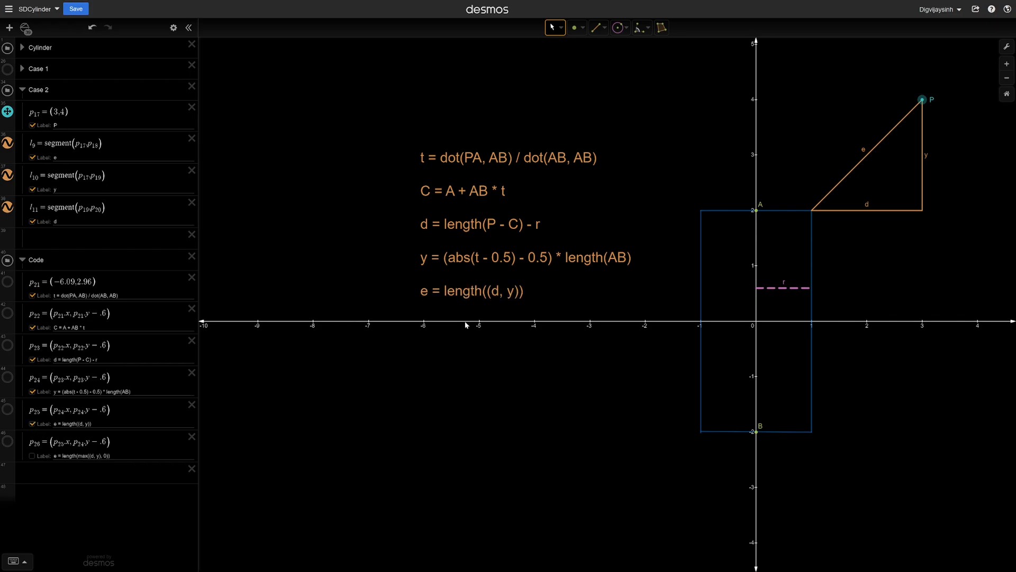
{"action": "left_click_drag", "start_coordinate": [922, 100], "coordinate": [833, 110]}
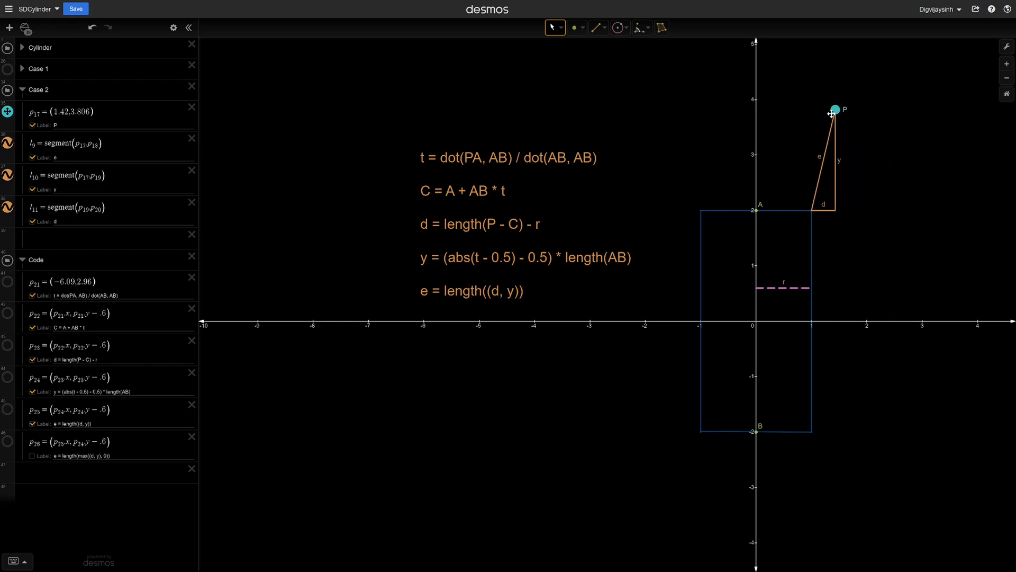
{"action": "left_click_drag", "start_coordinate": [835, 110], "coordinate": [772, 105]}
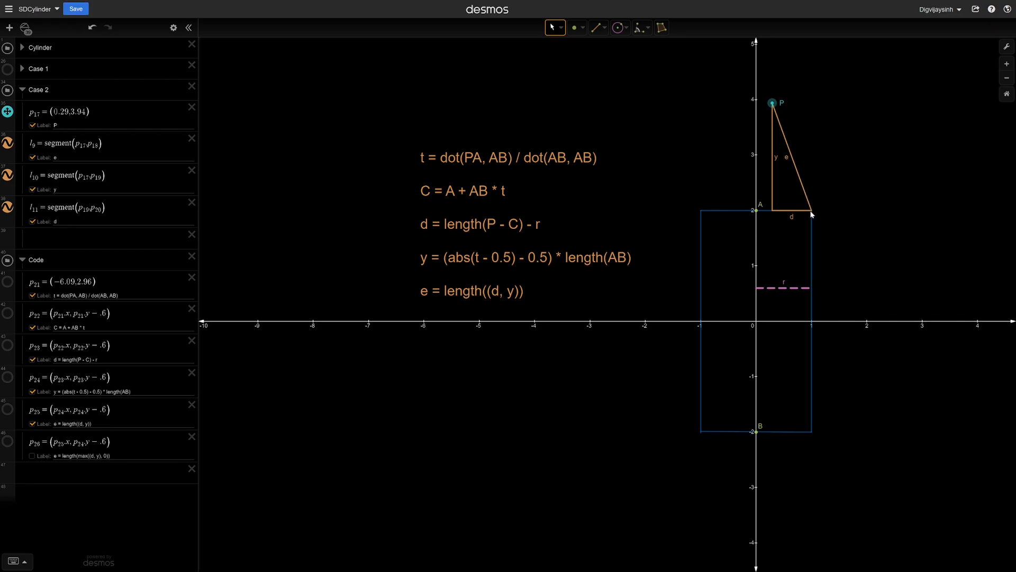
{"action": "mouse_move", "coordinate": [773, 219]}
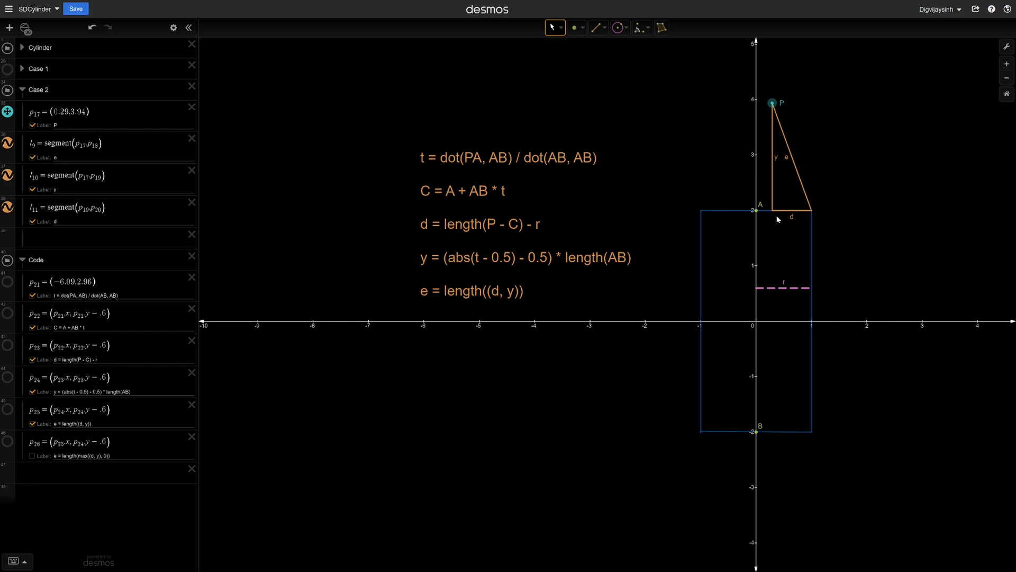
{"action": "mouse_move", "coordinate": [801, 212]}
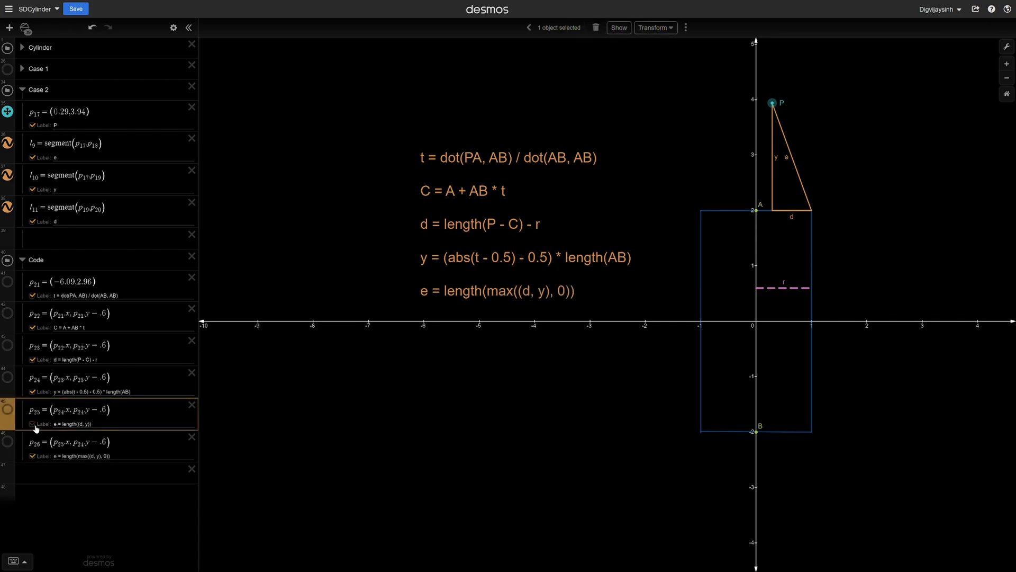
{"action": "left_click", "coordinate": [31, 424]}
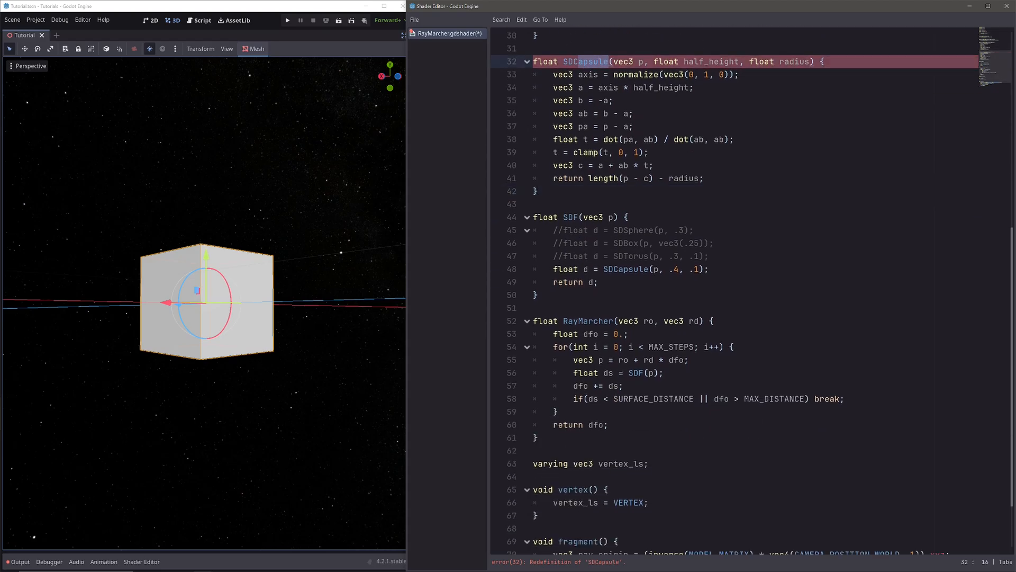
- Rename to SDCylinder, add float y from the .5 height, return length(max(vec2(d, y), 0))
{"action": "type", "text": "SDCylinder"}
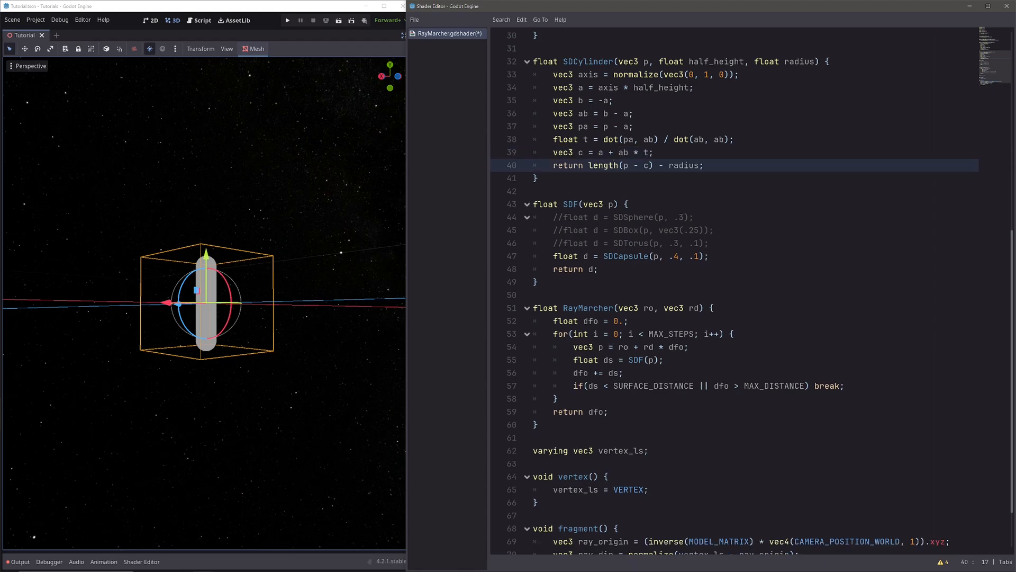
{"action": "double_click", "coordinate": [568, 165]}
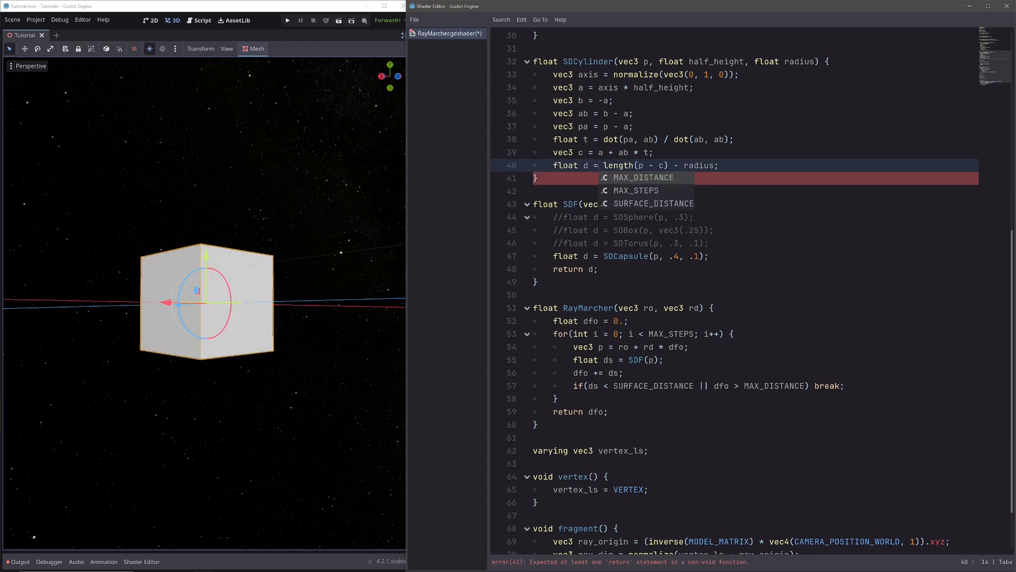
{"action": "type", "text": "fl"}
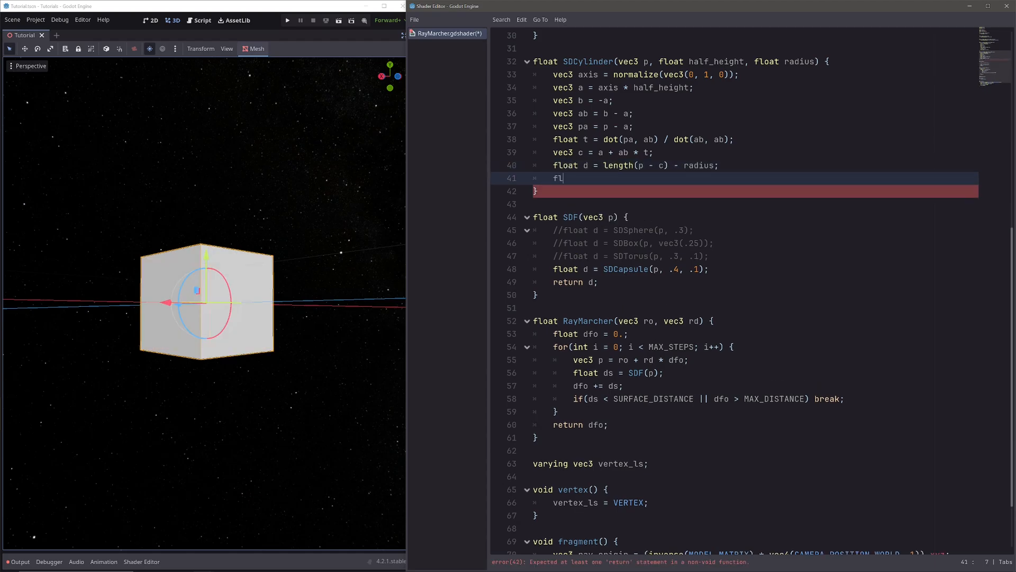
{"action": "type", "text": "oat y = abs(t -"}
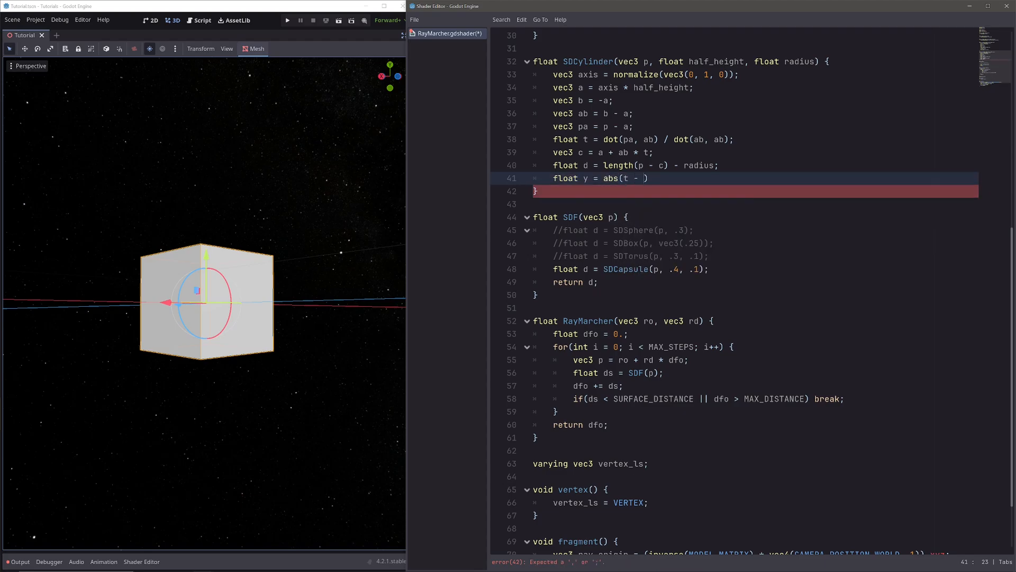
{"action": "type", "text": ".5) -"}
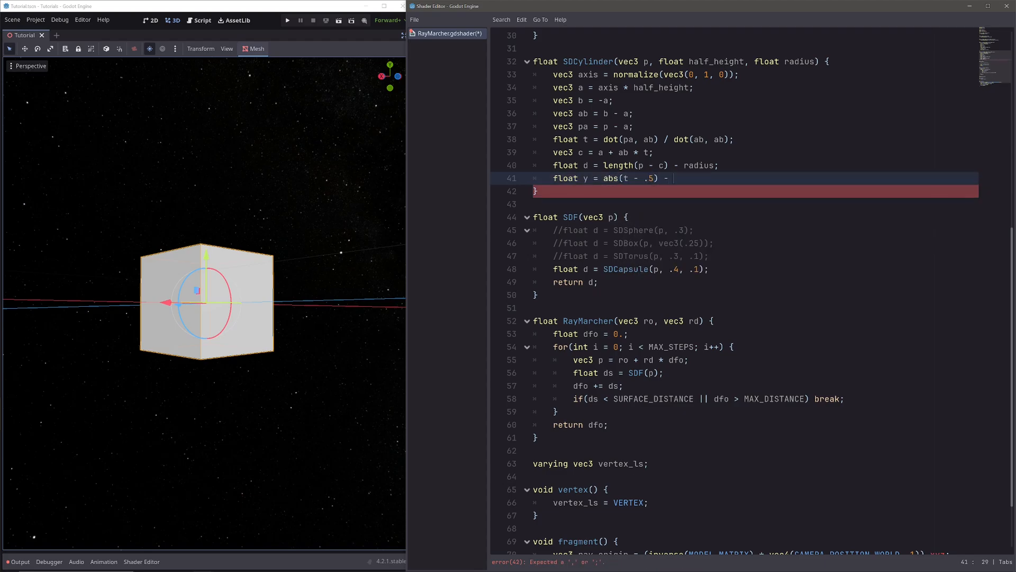
{"action": "type", "text": ".5) * length(ab);"}
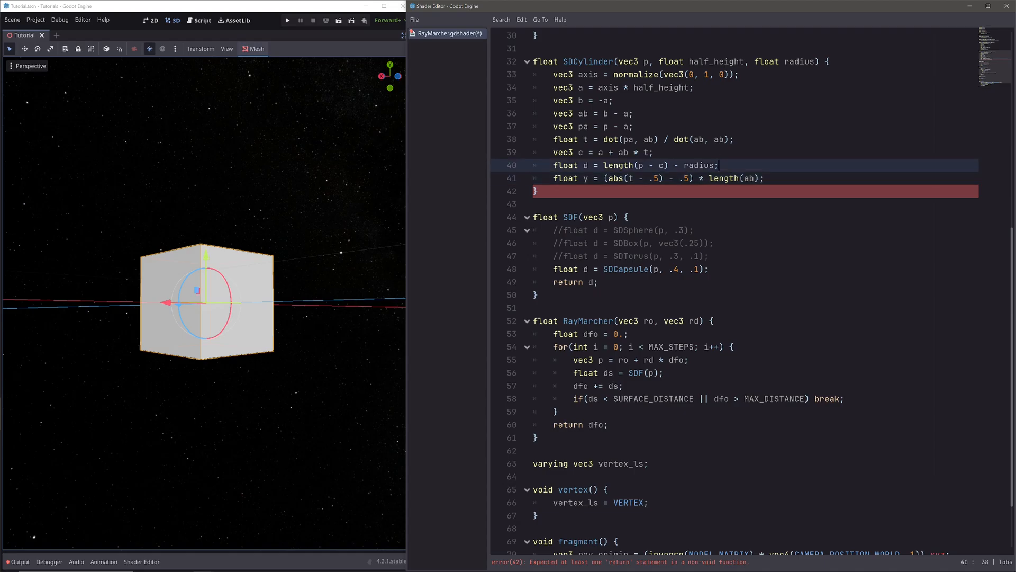
{"action": "type", "text": "ret"}
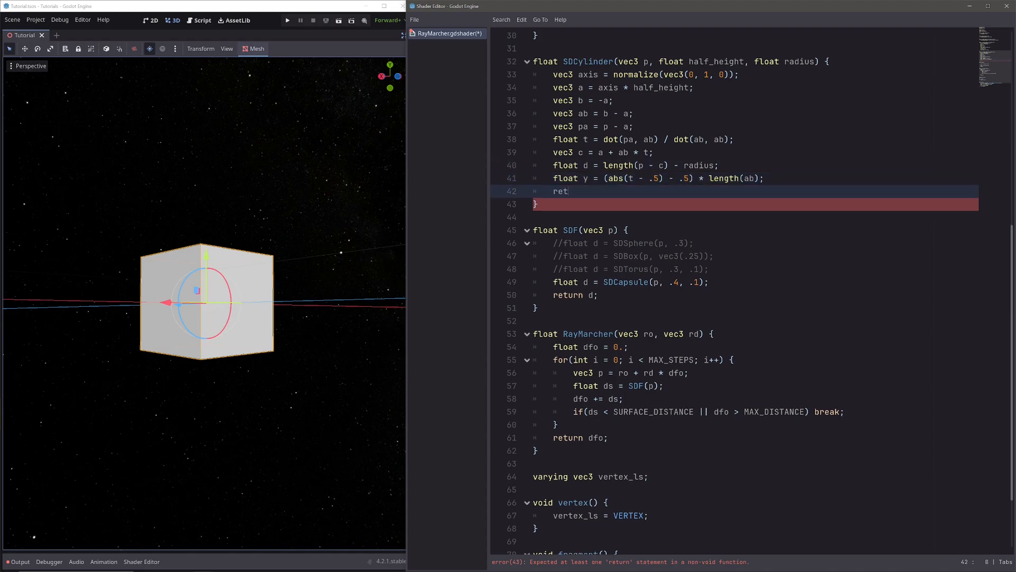
{"action": "type", "text": "urn length()"}
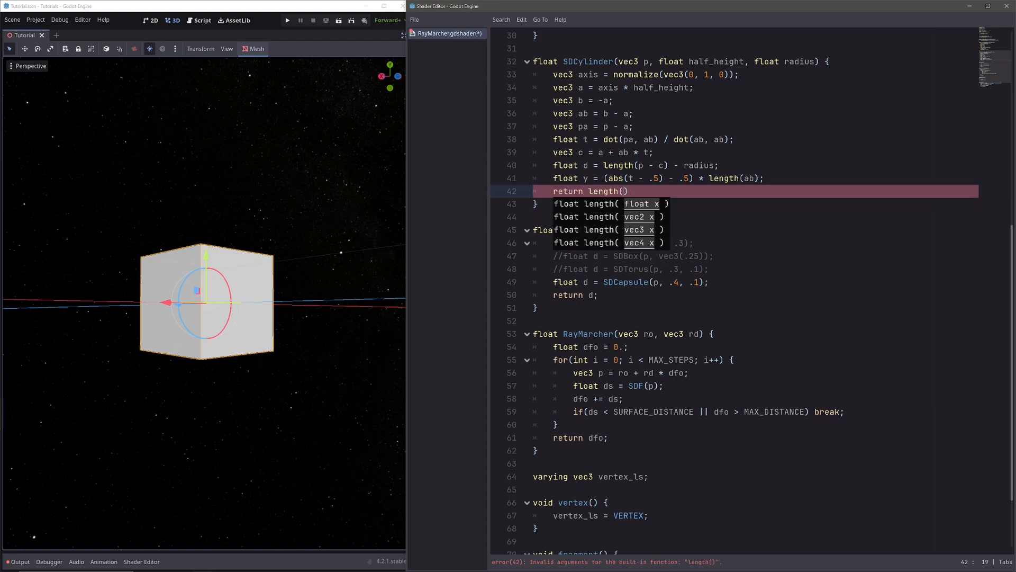
{"action": "type", "text": "vec2(d, y)"}
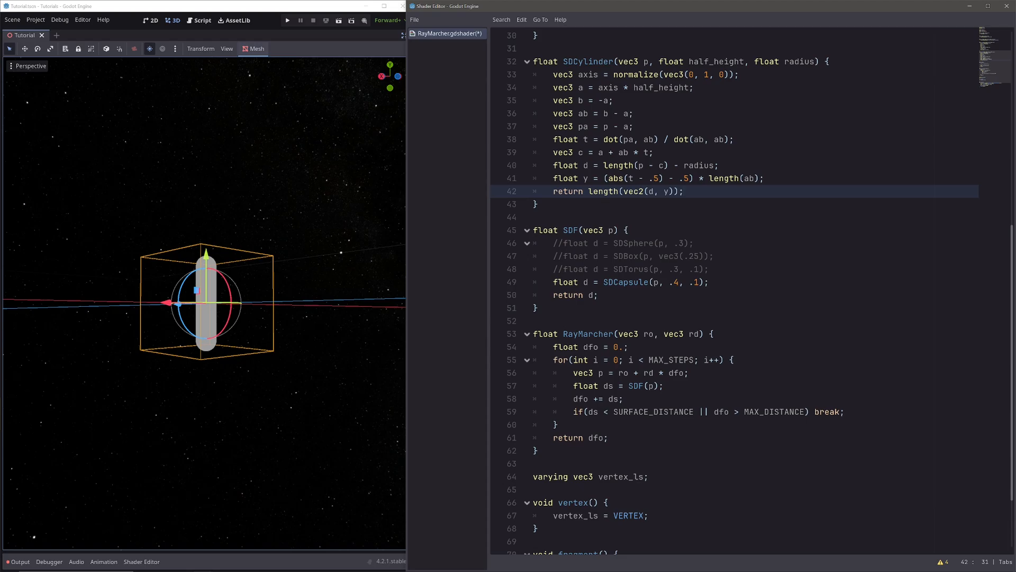
{"action": "type", "text": "max("}
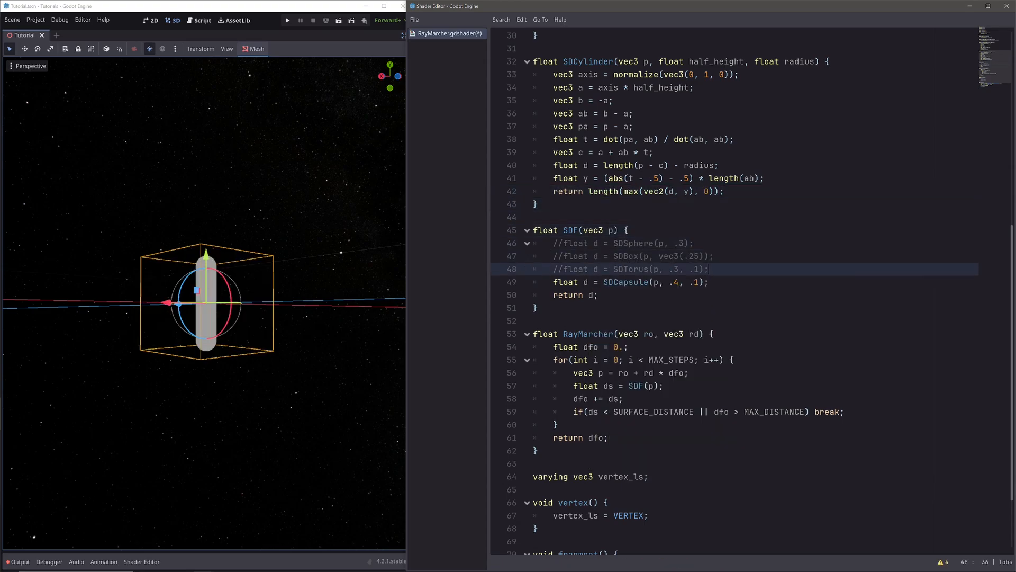
- Make SDF call SDCylinder(p, .4, .1) in place of SDCapsule
{"action": "left_click", "coordinate": [642, 282]}
{"action": "type", "text": "float d ="}
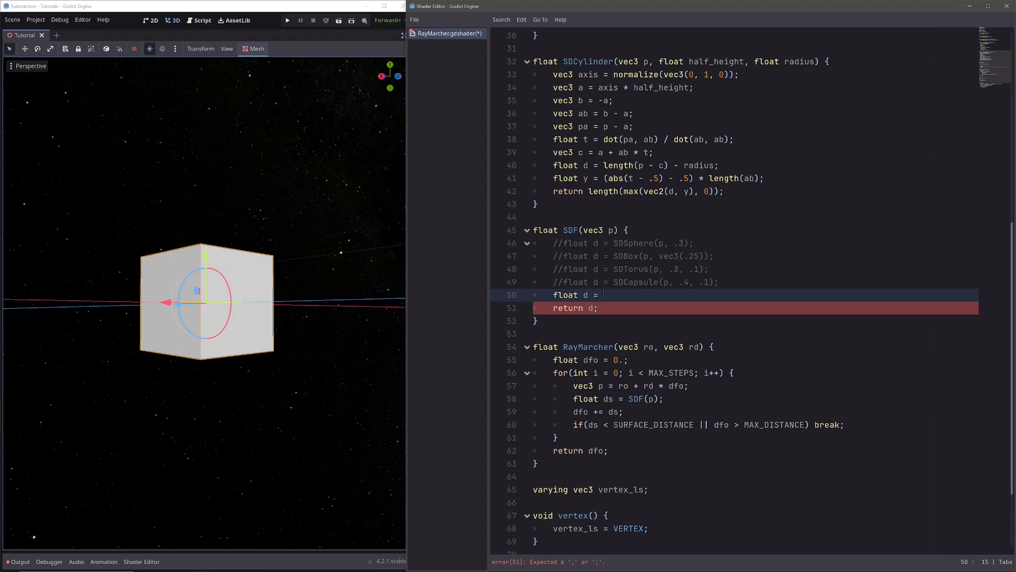
{"action": "type", "text": "sdcy"}
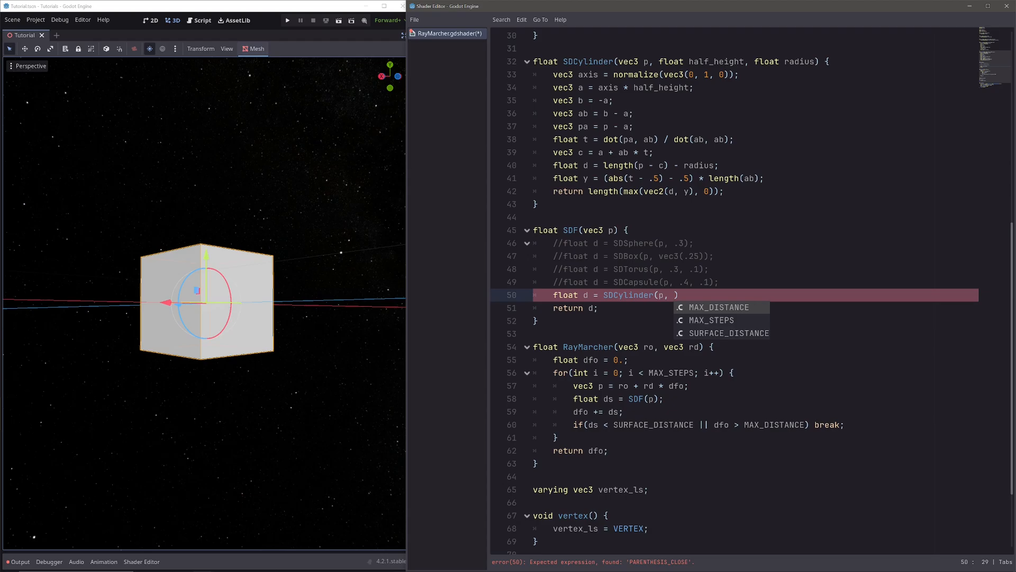
{"action": "type", "text": ".4,"}
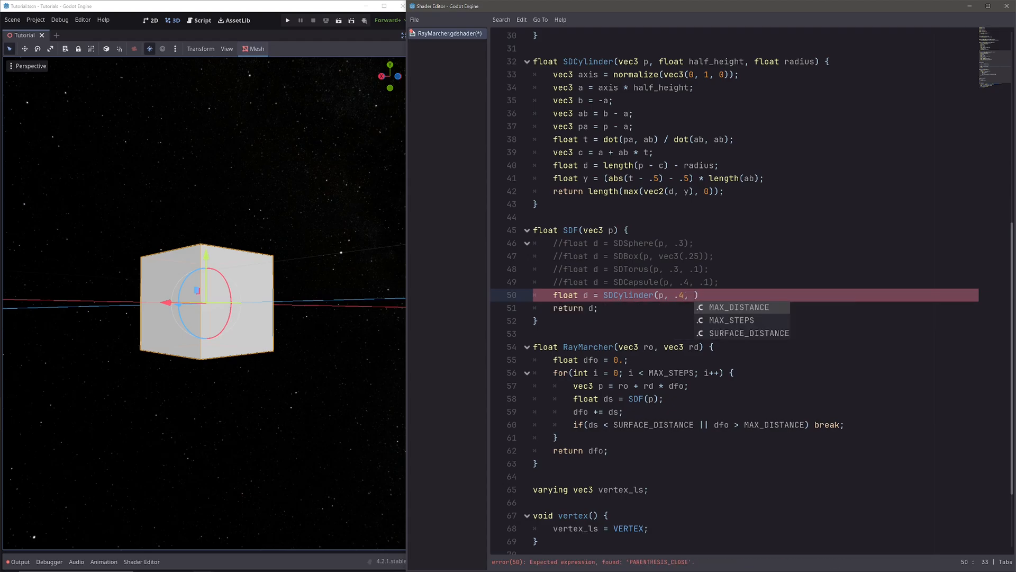
{"action": "type", "text": ".1);"}
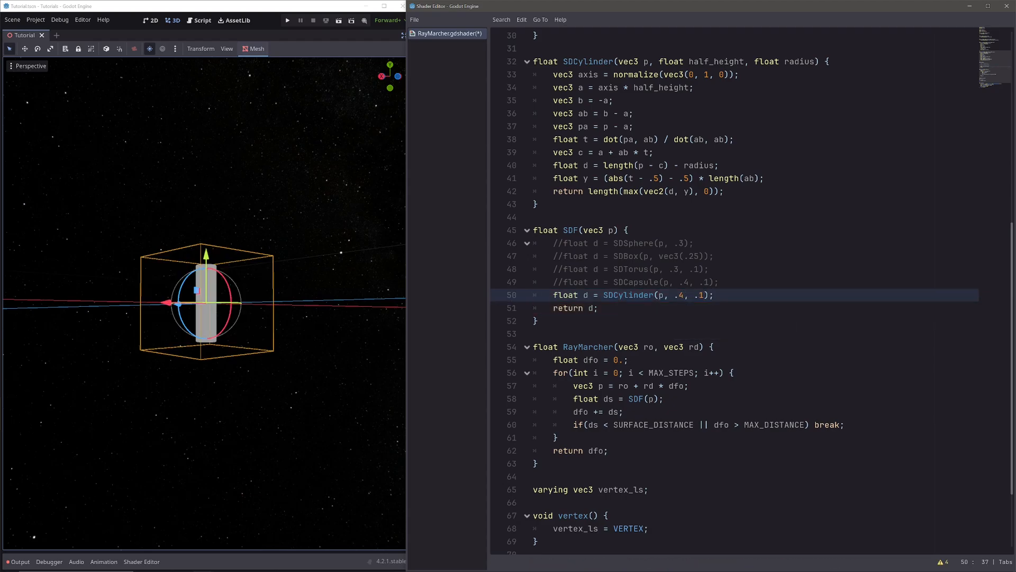